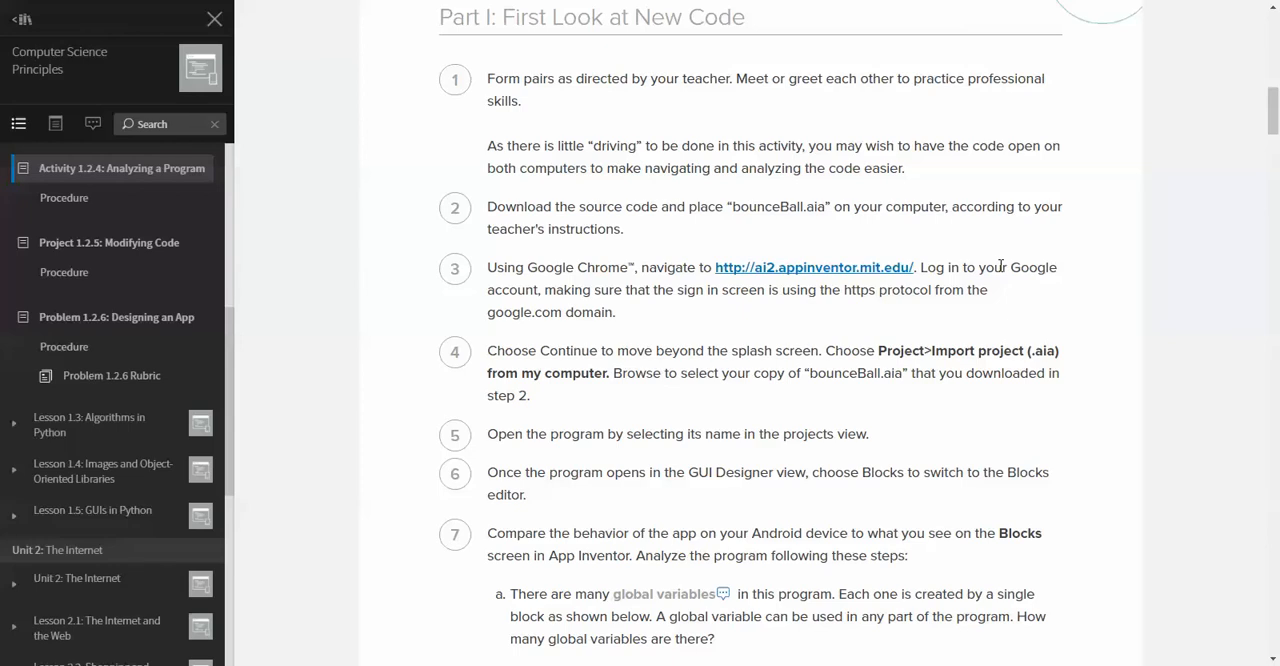
{"action": "mouse_move", "coordinate": [954, 147]}
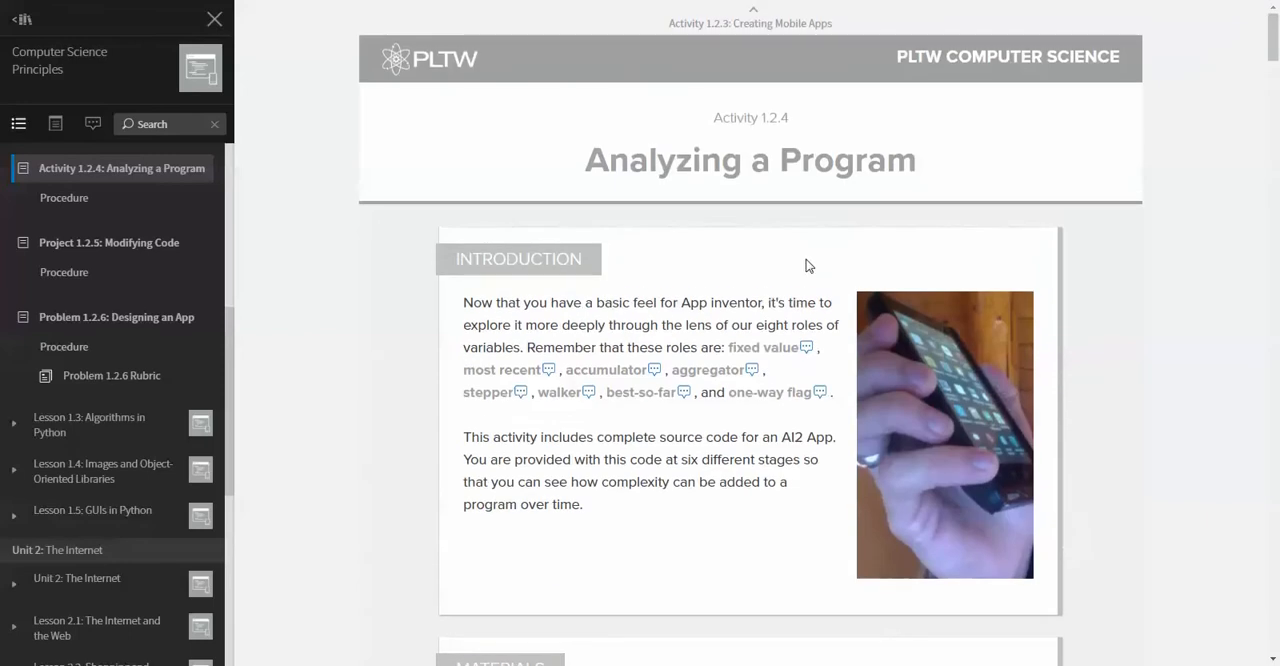
{"action": "mouse_move", "coordinate": [720, 300]}
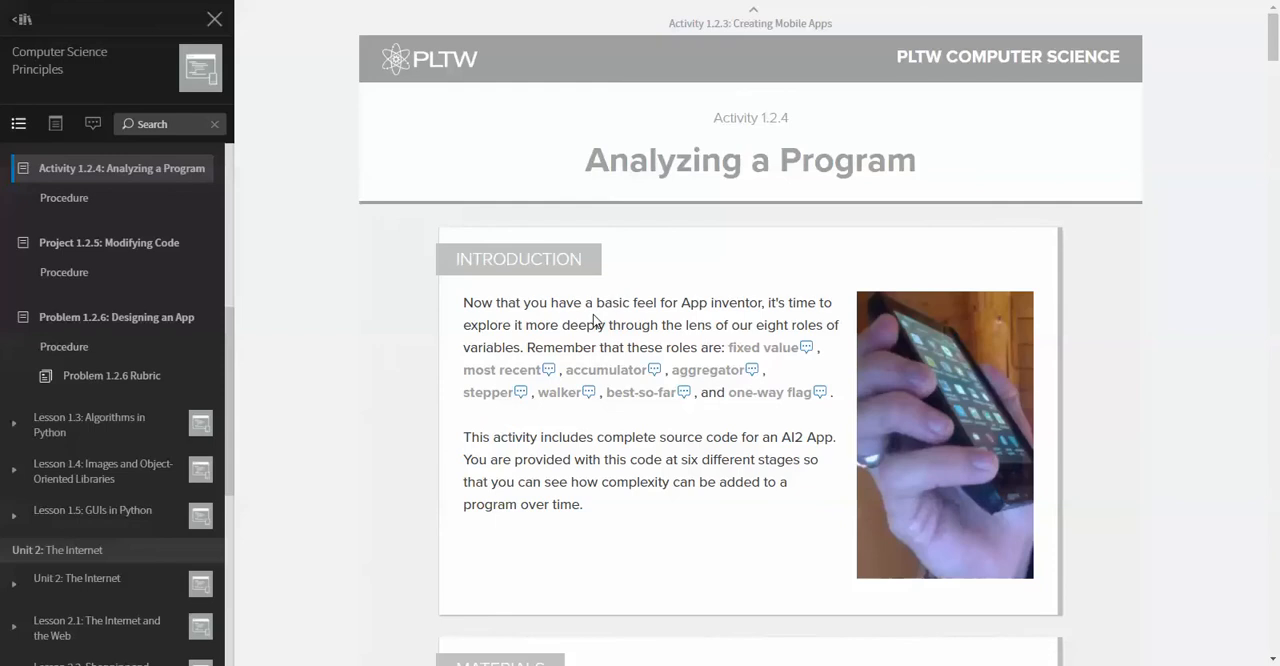
- Scroll the Activity 1.2.4 page down to 1.2.4 sourceFiles.zip and 1.2.4.Aa Blocks.docx resources
{"action": "scroll", "scroll_direction": "down", "scroll_amount": 3}
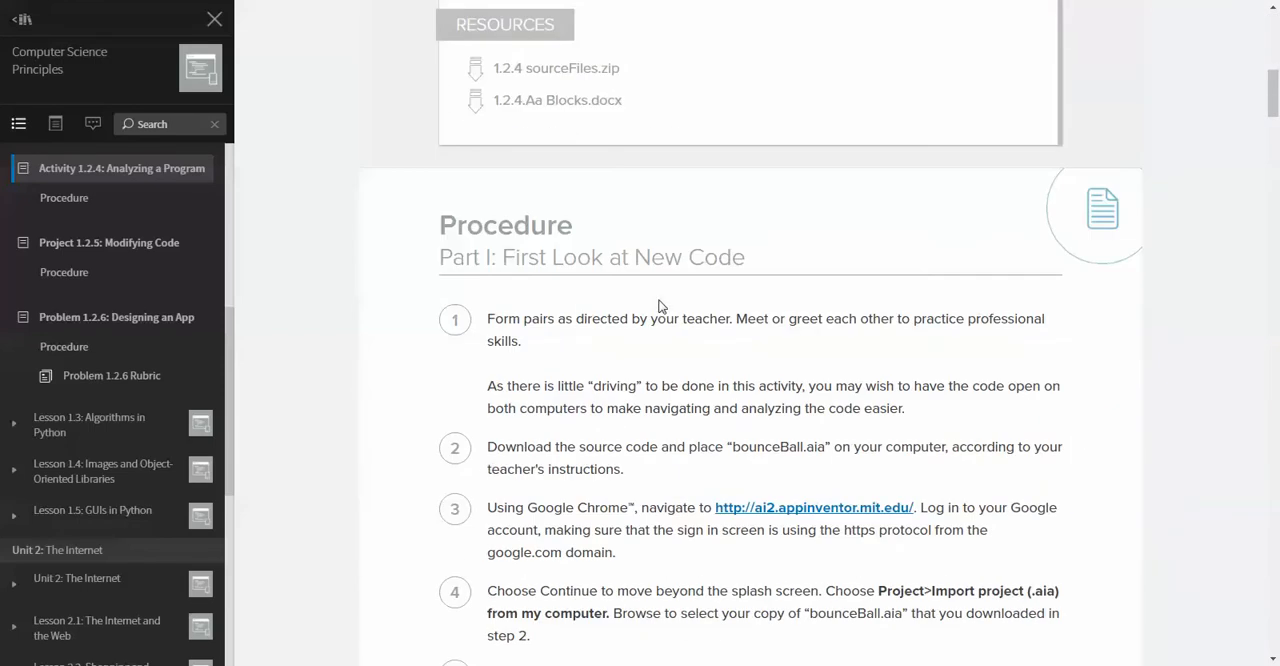
{"action": "mouse_move", "coordinate": [795, 323]}
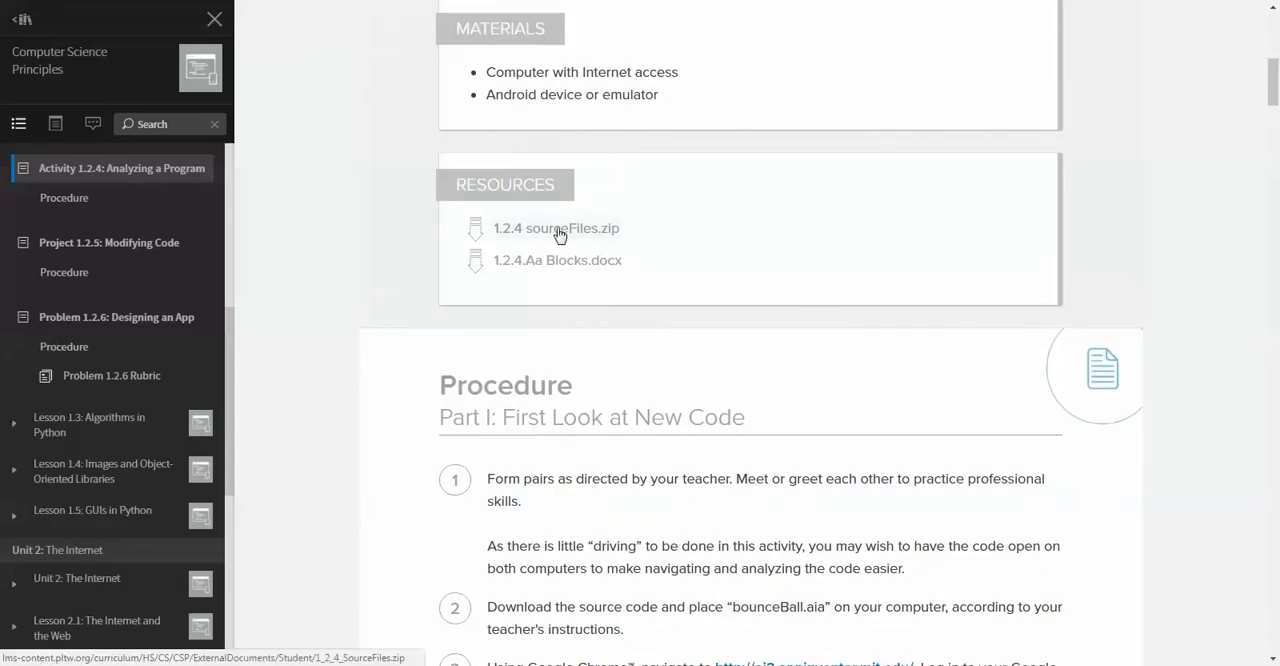
{"action": "mouse_move", "coordinate": [590, 260]}
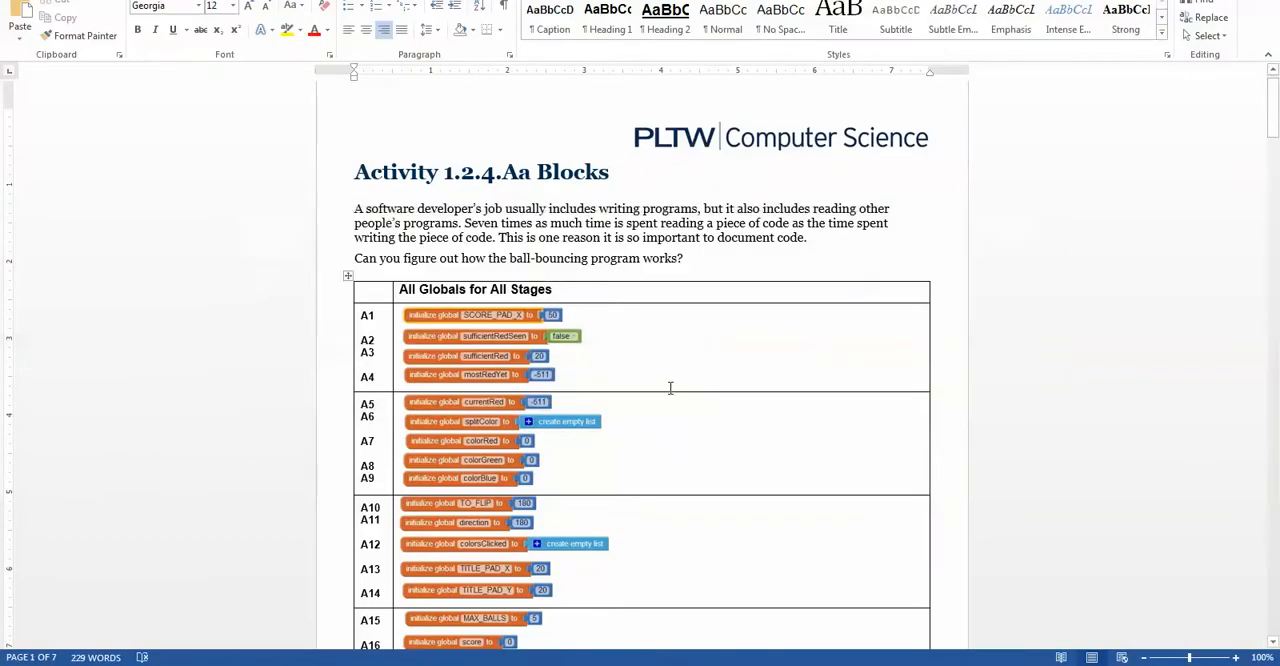
- Scroll the Blocks document from the All Globals table to the Stage 6 Modified Chunks page
{"action": "scroll", "scroll_direction": "down", "scroll_amount": 3}
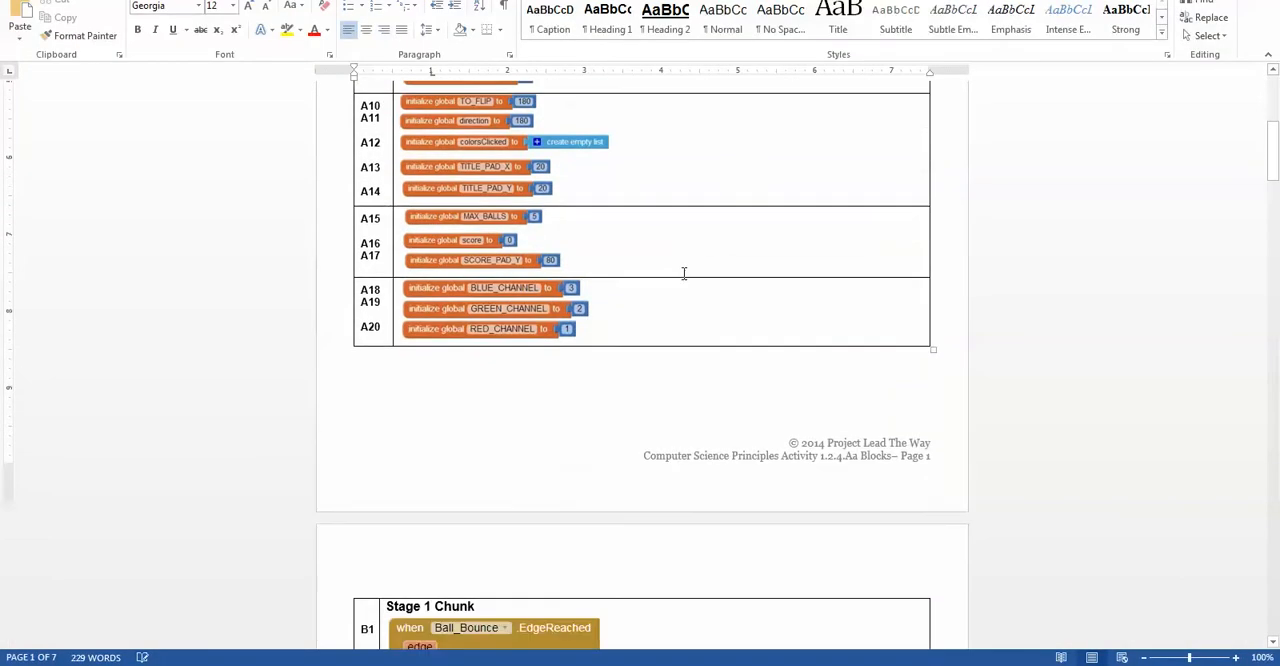
{"action": "scroll", "scroll_direction": "down", "scroll_amount": 3}
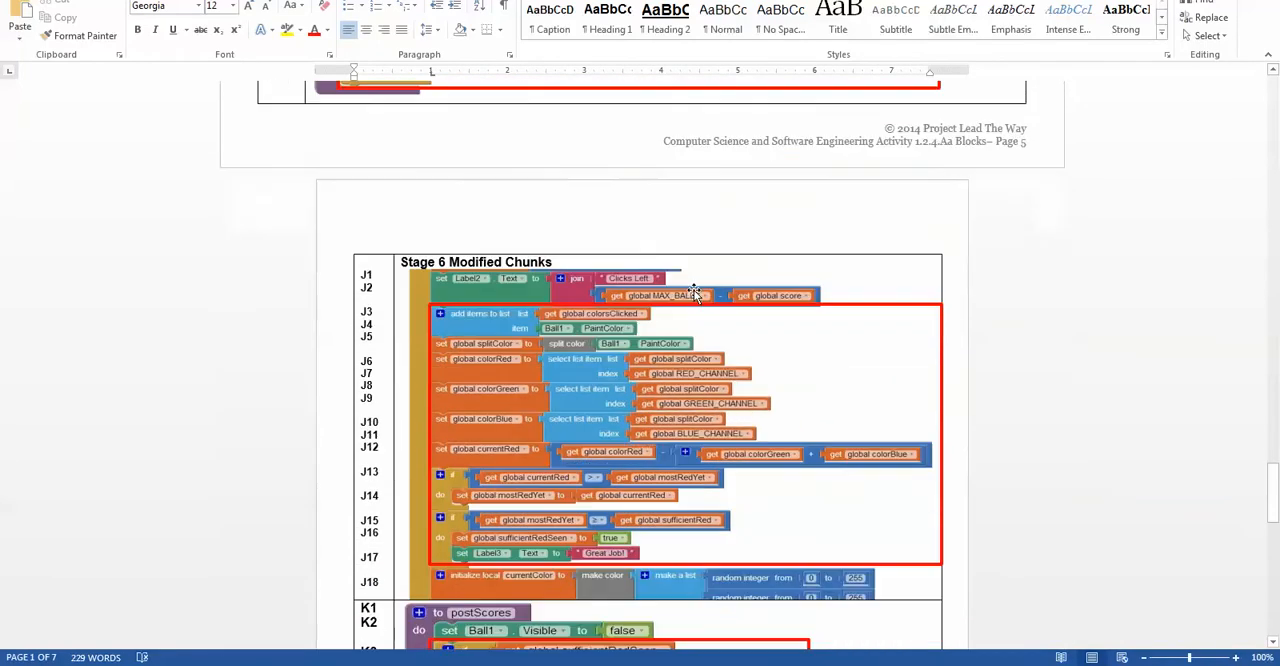
{"action": "scroll", "scroll_direction": "down", "scroll_amount": 3}
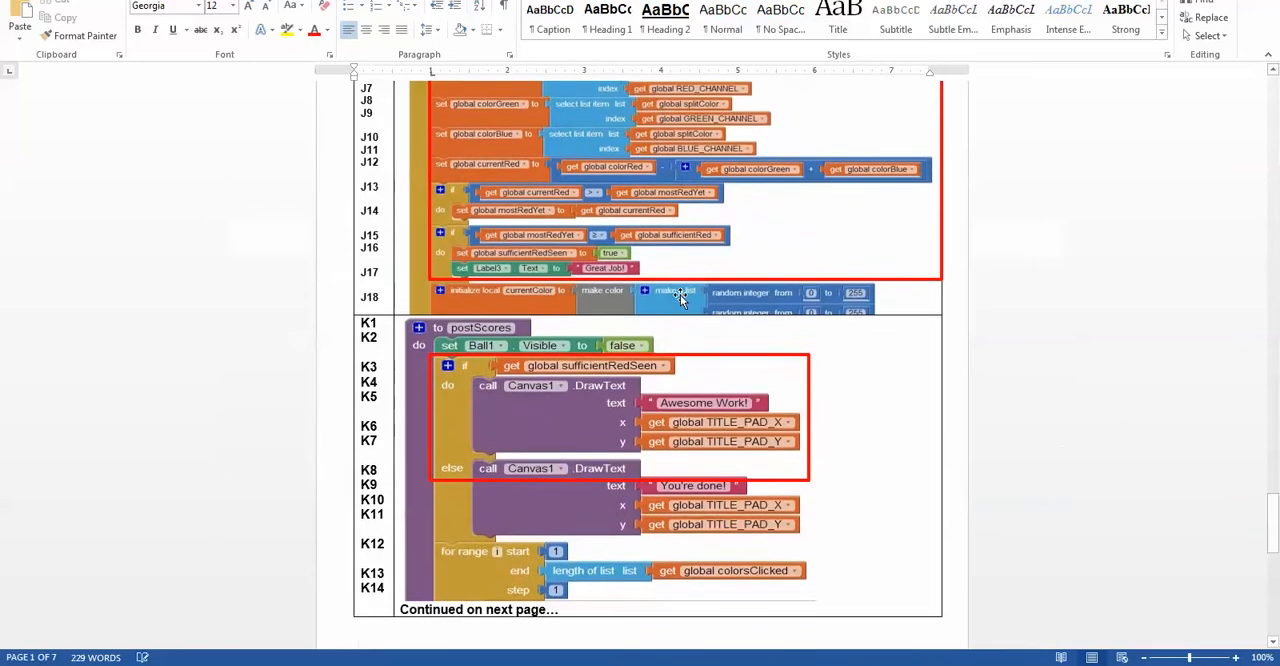
{"action": "scroll", "scroll_direction": "down", "scroll_amount": 3}
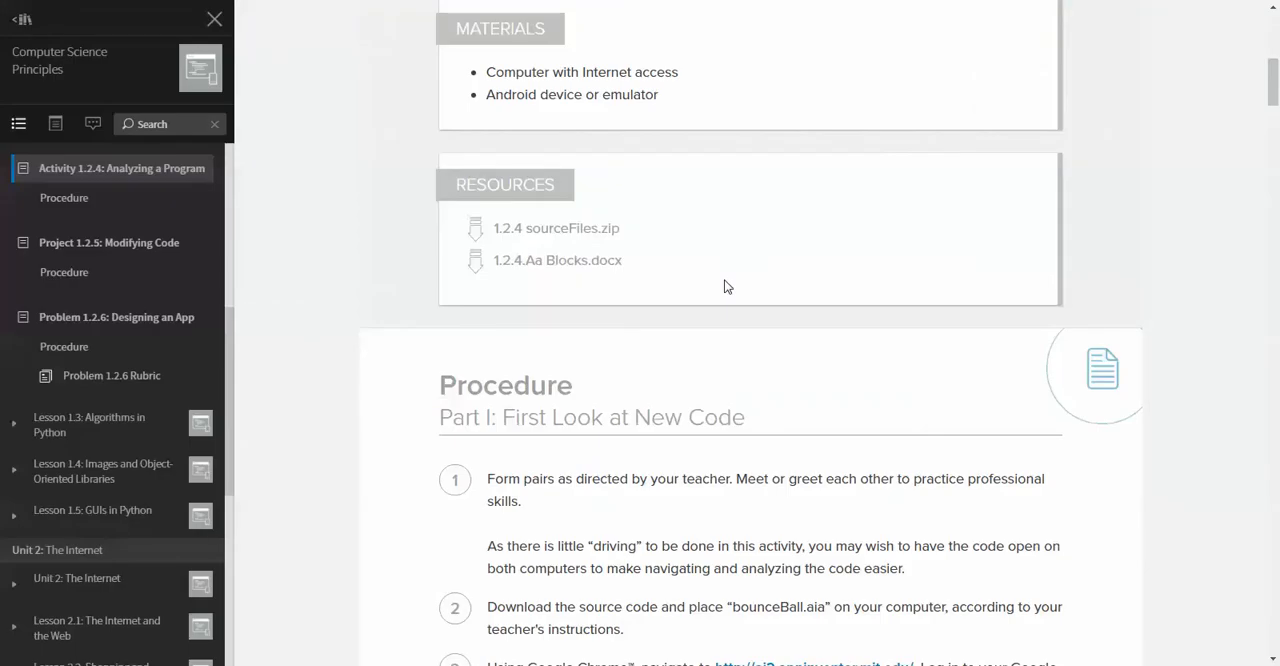
{"action": "mouse_move", "coordinate": [794, 428]}
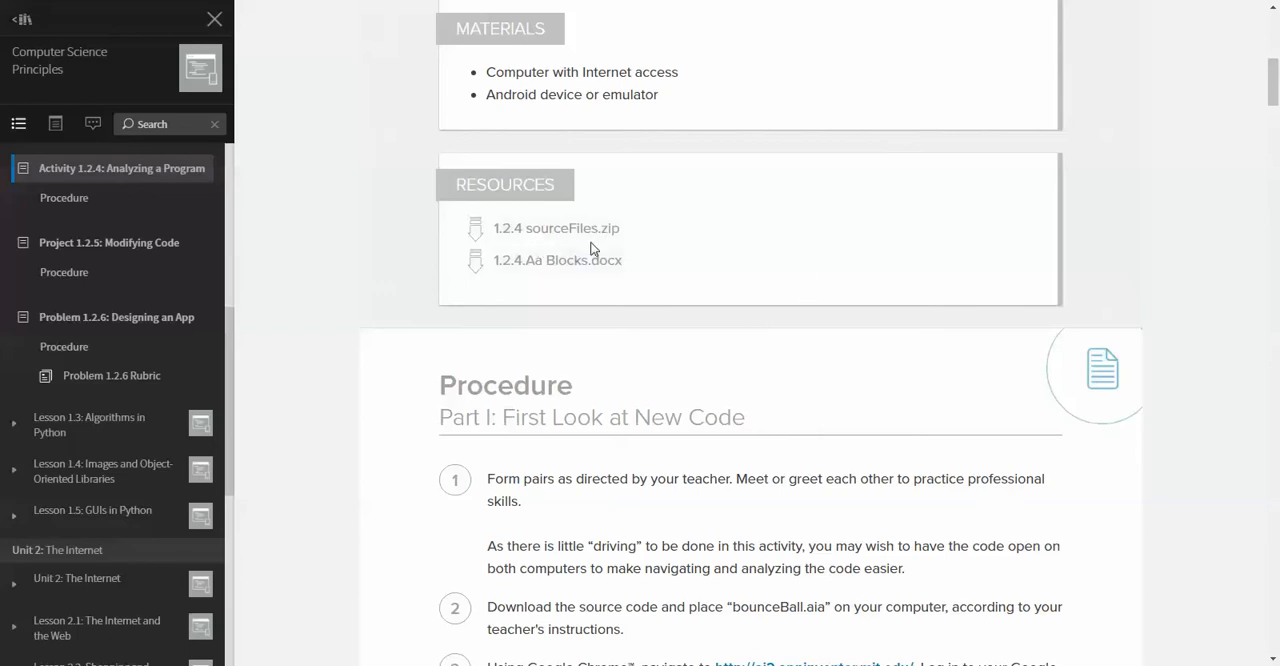
{"action": "mouse_move", "coordinate": [770, 393]}
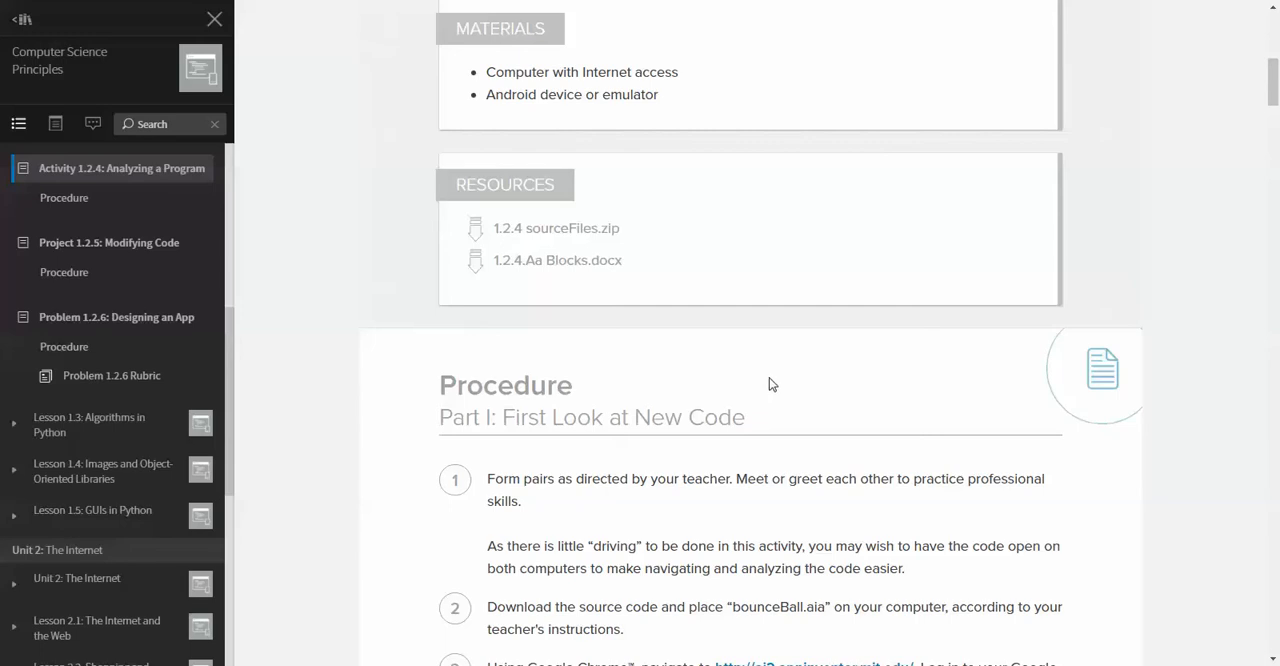
{"action": "mouse_move", "coordinate": [768, 362]}
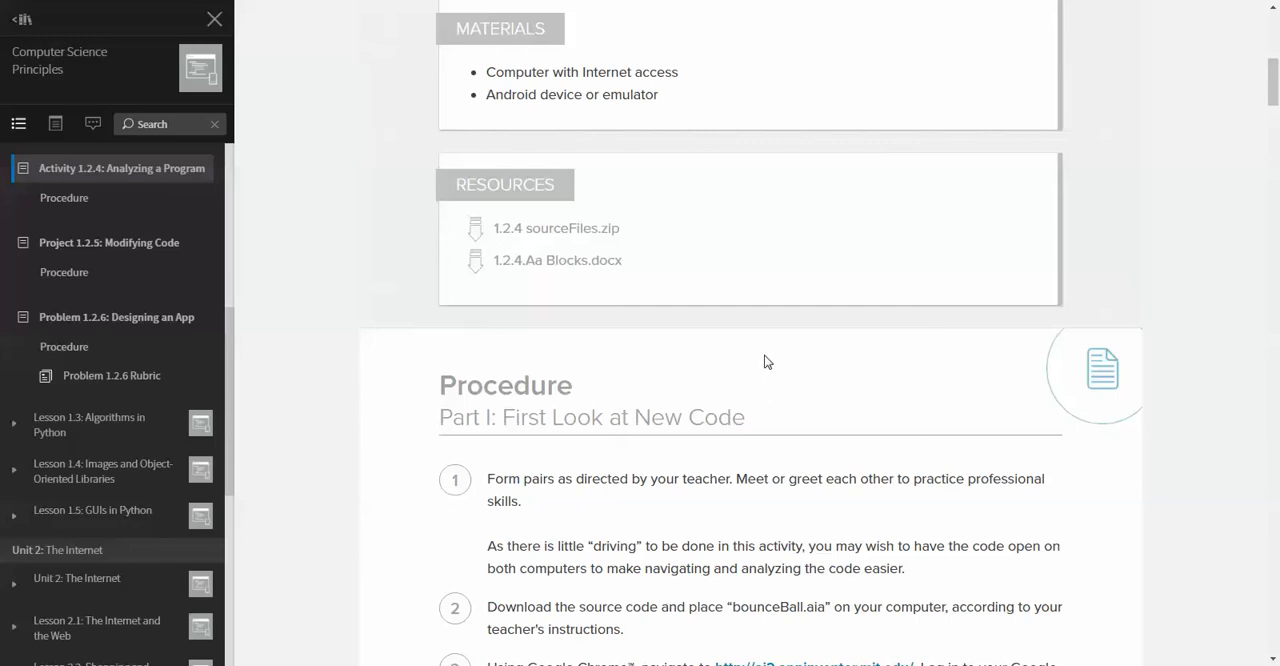
{"action": "scroll", "scroll_direction": "down", "scroll_amount": 3}
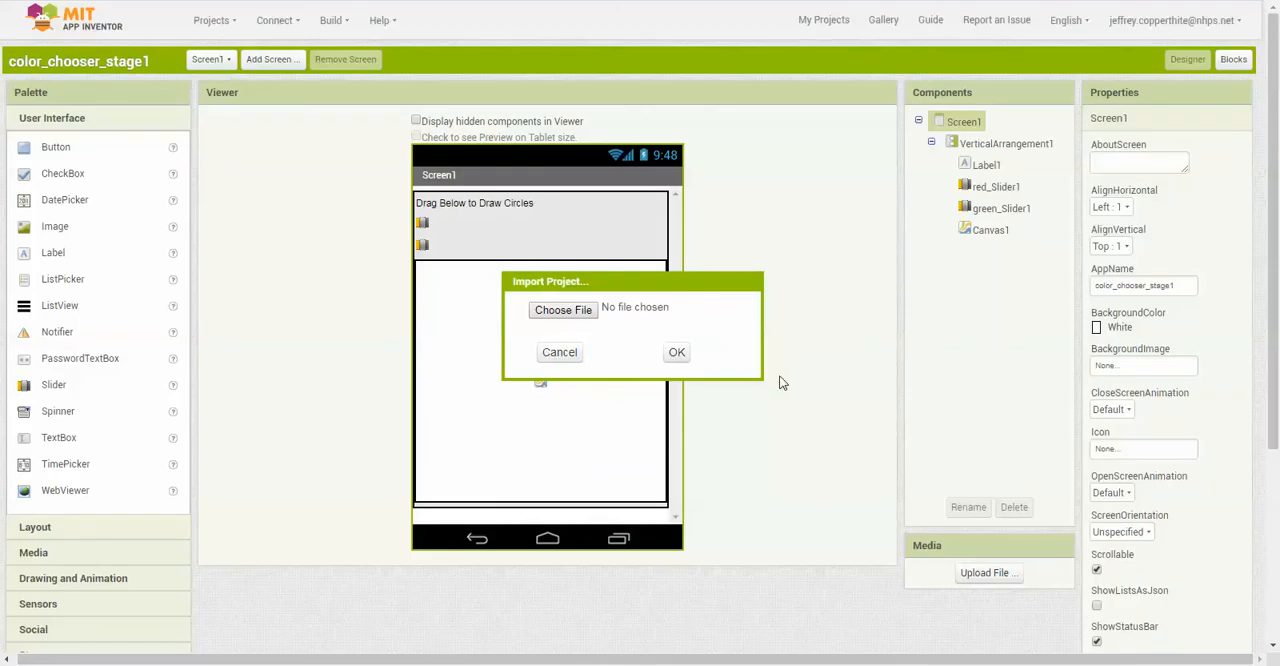
- Cancel the empty Import dialog and start Projects > Import project (.aia) from my computer
{"action": "left_click", "coordinate": [559, 352]}
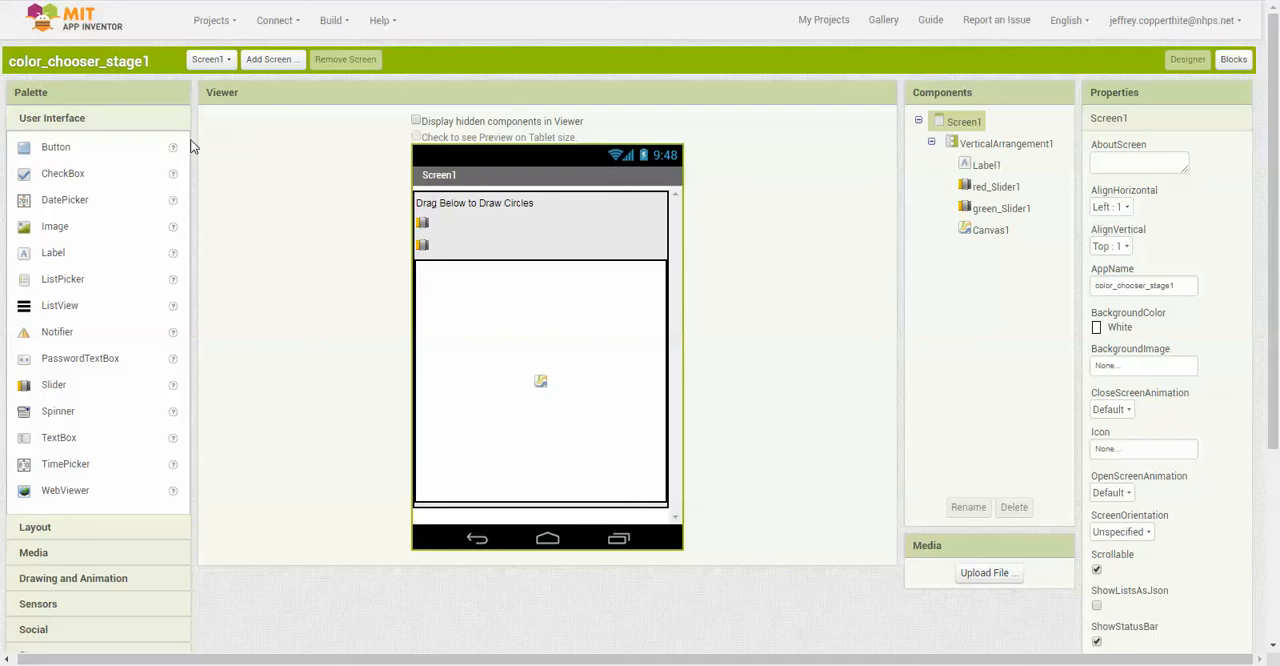
{"action": "left_click", "coordinate": [211, 20]}
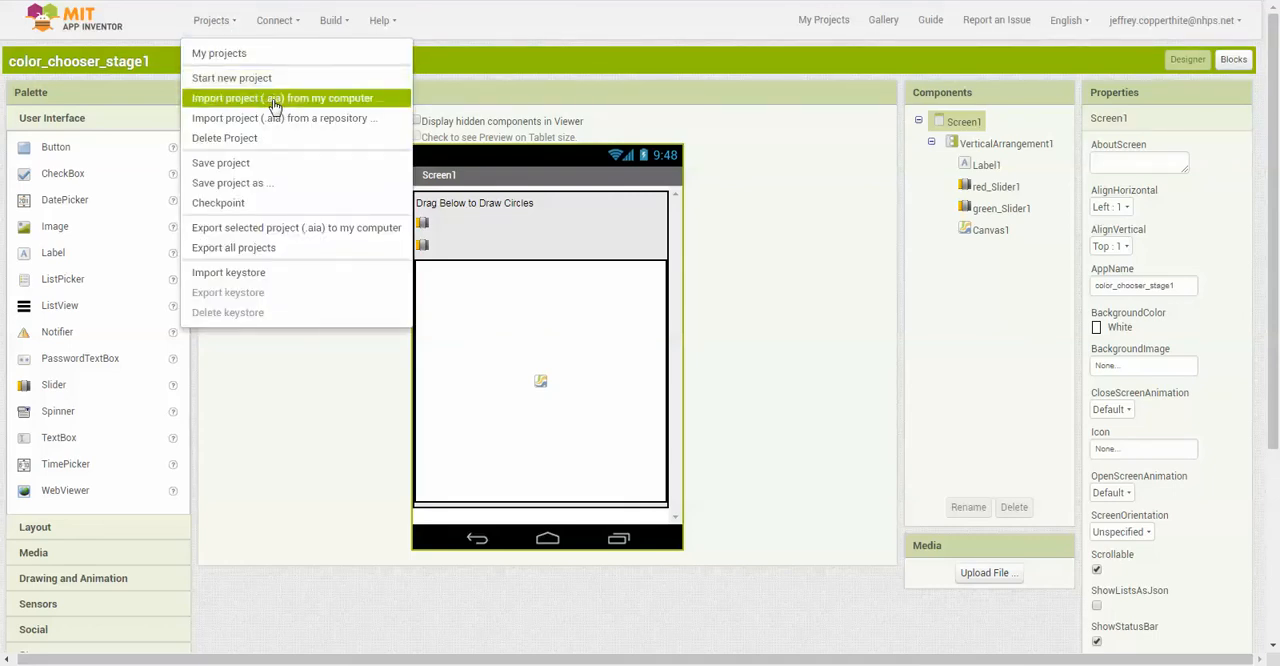
{"action": "left_click", "coordinate": [283, 98]}
{"action": "type", "text": "boun"}
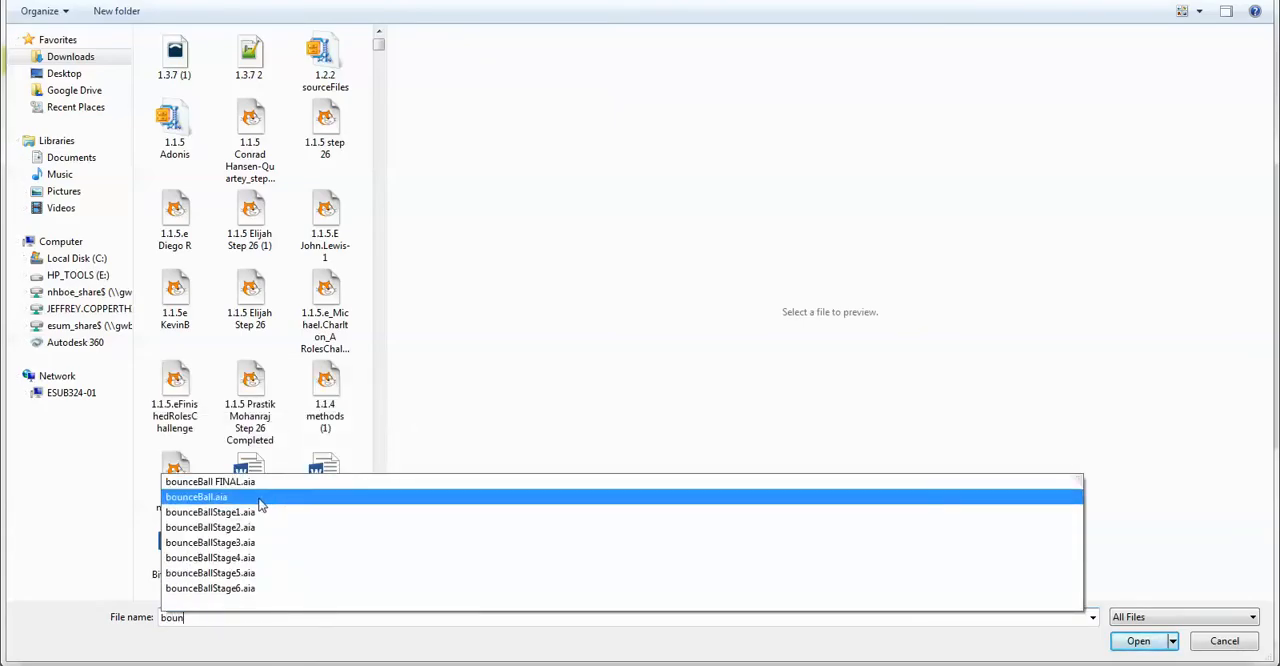
- Select bounceBall.aia and confirm the import
{"action": "left_click", "coordinate": [196, 497]}
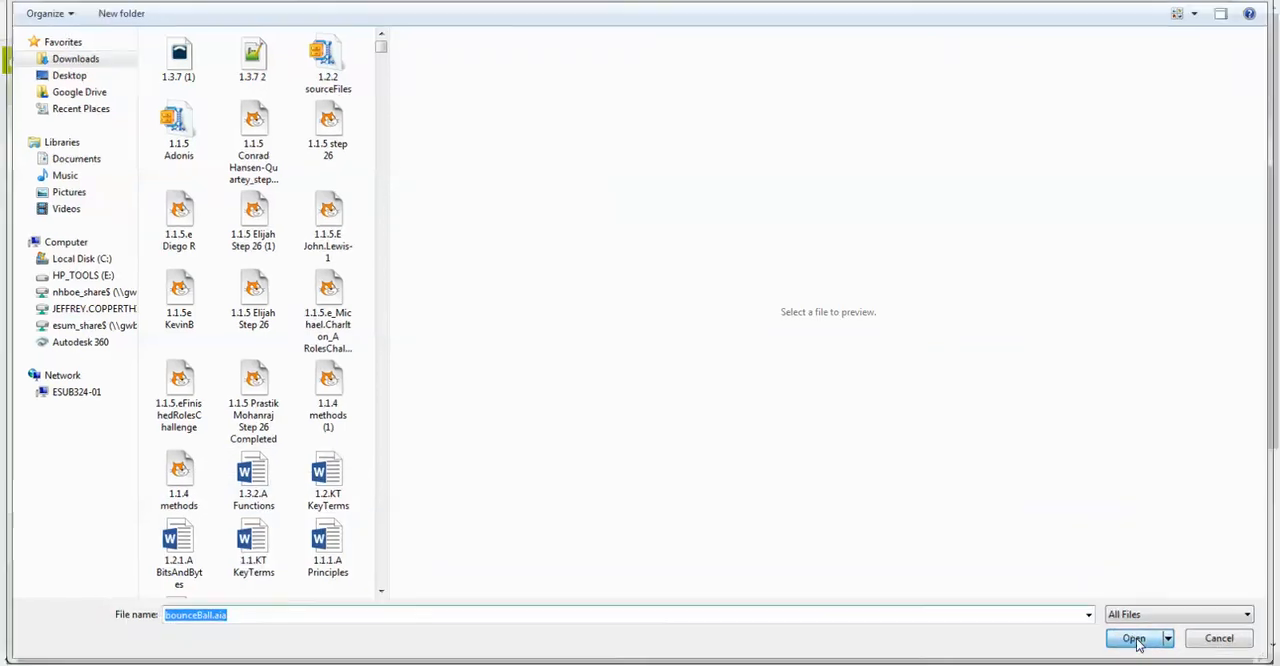
{"action": "left_click", "coordinate": [1133, 638]}
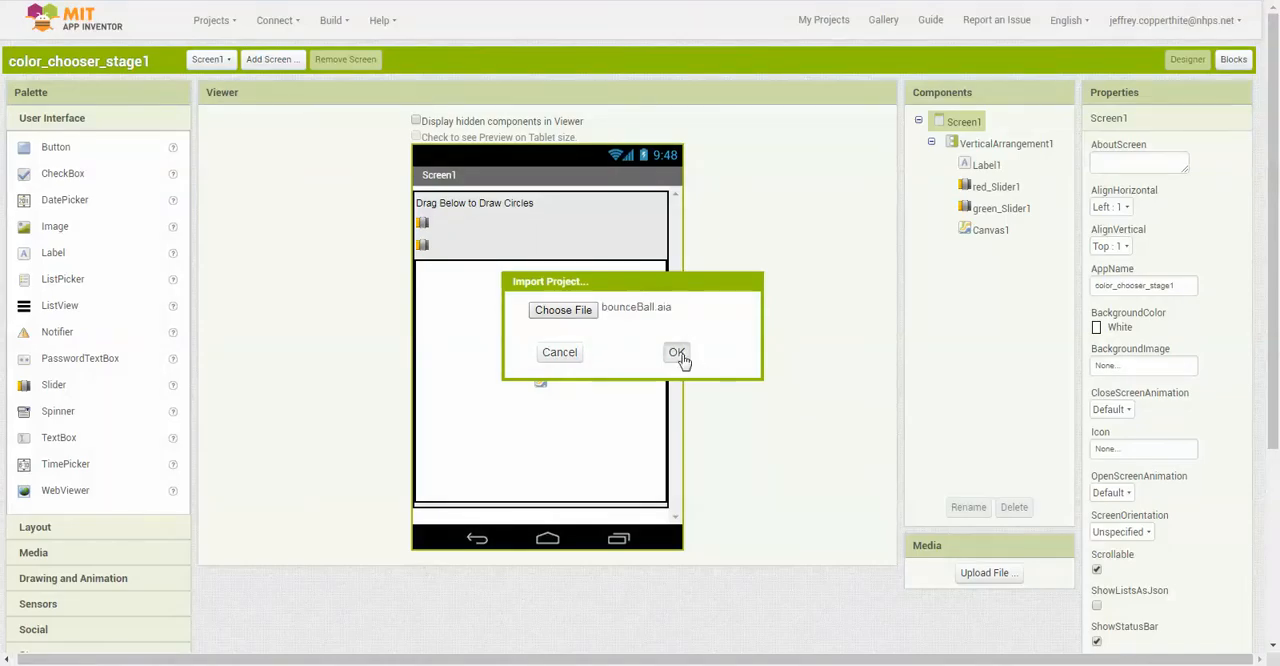
{"action": "left_click", "coordinate": [676, 352]}
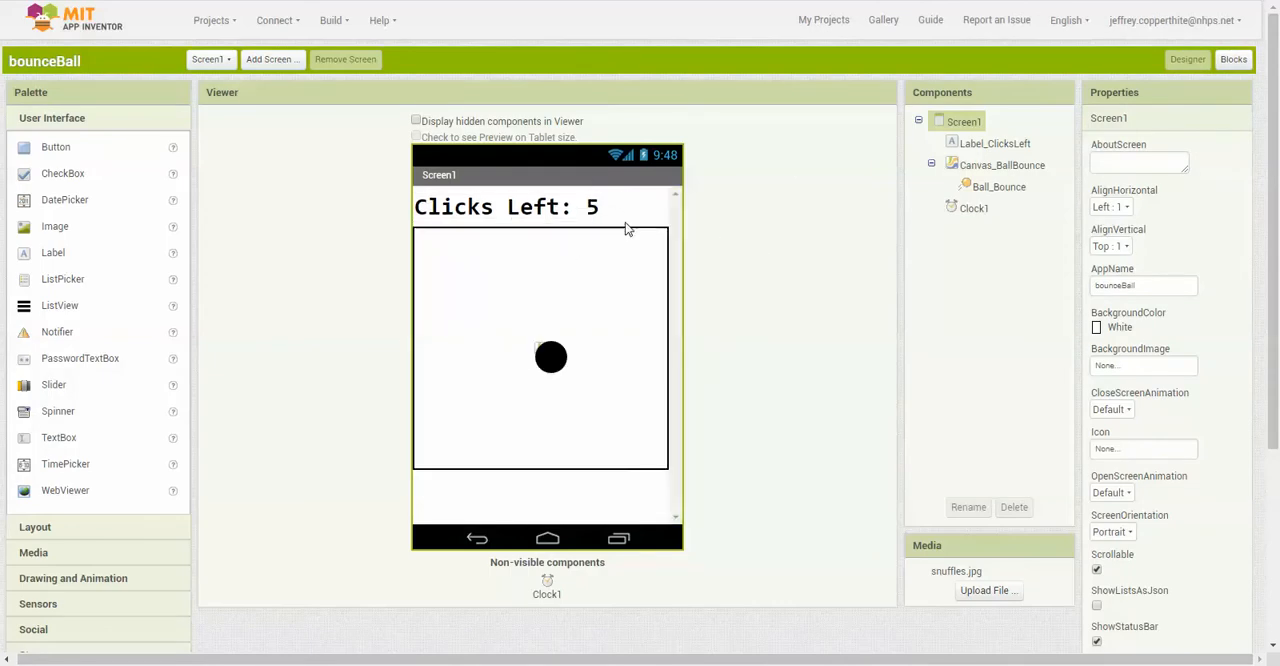
{"action": "mouse_move", "coordinate": [787, 139]}
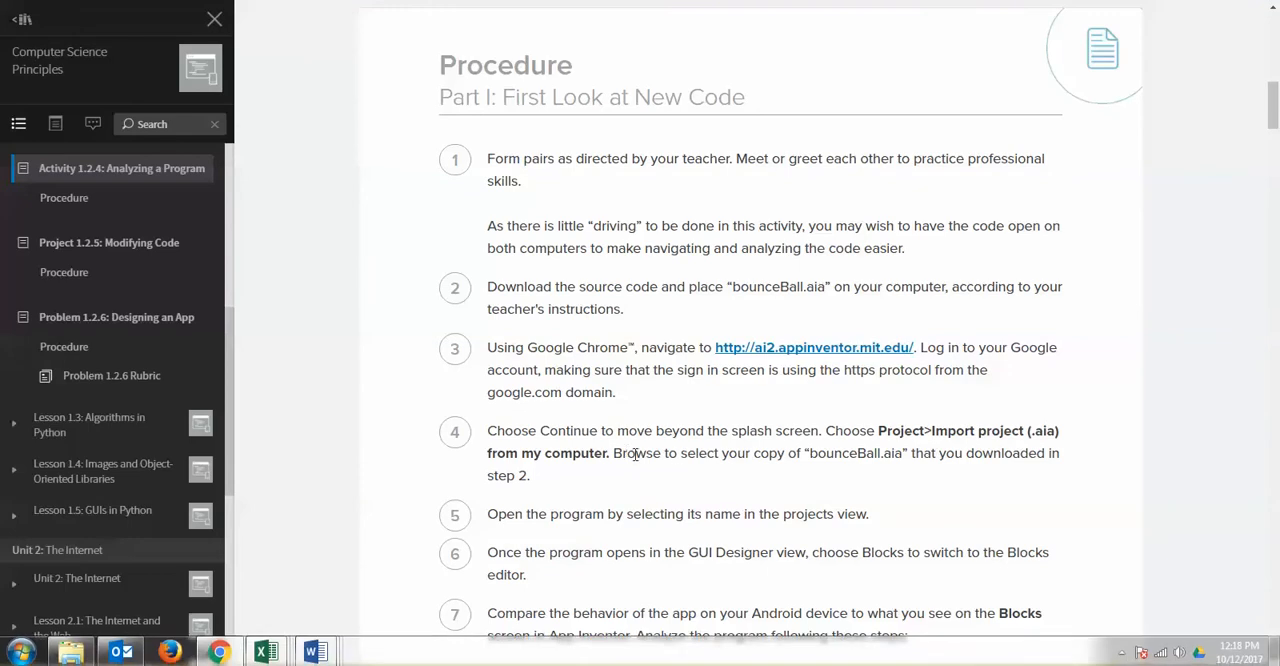
- Scroll the procedure down to step 7's TO_FLIP and postScores block images
{"action": "scroll", "scroll_direction": "down", "scroll_amount": 3}
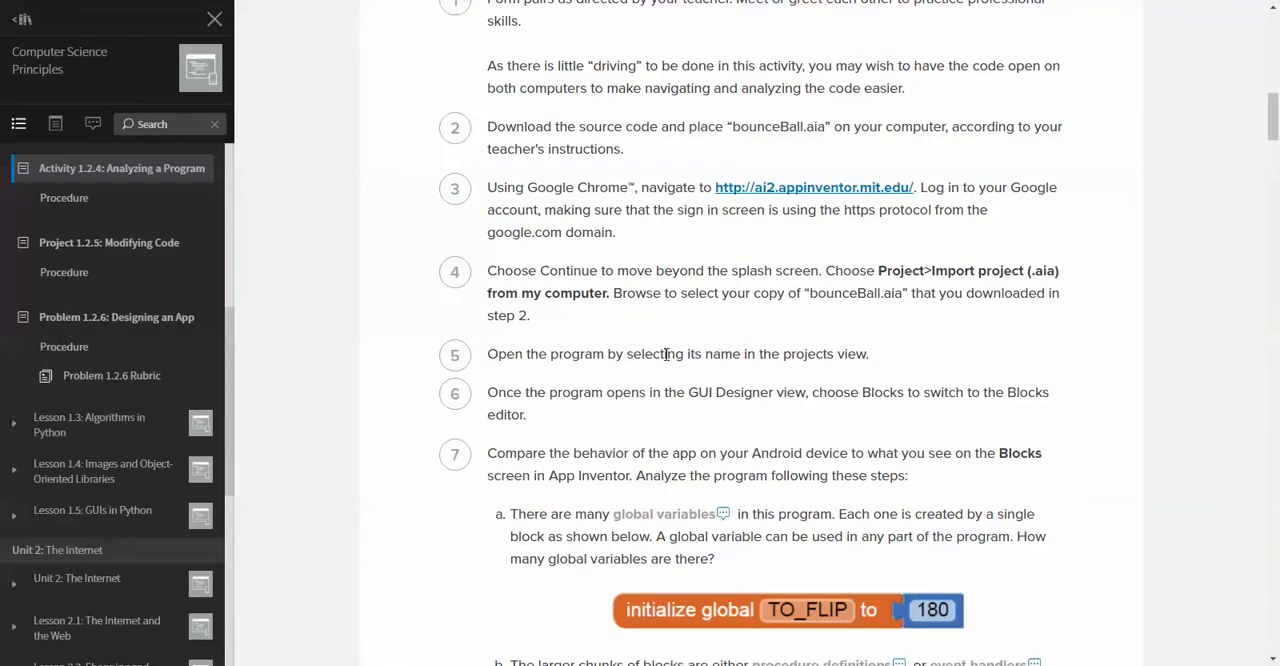
{"action": "mouse_move", "coordinate": [793, 394]}
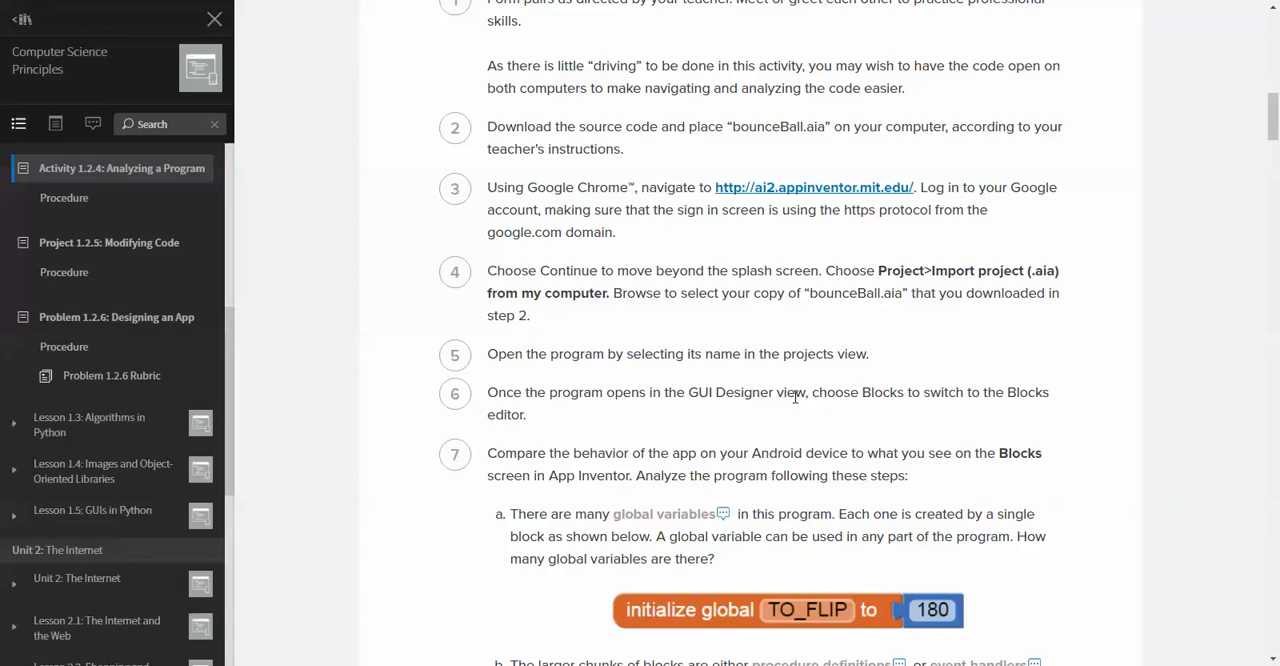
{"action": "mouse_move", "coordinate": [933, 196]}
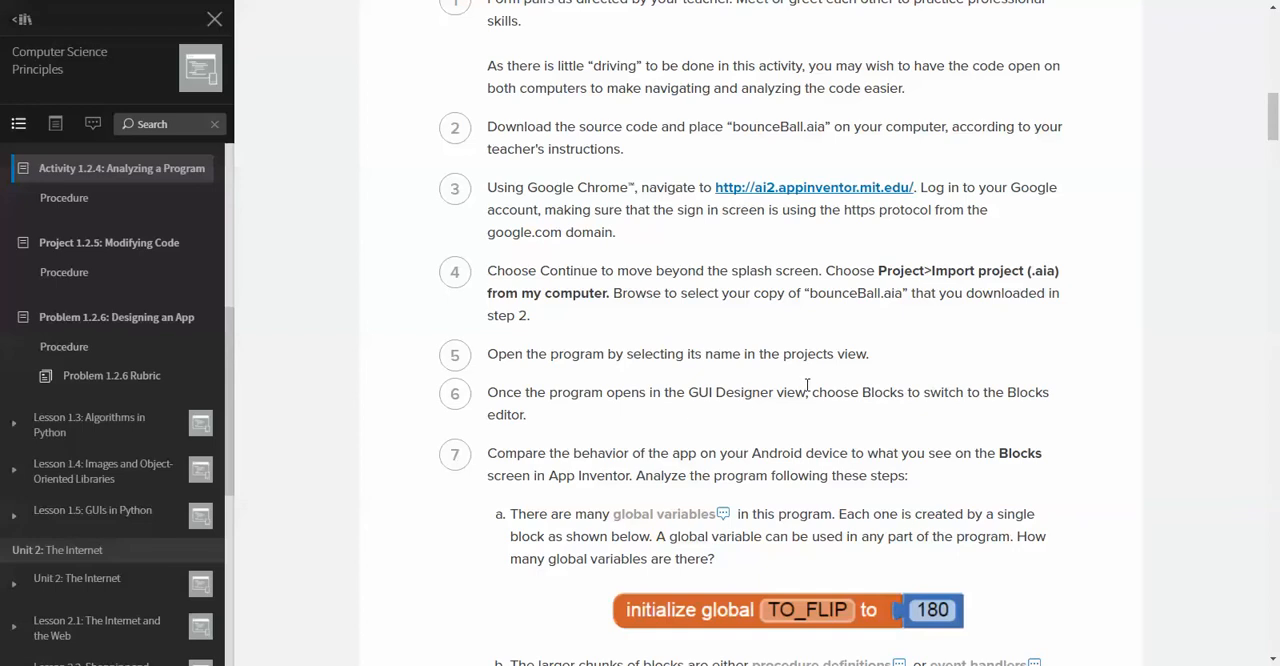
{"action": "scroll", "scroll_direction": "down", "scroll_amount": 3}
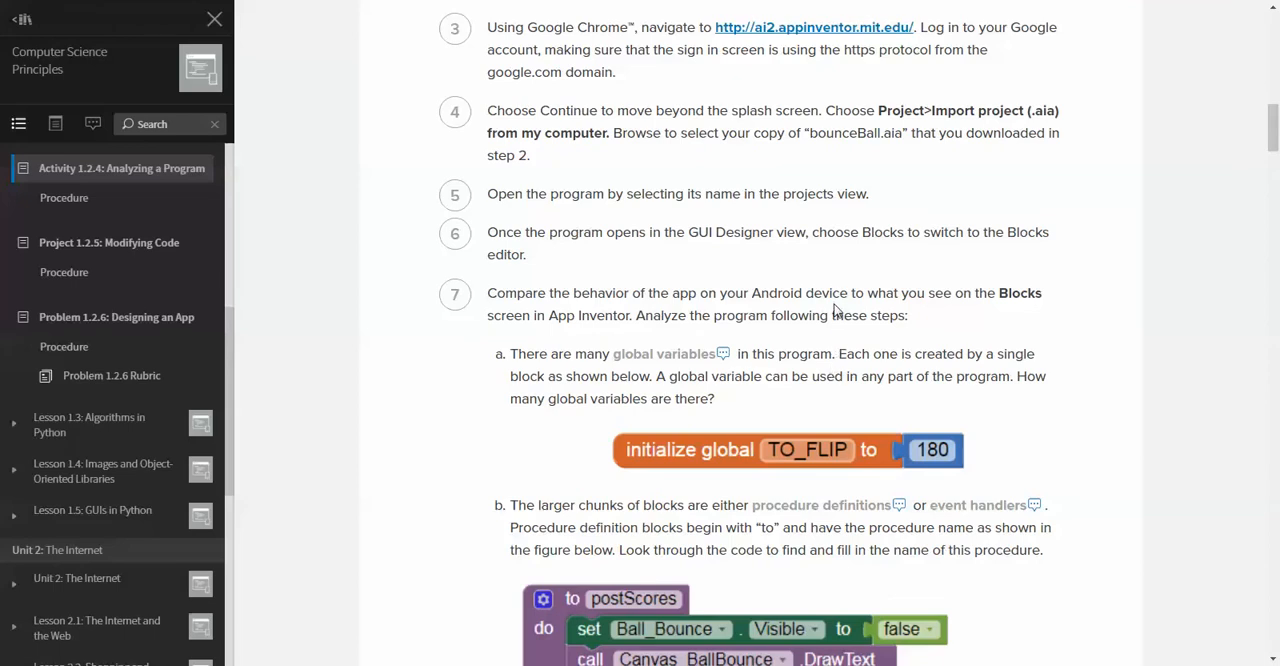
{"action": "mouse_move", "coordinate": [860, 285]}
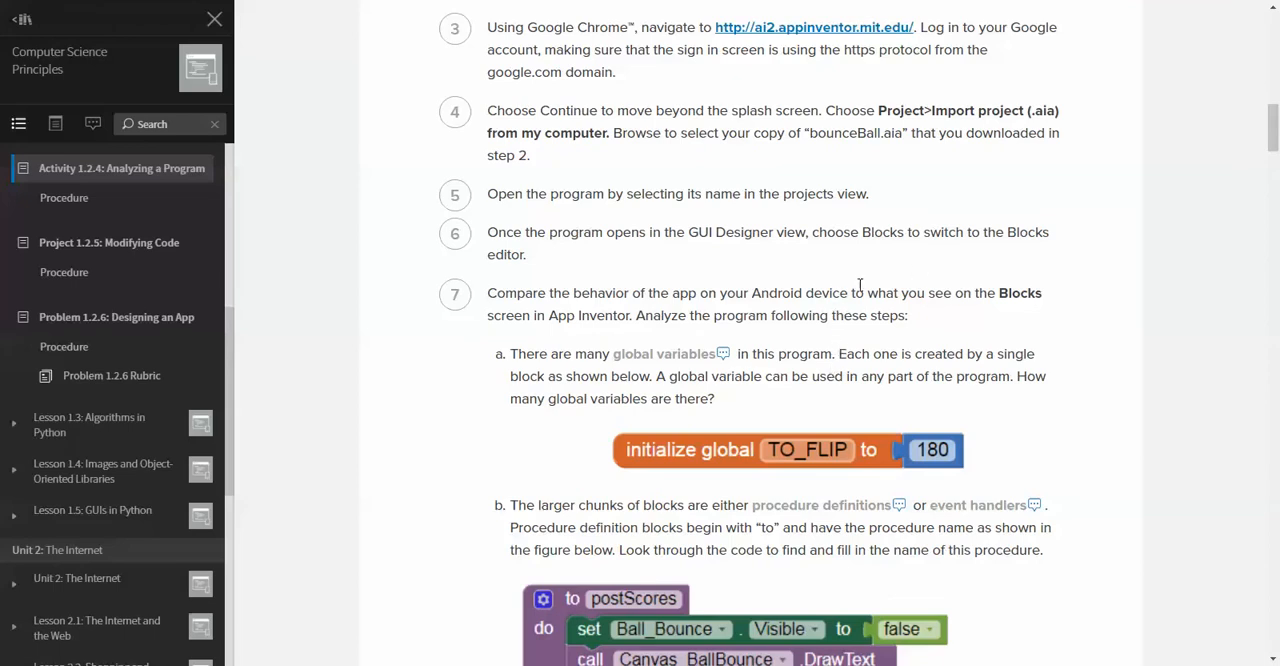
- Scroll the bounceBall Blocks editor to the initialize global blocks for direction and TO_FLIP
{"action": "key", "text": "alt+tab"}
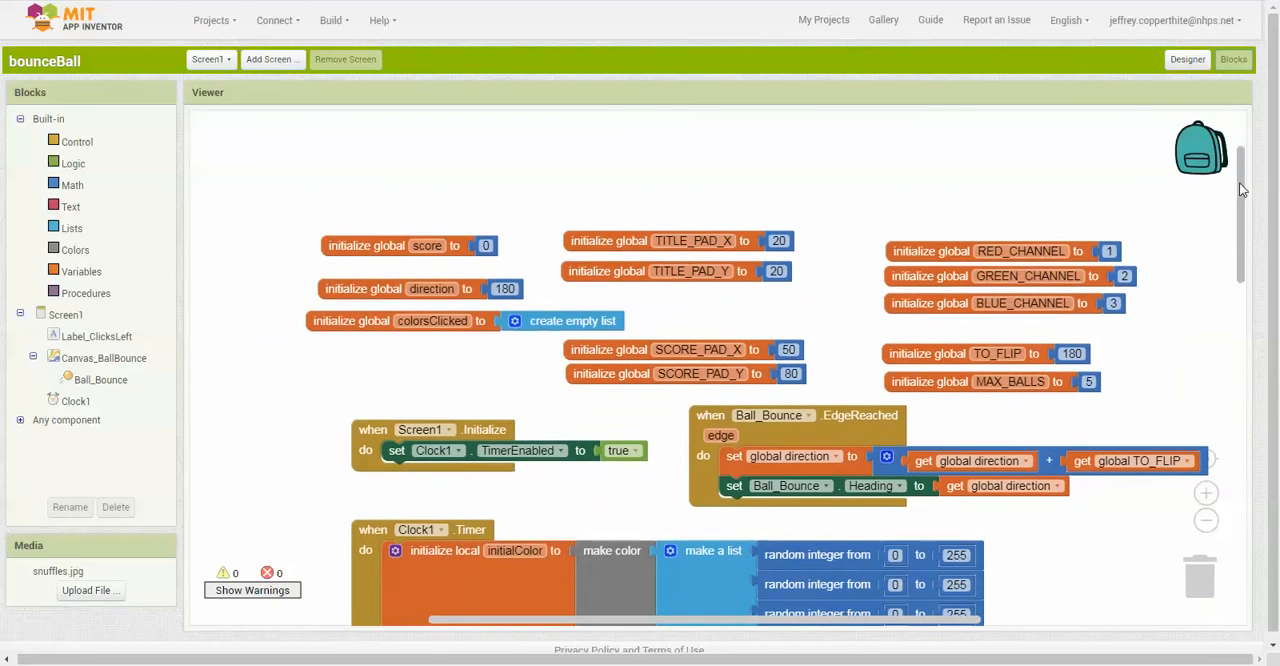
{"action": "scroll", "scroll_direction": "down", "scroll_amount": 3}
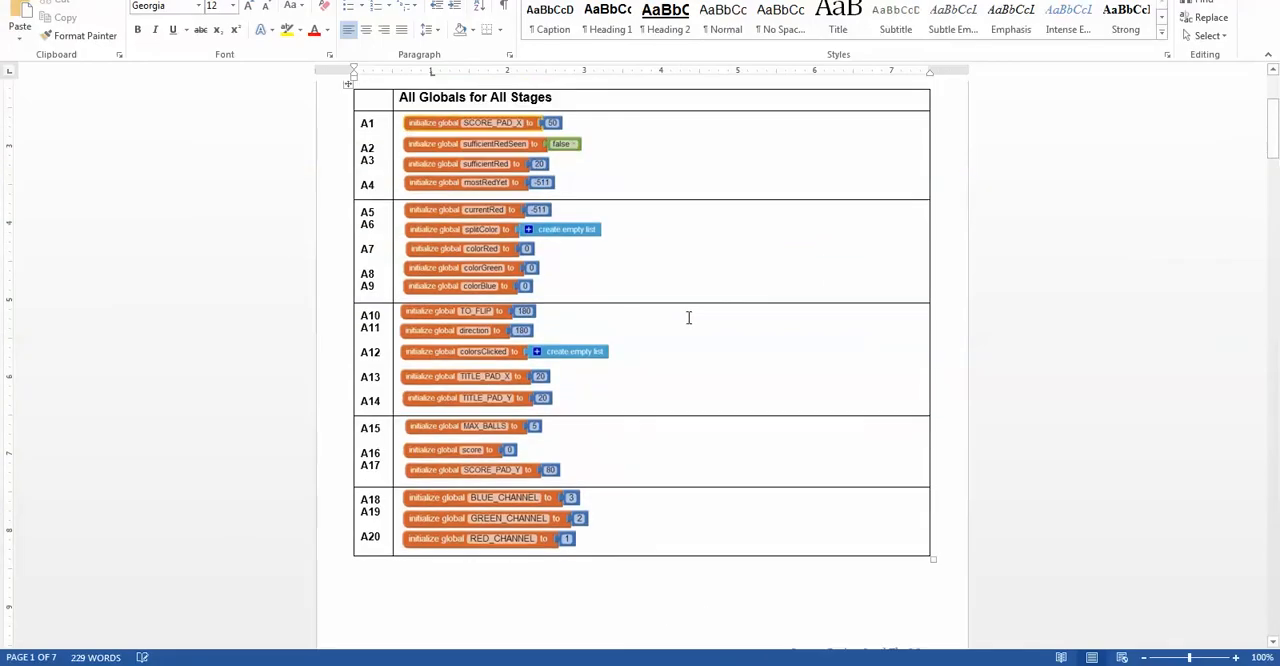
{"action": "mouse_move", "coordinate": [528, 377]}
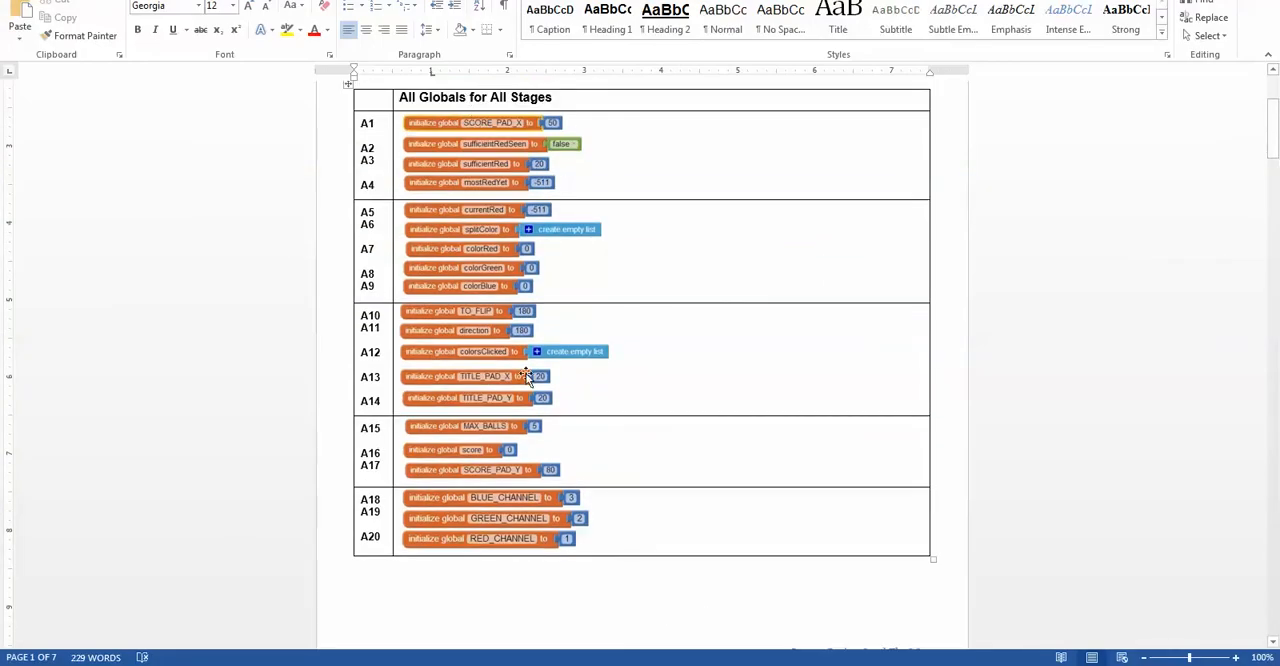
{"action": "mouse_move", "coordinate": [455, 285]}
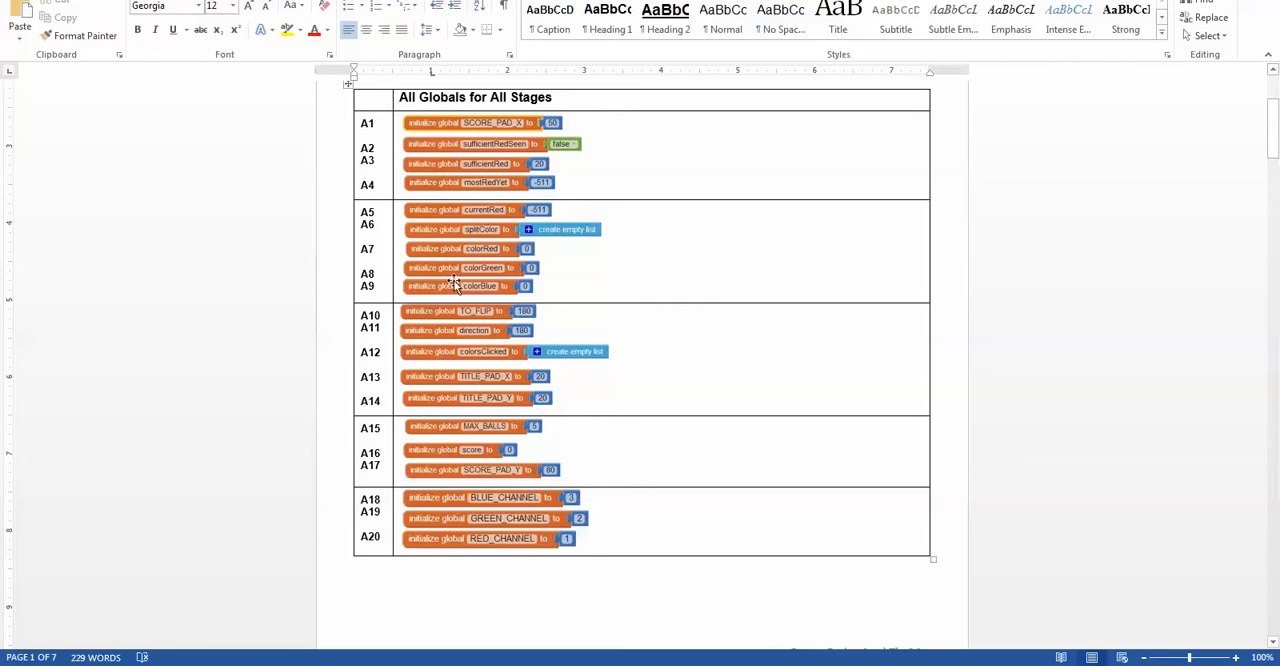
{"action": "mouse_move", "coordinate": [660, 460]}
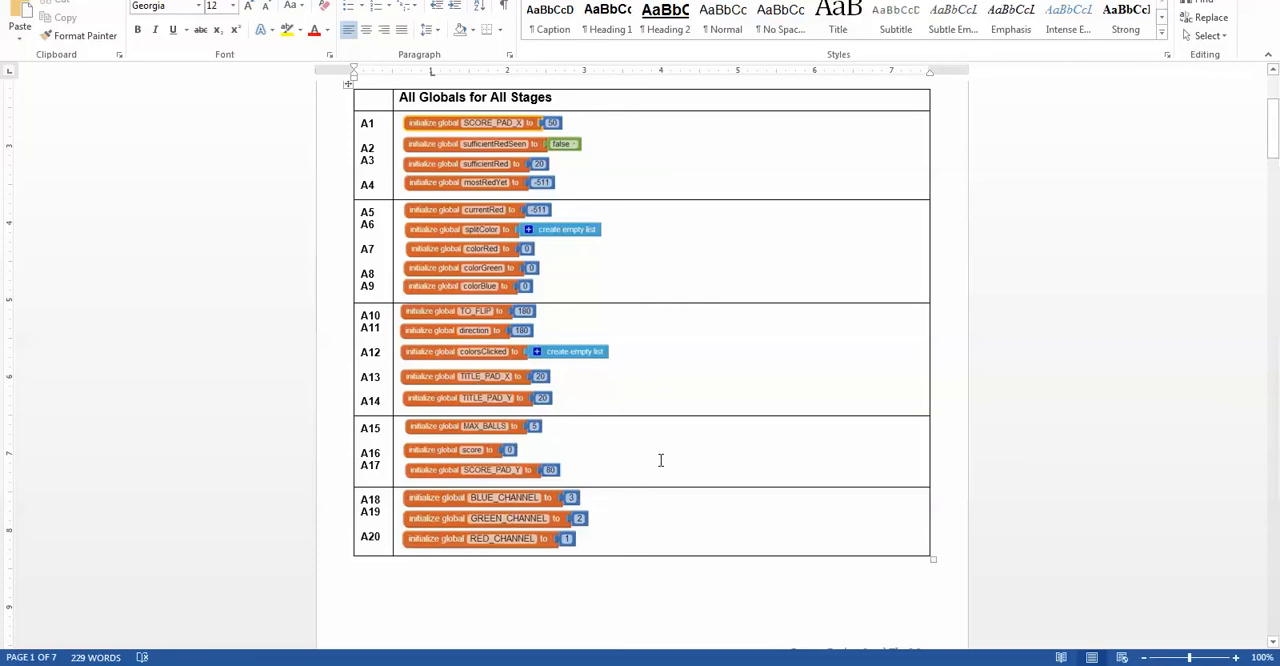
{"action": "mouse_move", "coordinate": [656, 458]}
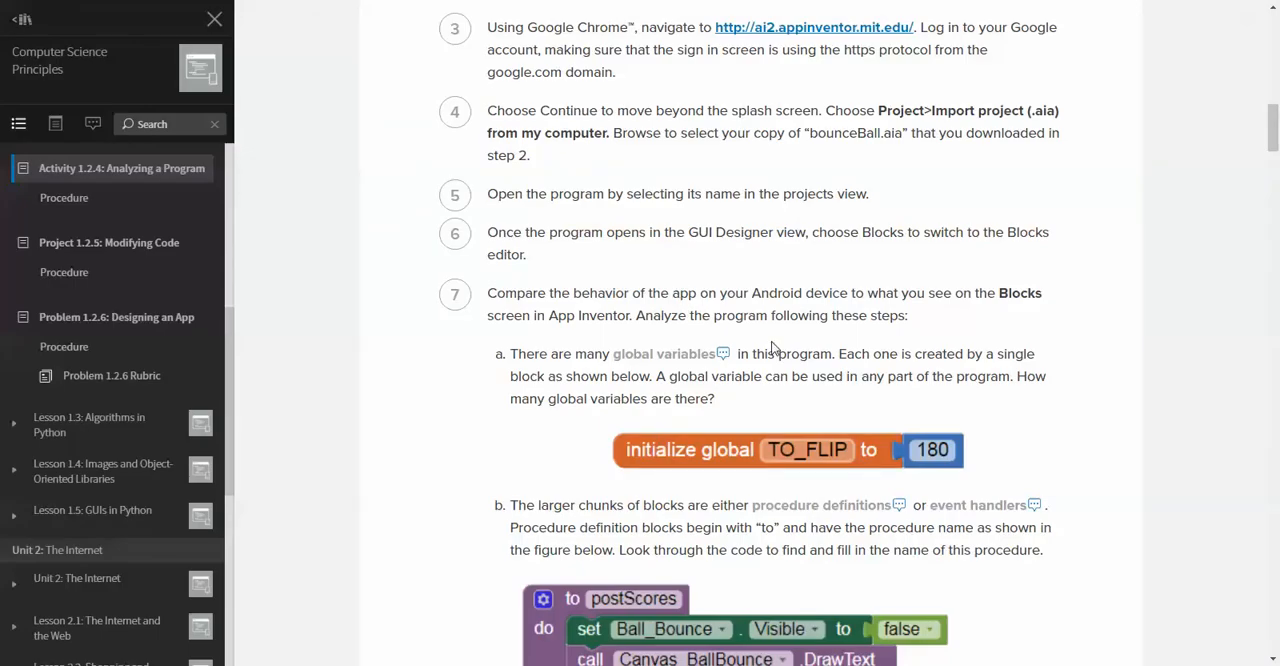
{"action": "mouse_move", "coordinate": [665, 354]}
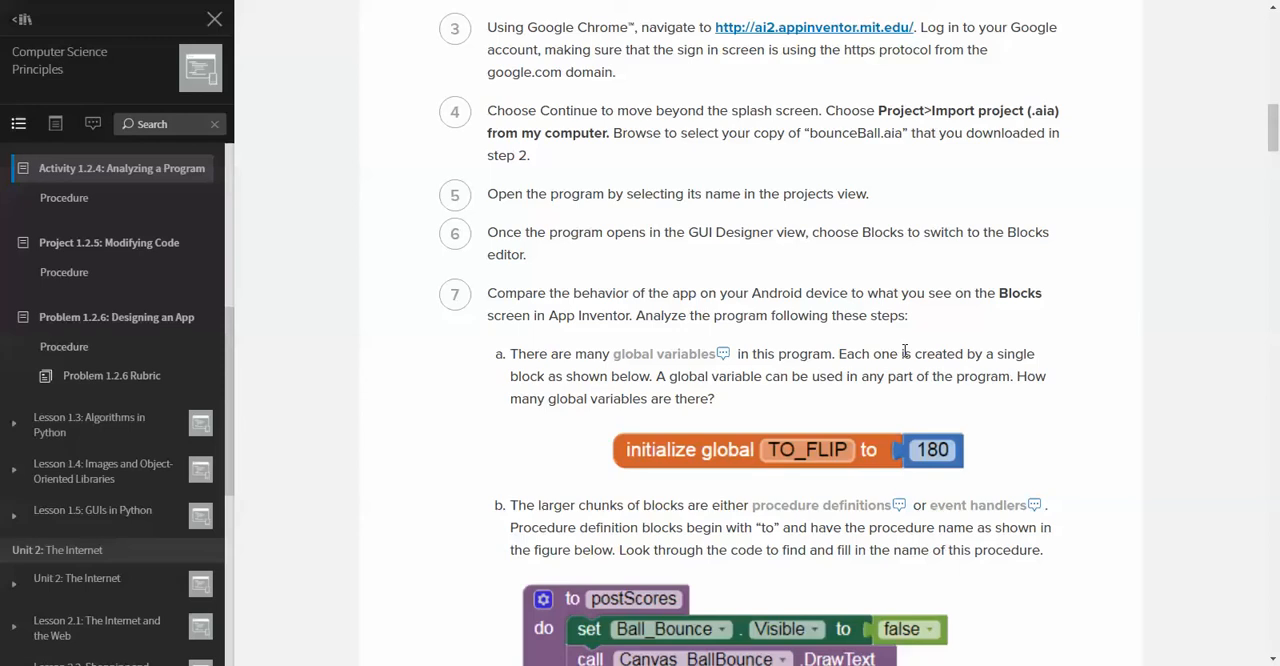
- Scroll through step 7 parts a to c on procedure definitions and event handlers
{"action": "scroll", "scroll_direction": "down", "scroll_amount": 3}
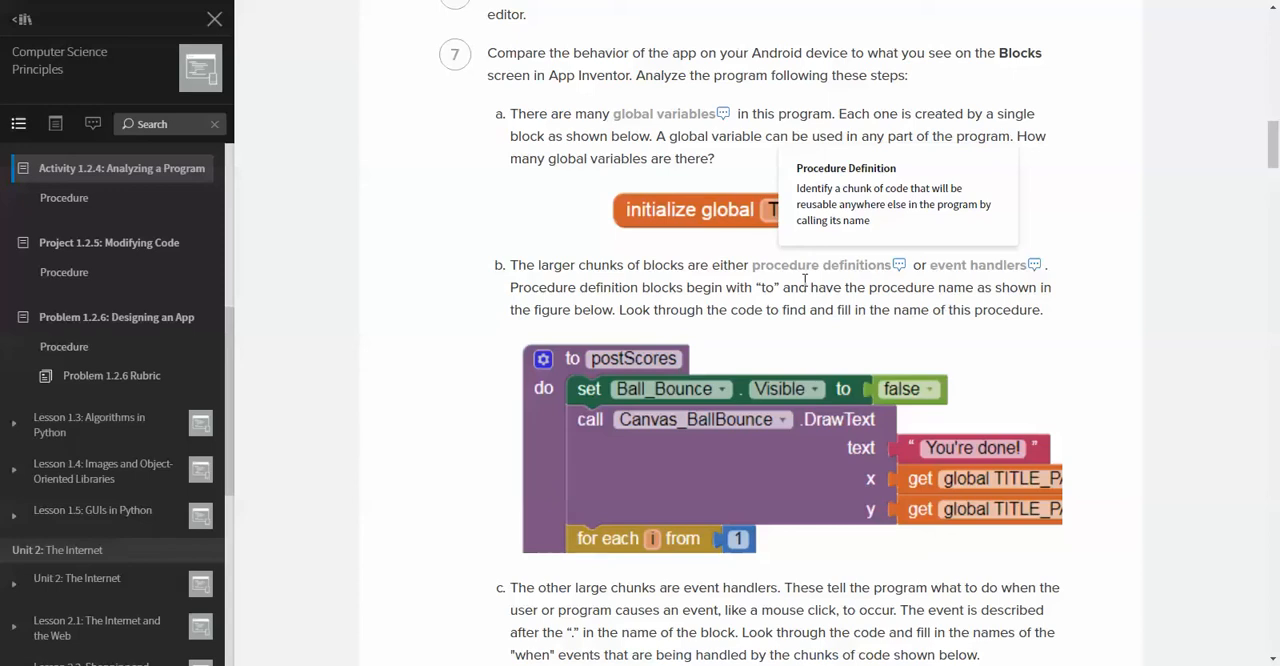
{"action": "mouse_move", "coordinate": [968, 263]}
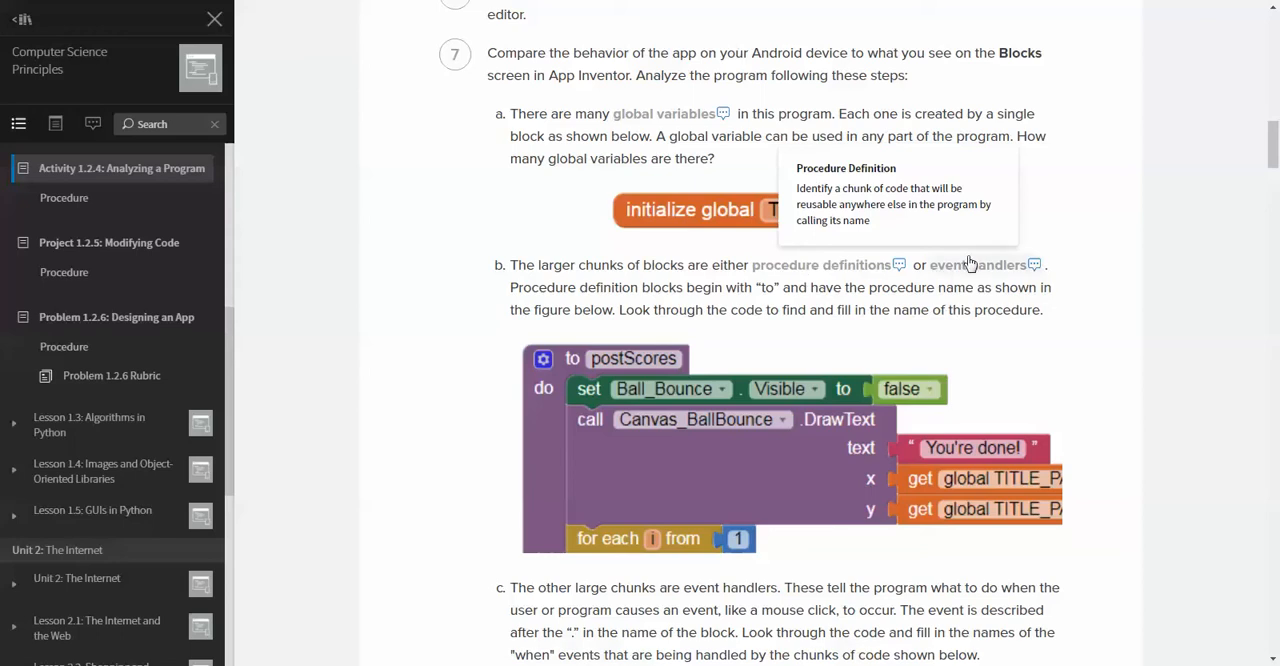
{"action": "mouse_move", "coordinate": [976, 265]}
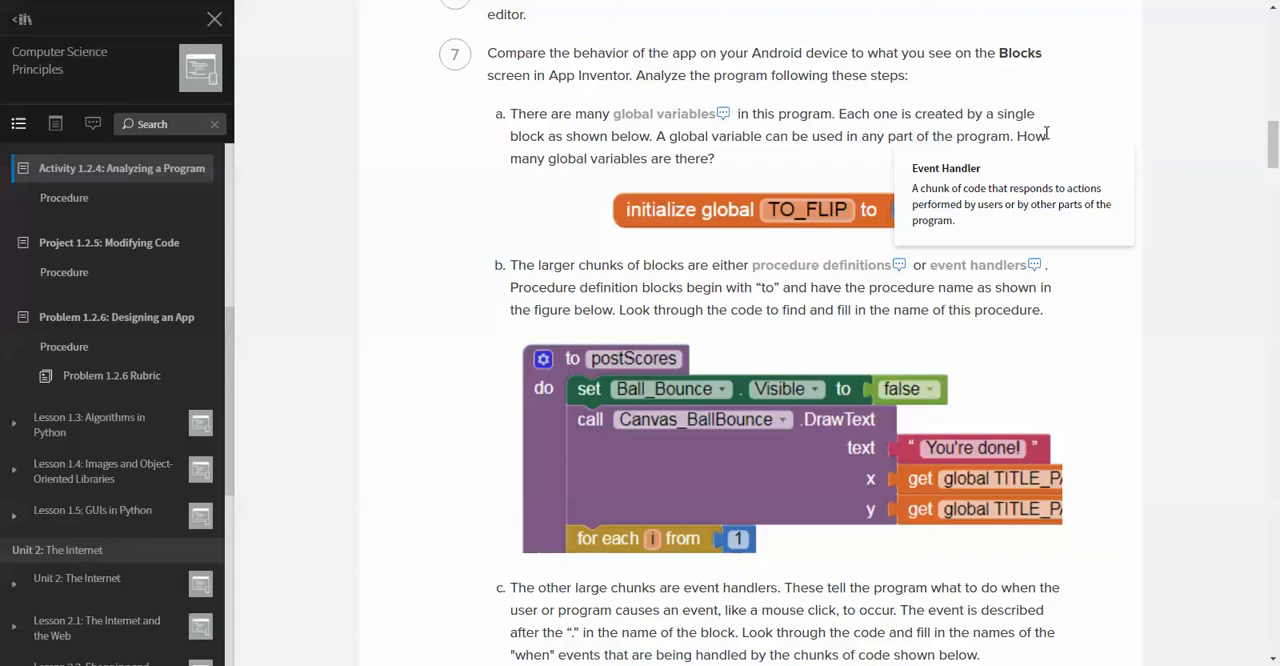
{"action": "mouse_move", "coordinate": [960, 273]}
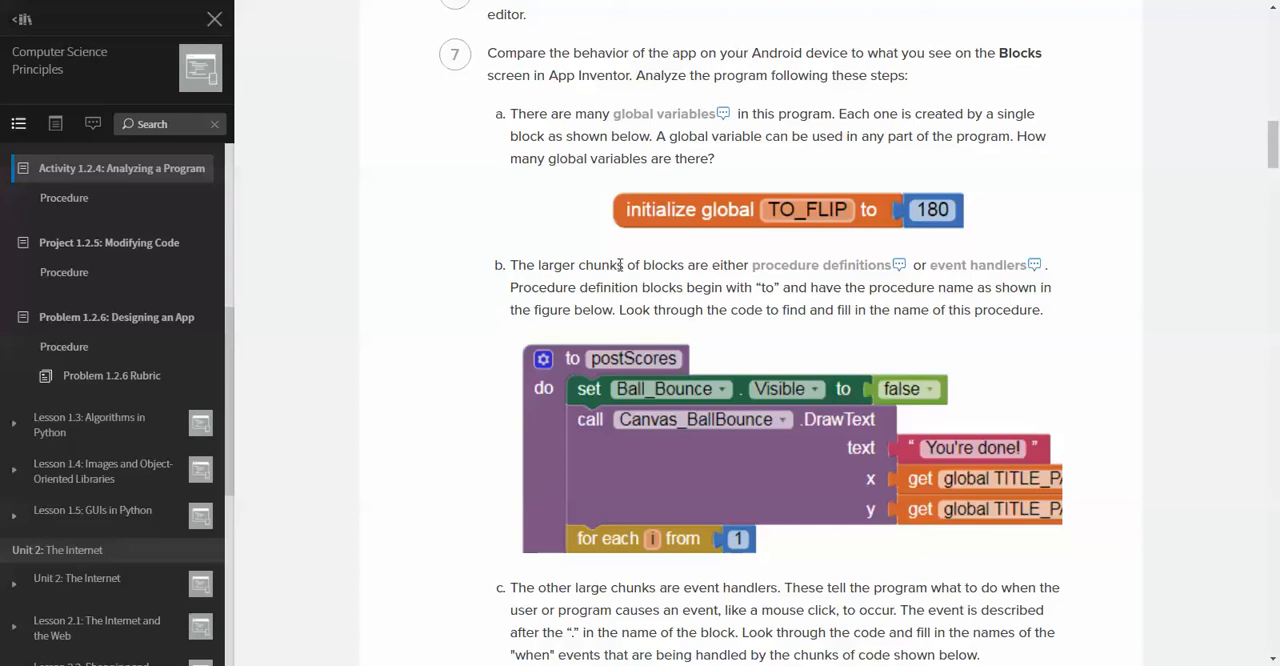
{"action": "mouse_move", "coordinate": [940, 310]}
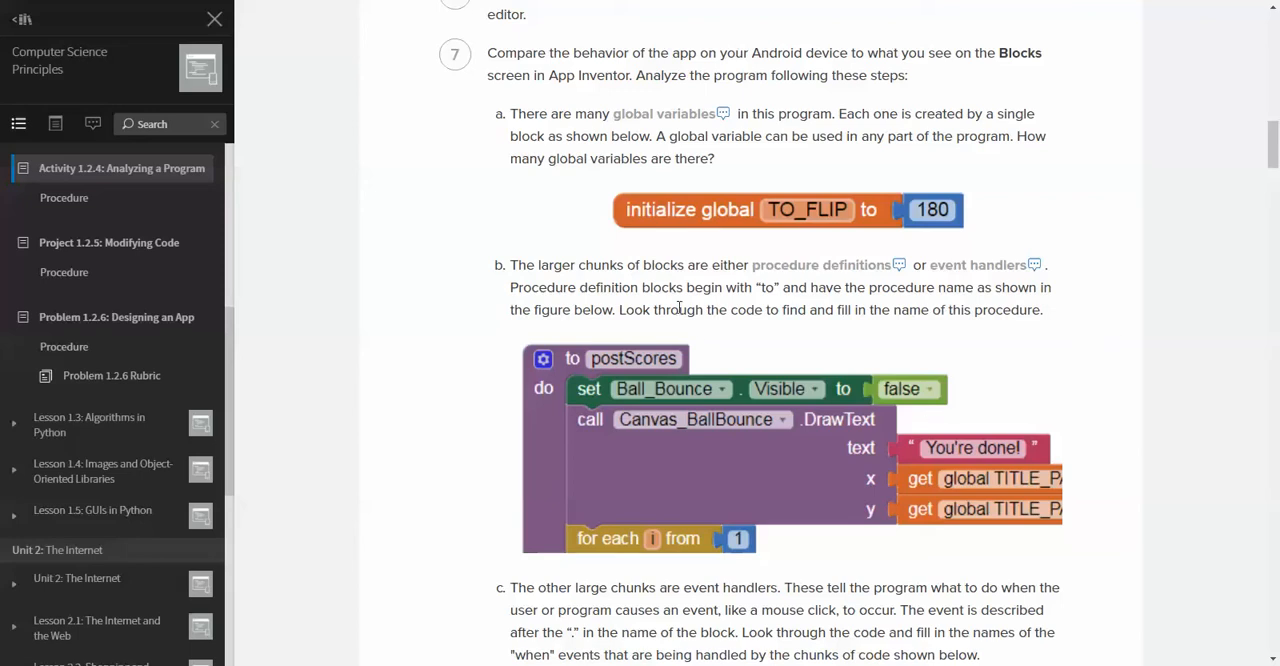
{"action": "scroll", "scroll_direction": "down", "scroll_amount": 3}
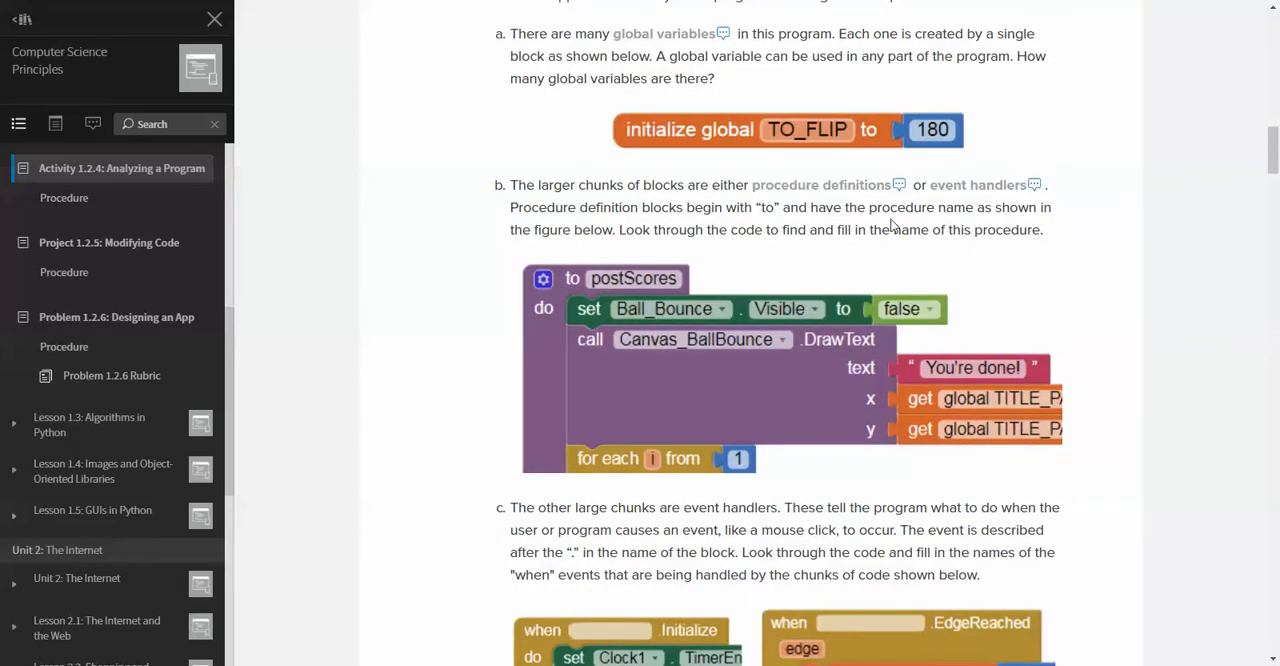
{"action": "mouse_move", "coordinate": [893, 224]}
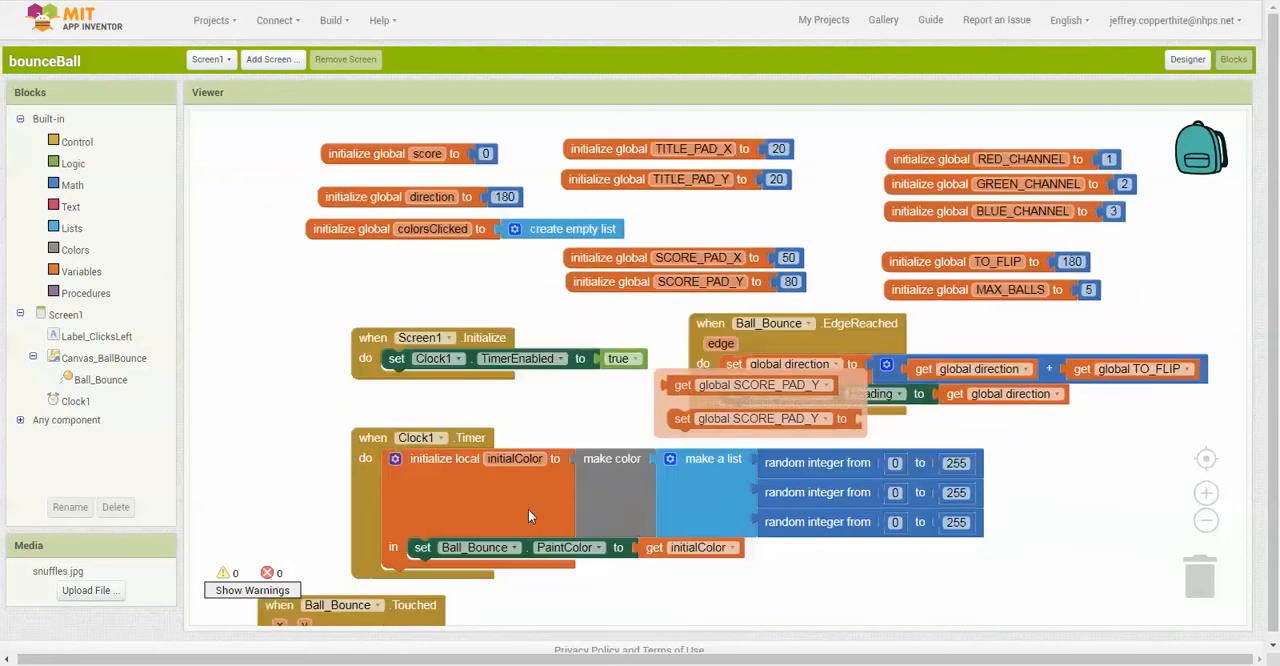
- Scroll the Blocks workspace down to the to postScores procedure block
{"action": "scroll", "scroll_direction": "down", "scroll_amount": 3}
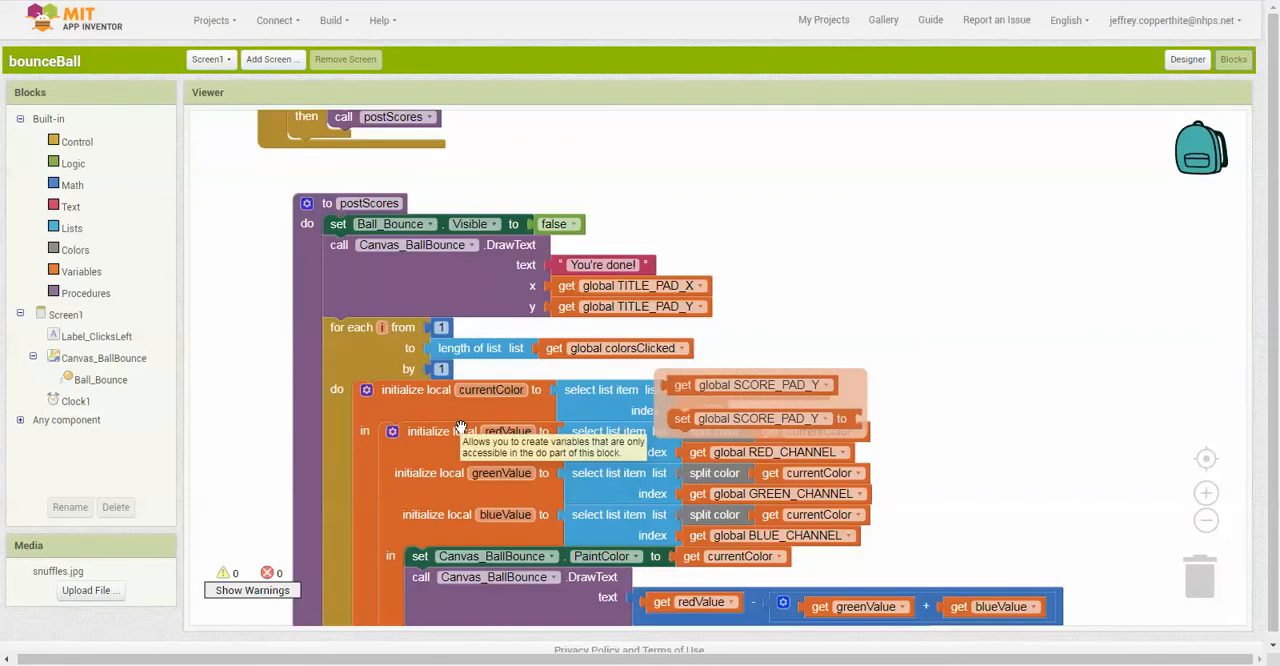
{"action": "mouse_move", "coordinate": [396, 263]}
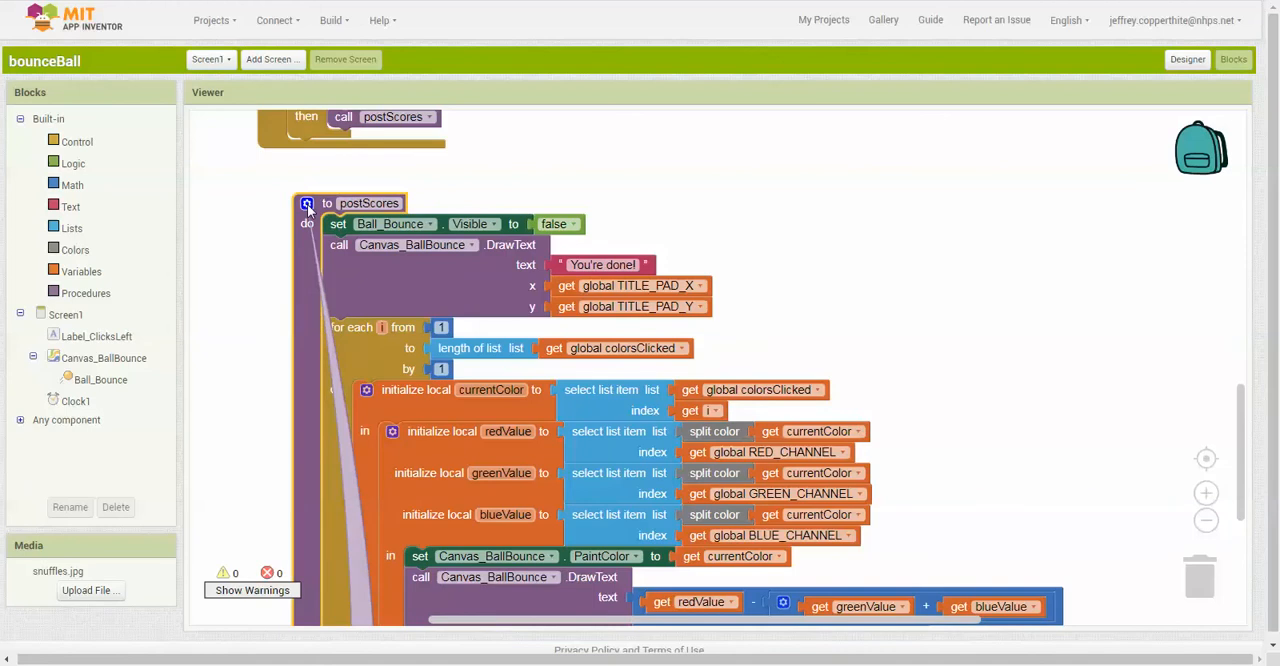
{"action": "scroll", "scroll_direction": "down", "scroll_amount": 3}
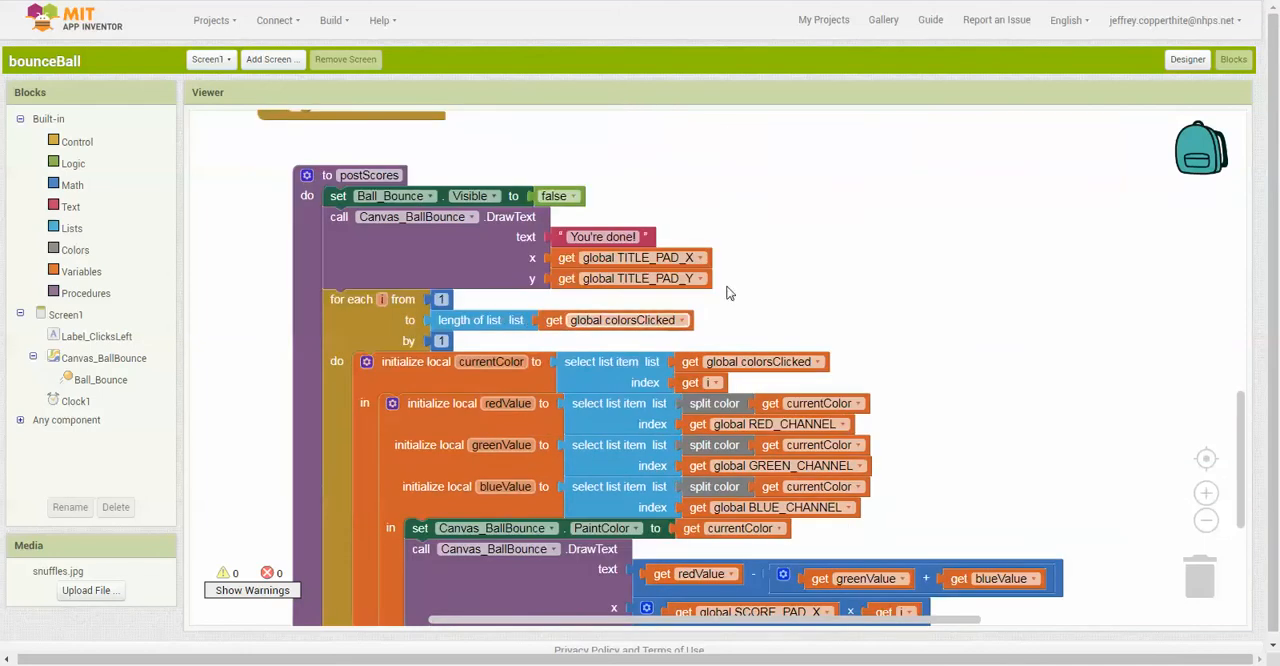
{"action": "scroll", "scroll_direction": "down", "scroll_amount": 3}
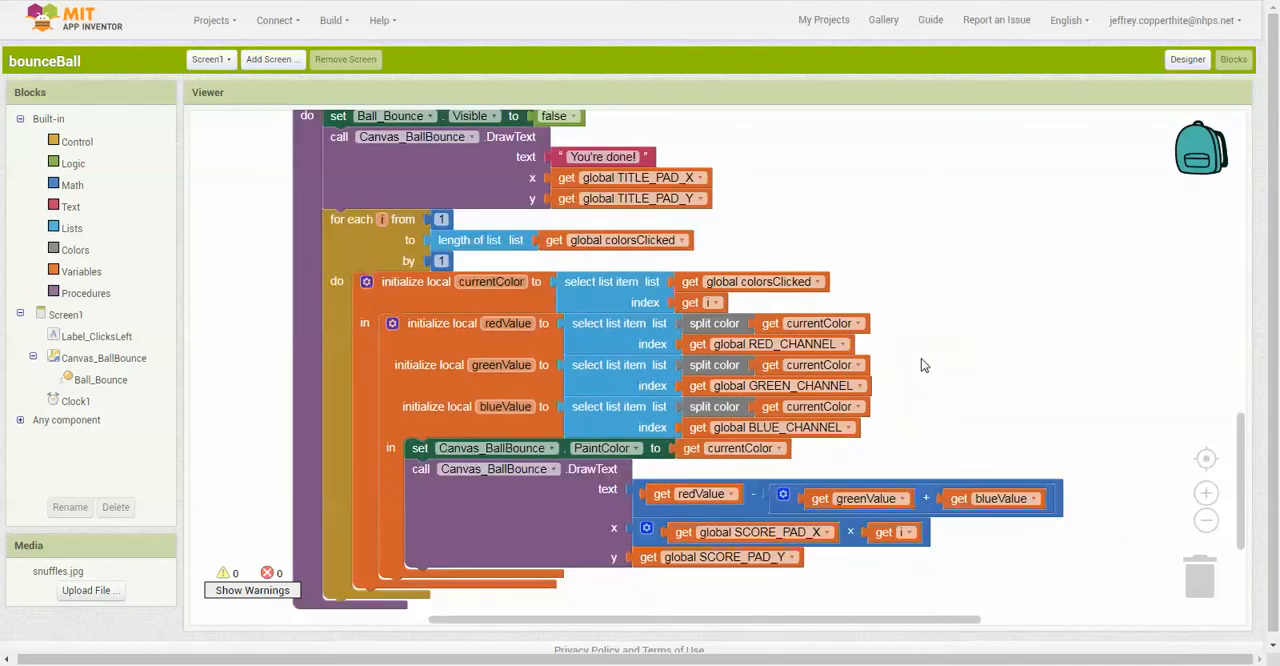
{"action": "mouse_move", "coordinate": [958, 332]}
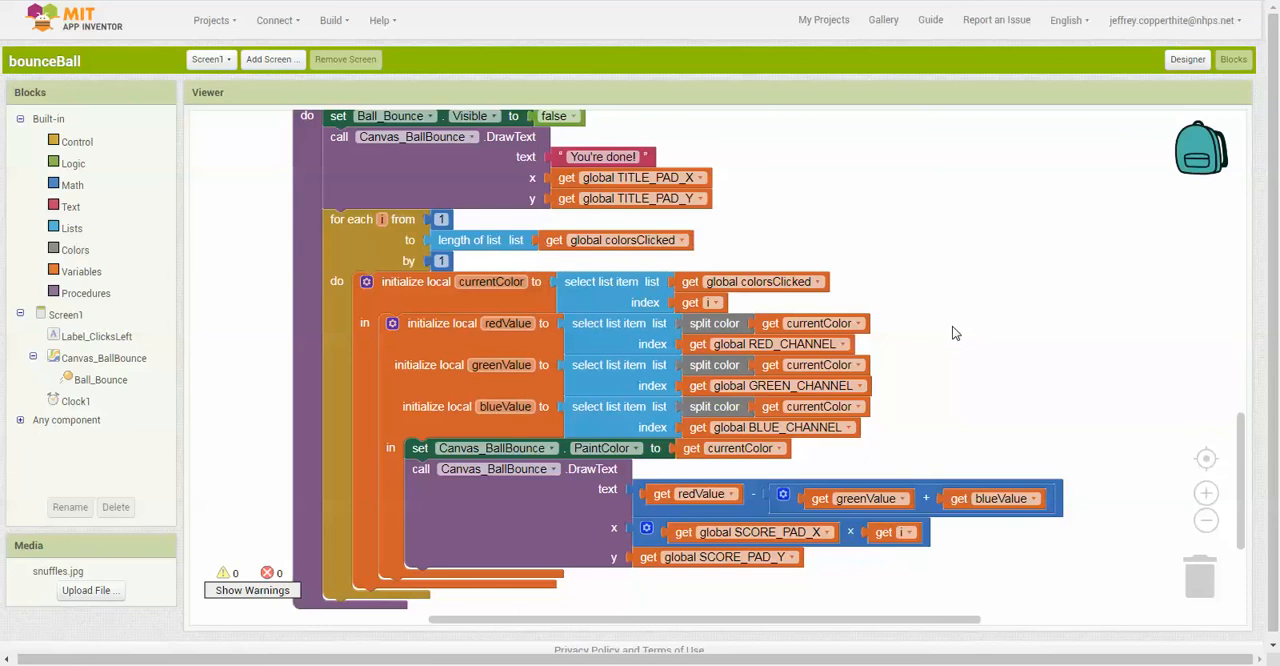
{"action": "mouse_move", "coordinate": [963, 384]}
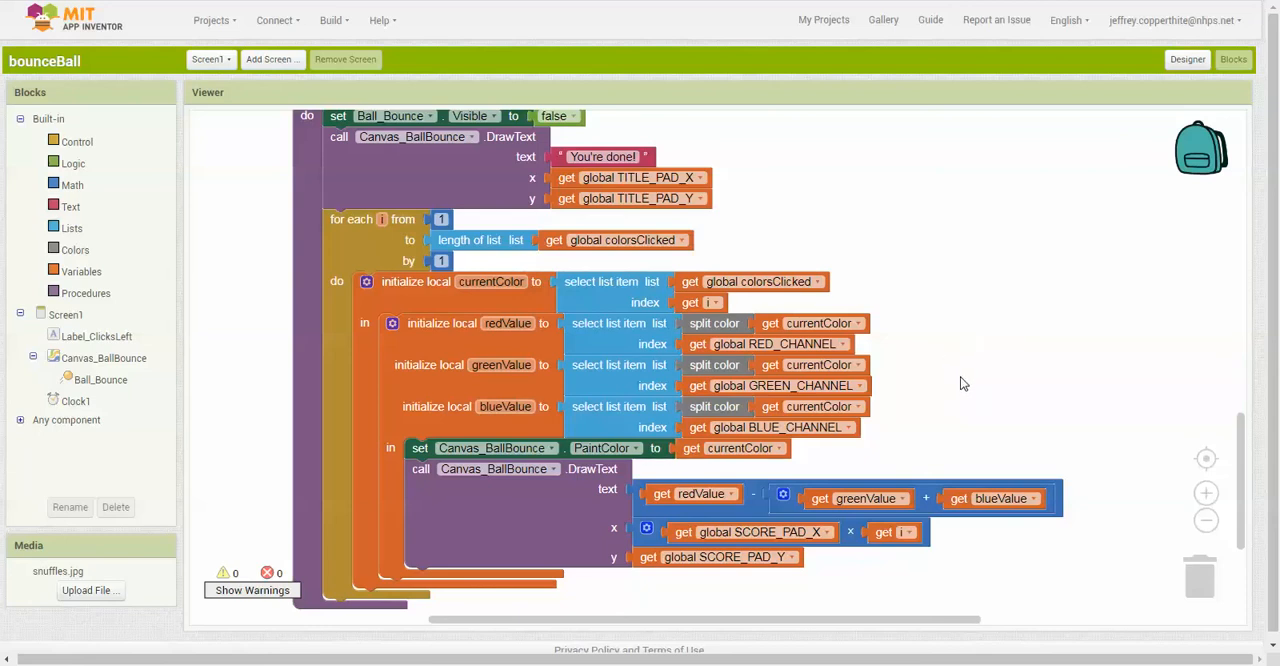
{"action": "scroll", "scroll_direction": "down", "scroll_amount": 3}
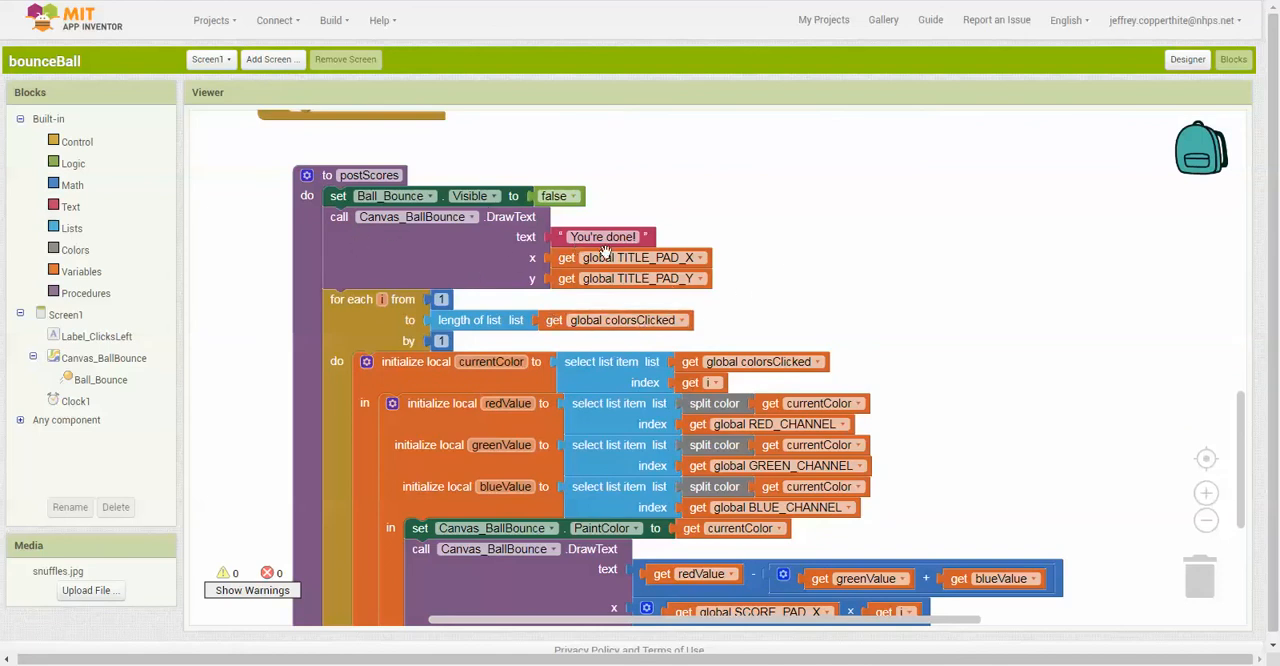
{"action": "mouse_move", "coordinate": [888, 322]}
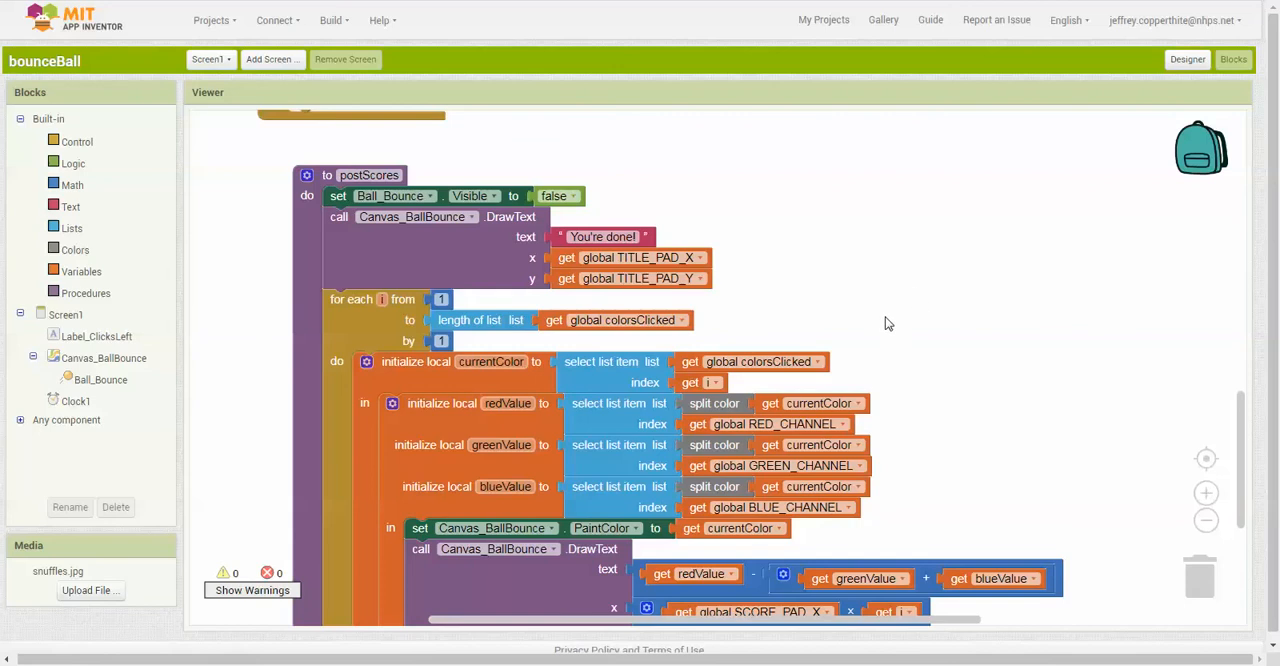
{"action": "scroll", "scroll_direction": "down", "scroll_amount": 3}
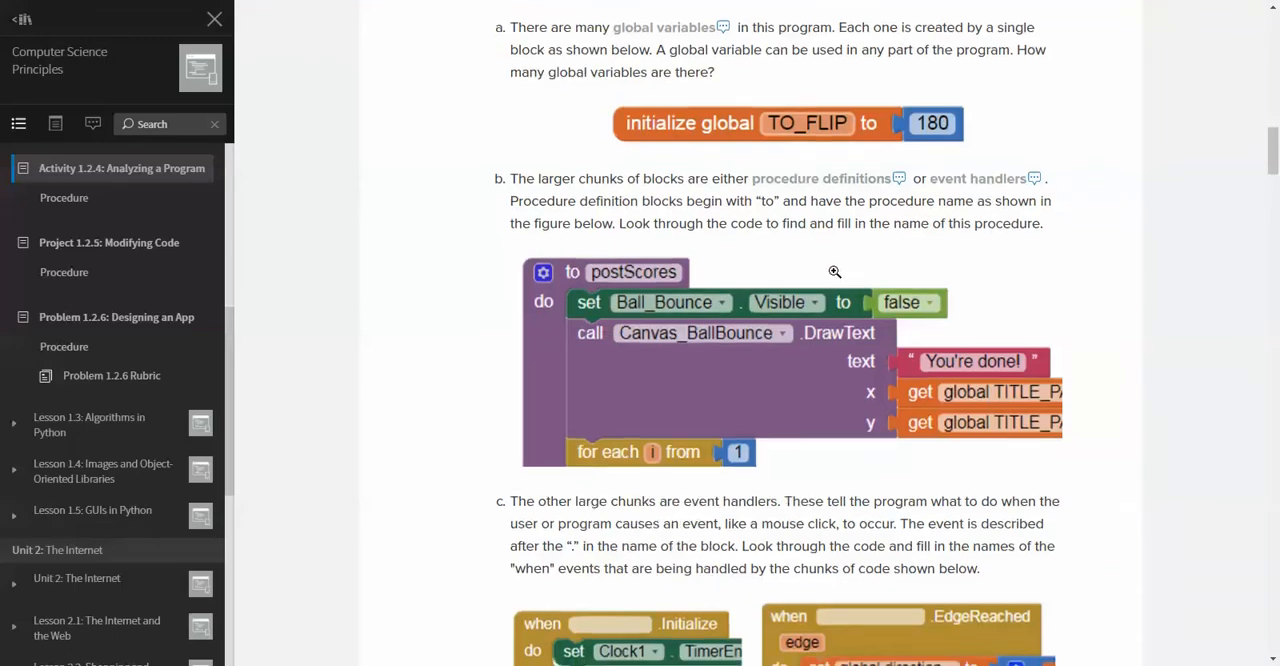
- Scroll past the event-handler fill-ins to step 8 and the Part II: Variable Roles heading
{"action": "scroll", "scroll_direction": "down", "scroll_amount": 3}
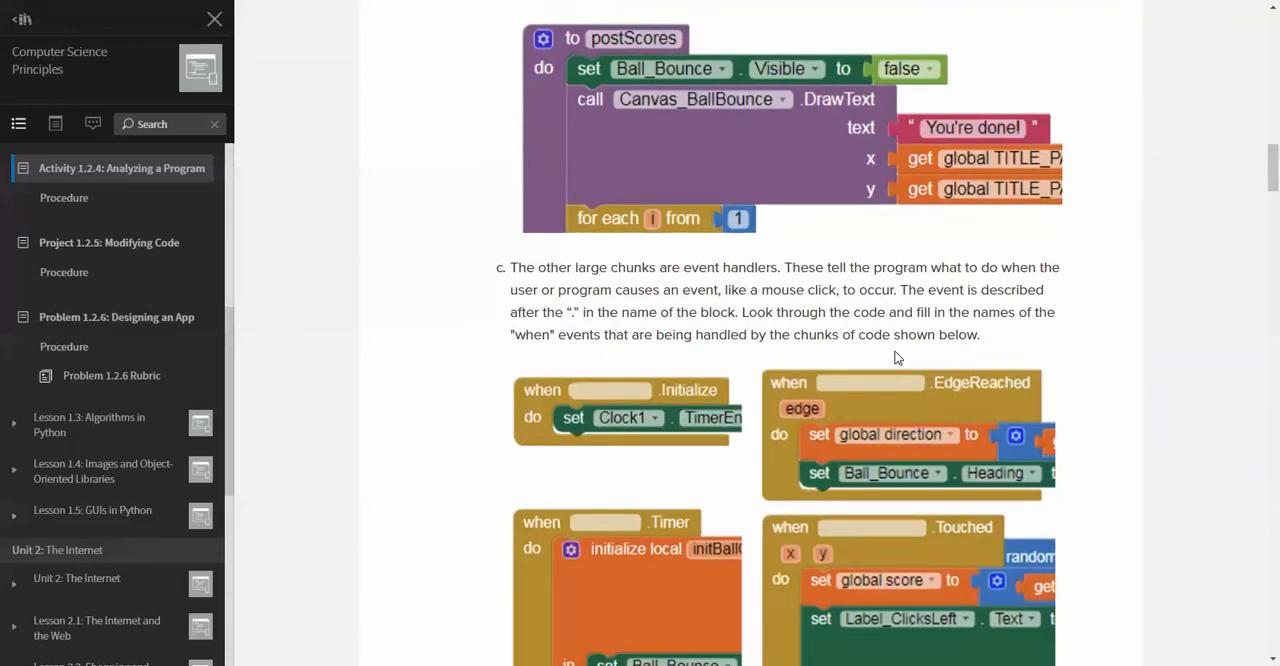
{"action": "mouse_move", "coordinate": [885, 362]}
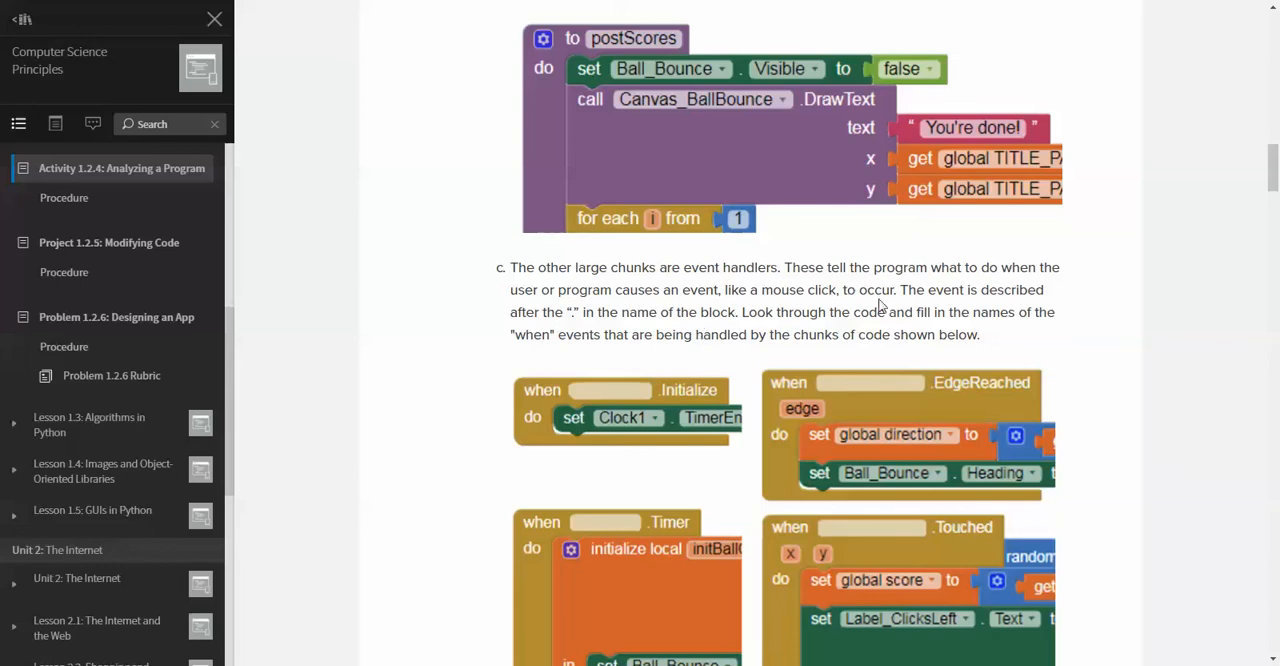
{"action": "mouse_move", "coordinate": [758, 331]}
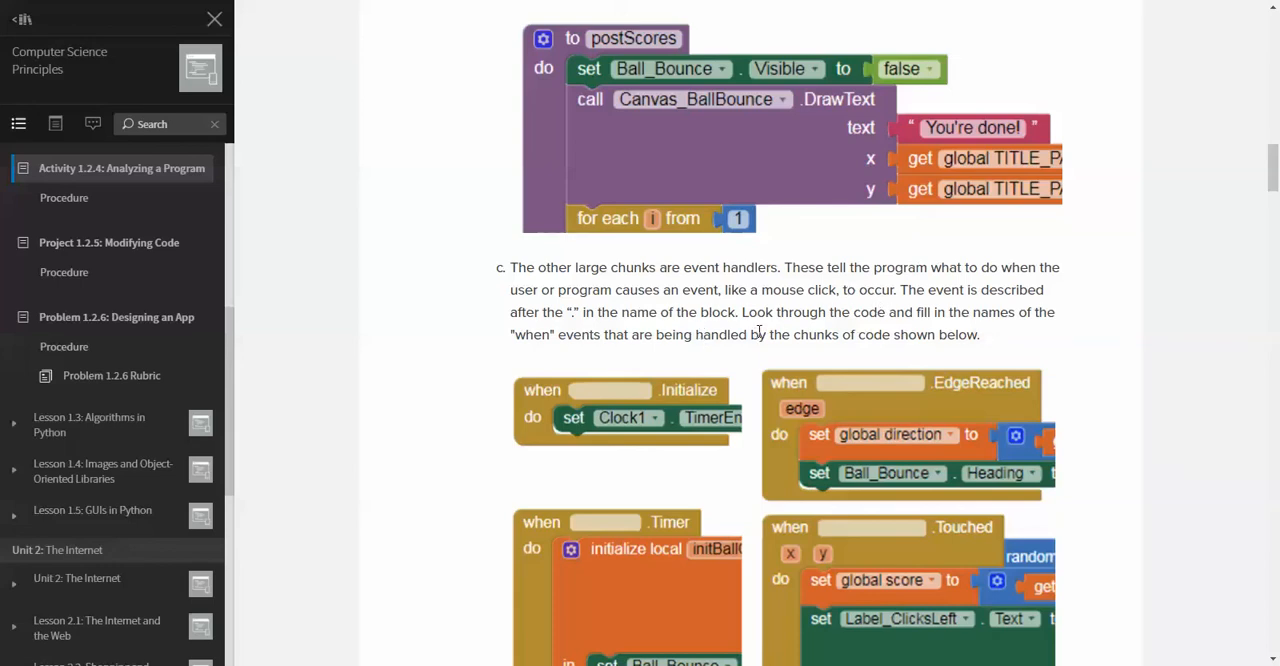
{"action": "mouse_move", "coordinate": [1007, 333]}
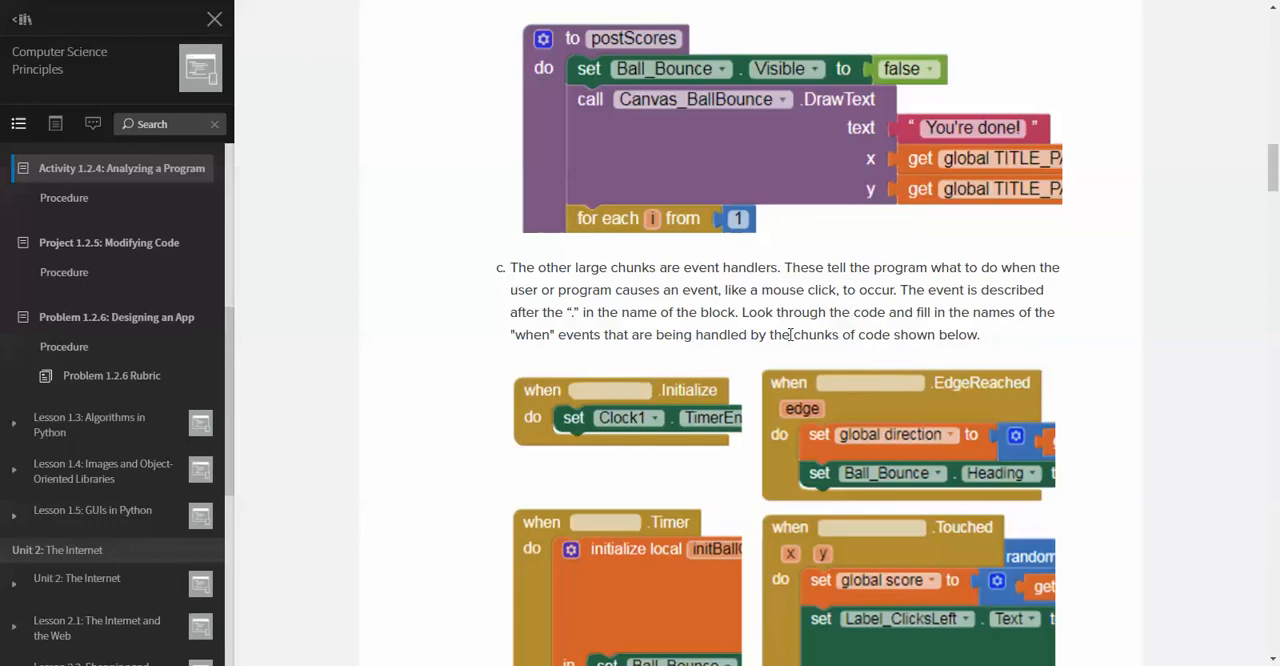
{"action": "scroll", "scroll_direction": "down", "scroll_amount": 3}
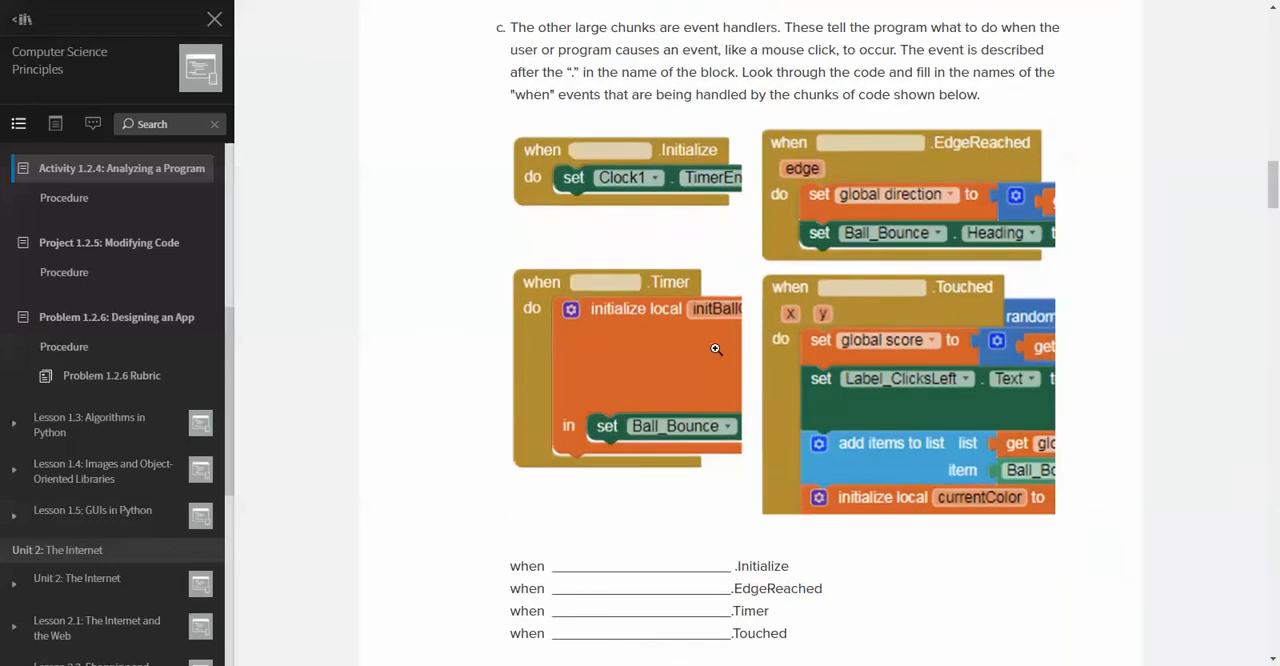
{"action": "mouse_move", "coordinate": [578, 164]}
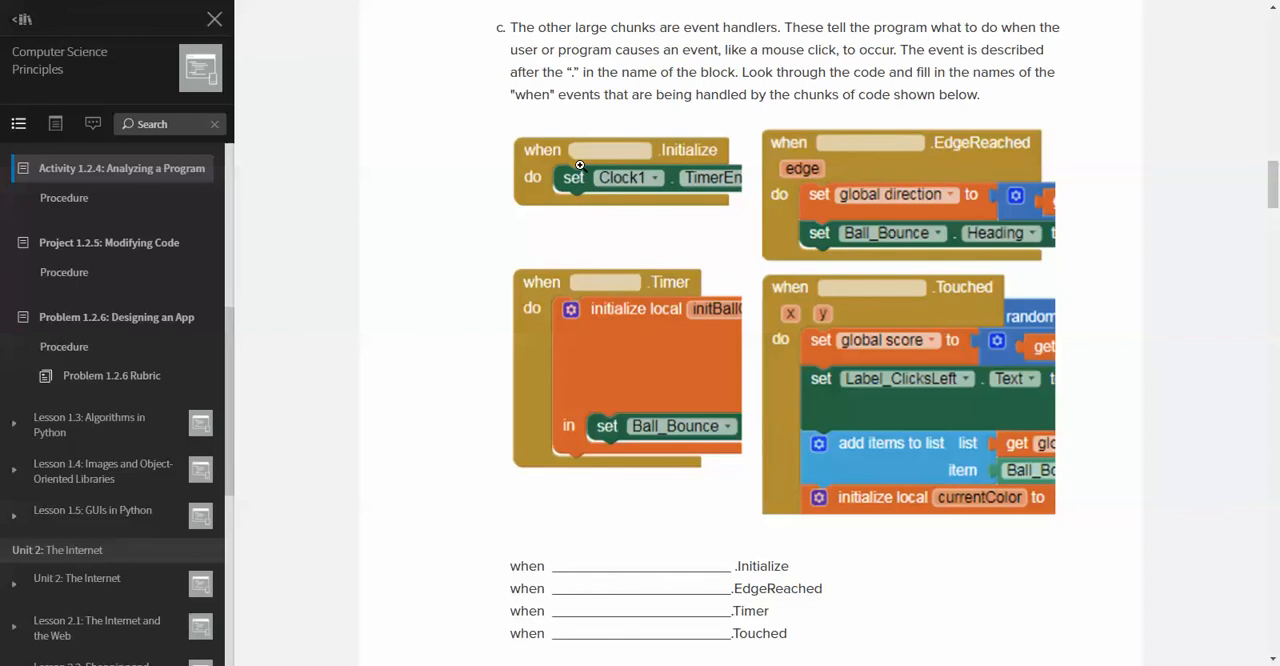
{"action": "scroll", "scroll_direction": "up", "scroll_amount": 3}
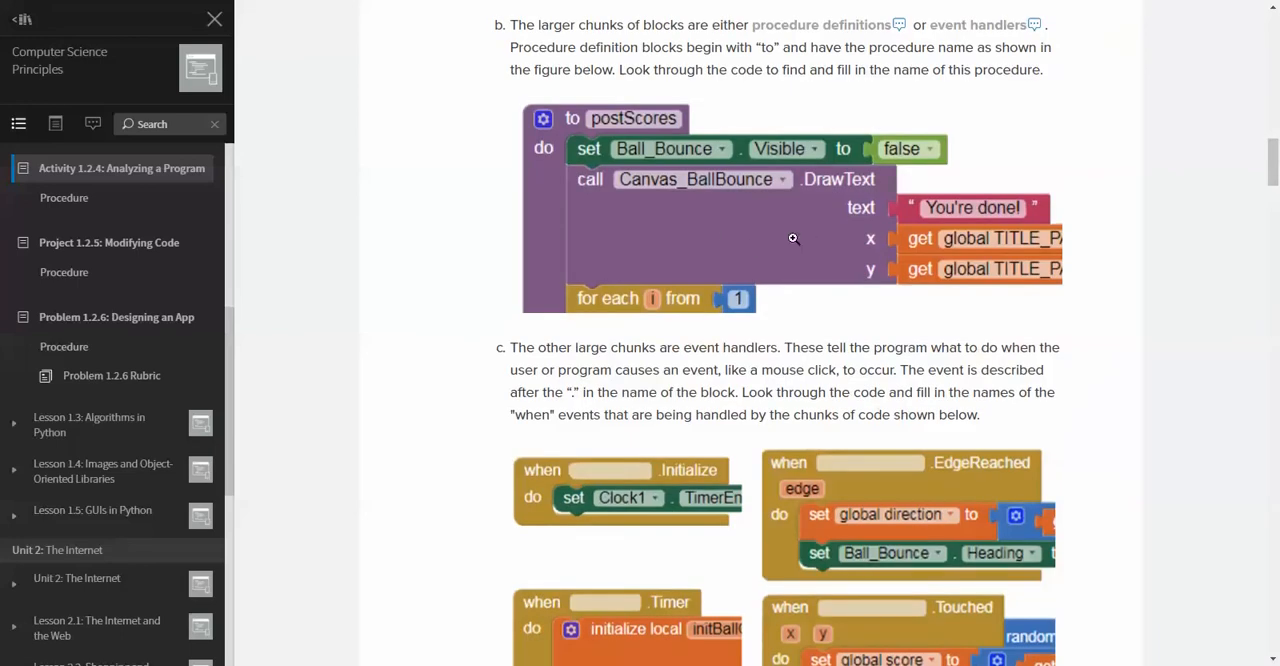
{"action": "scroll", "scroll_direction": "down", "scroll_amount": 3}
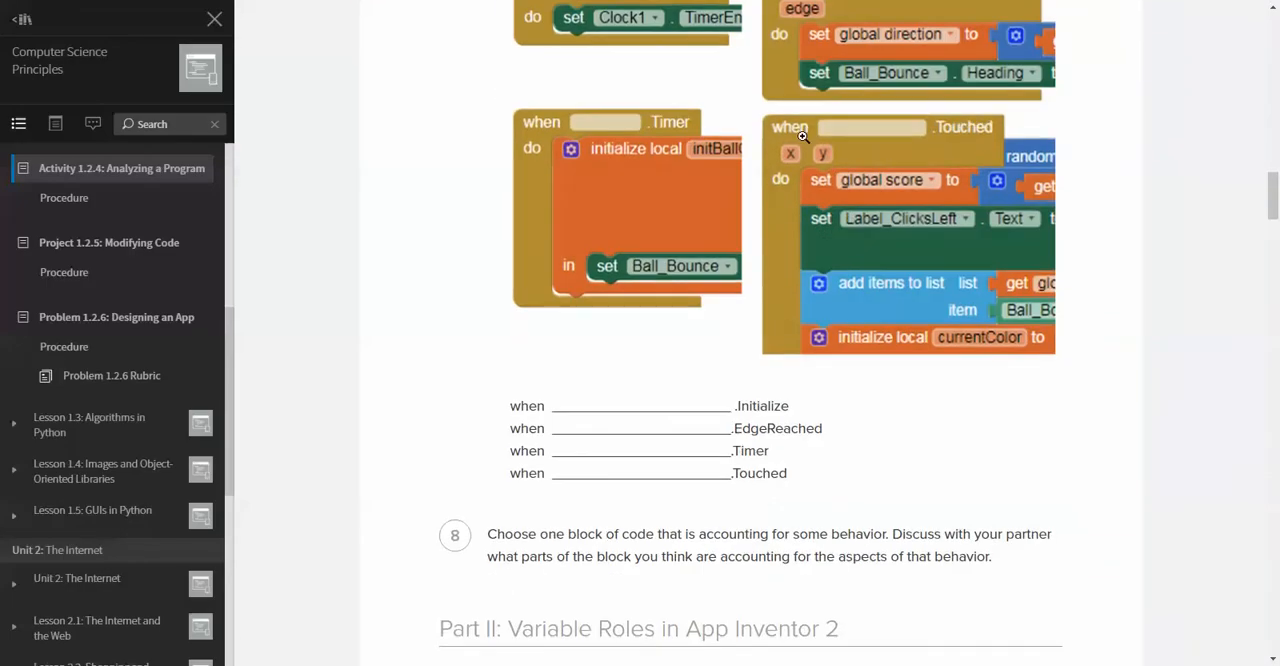
{"action": "mouse_move", "coordinate": [810, 552]}
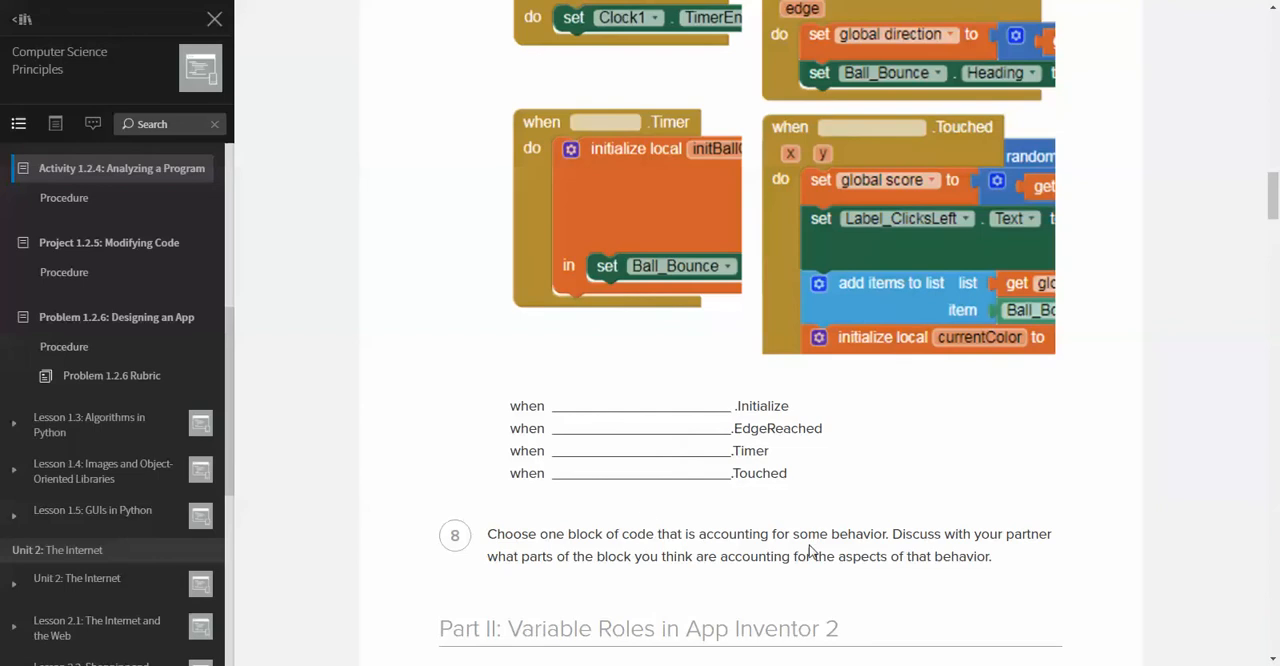
{"action": "scroll", "scroll_direction": "down", "scroll_amount": 3}
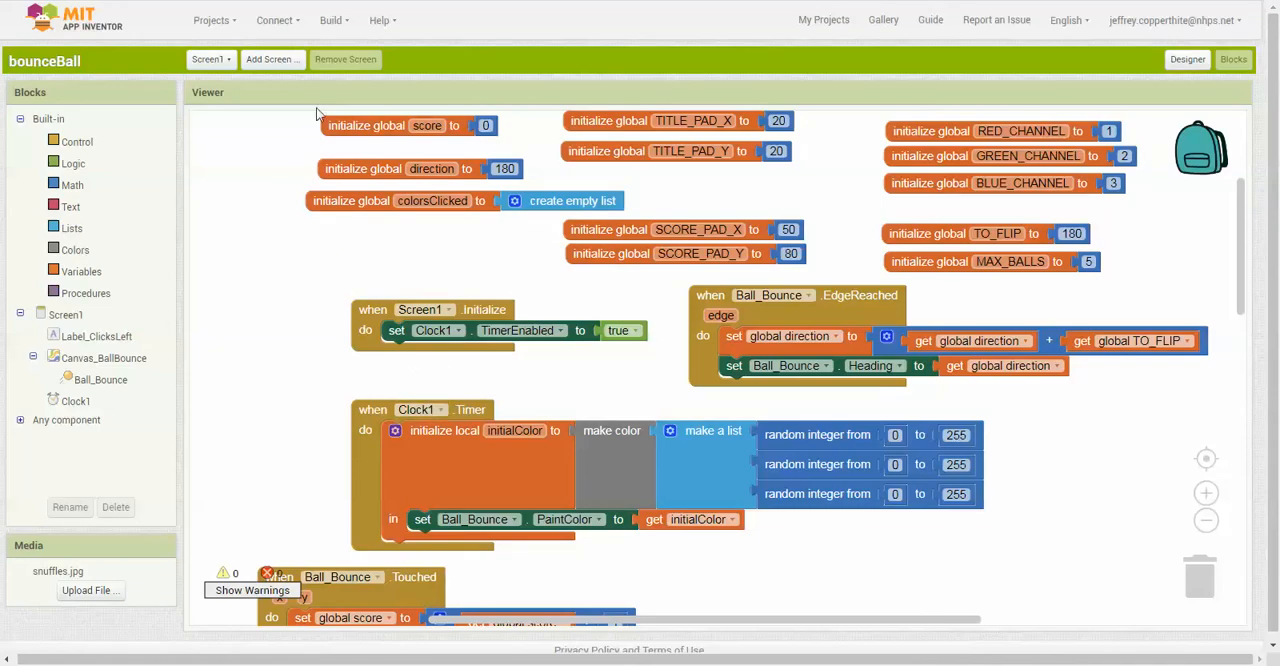
{"action": "left_click", "coordinate": [277, 20]}
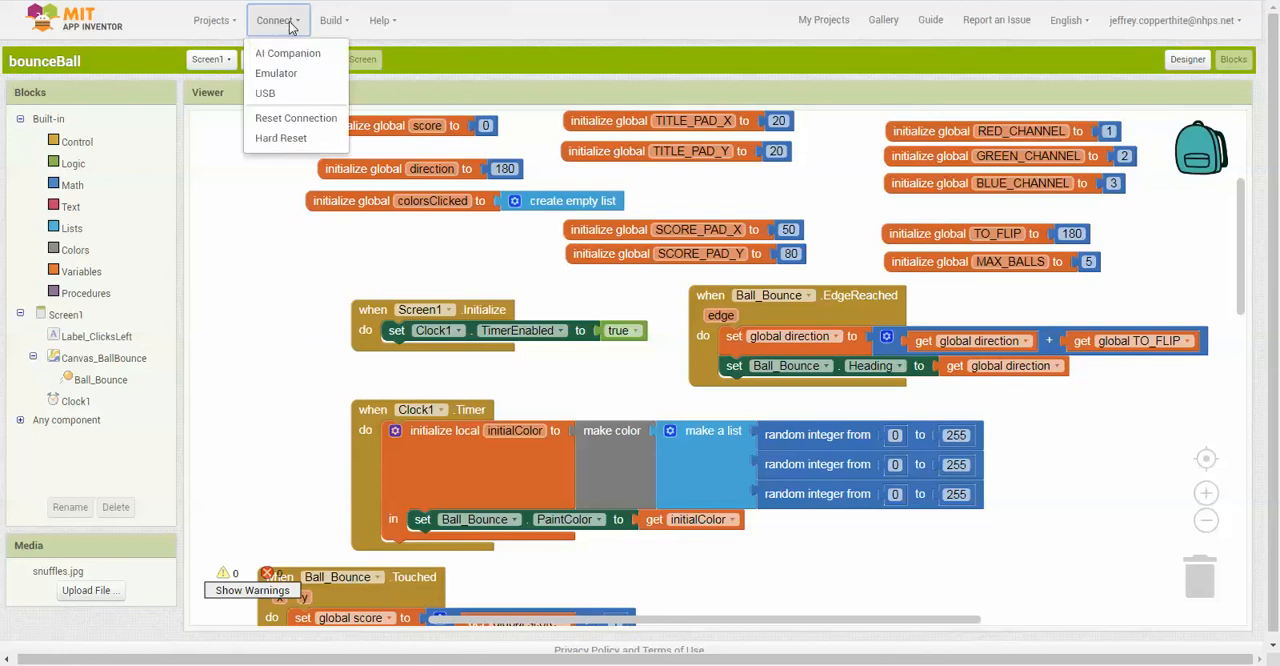
{"action": "mouse_move", "coordinate": [288, 53]}
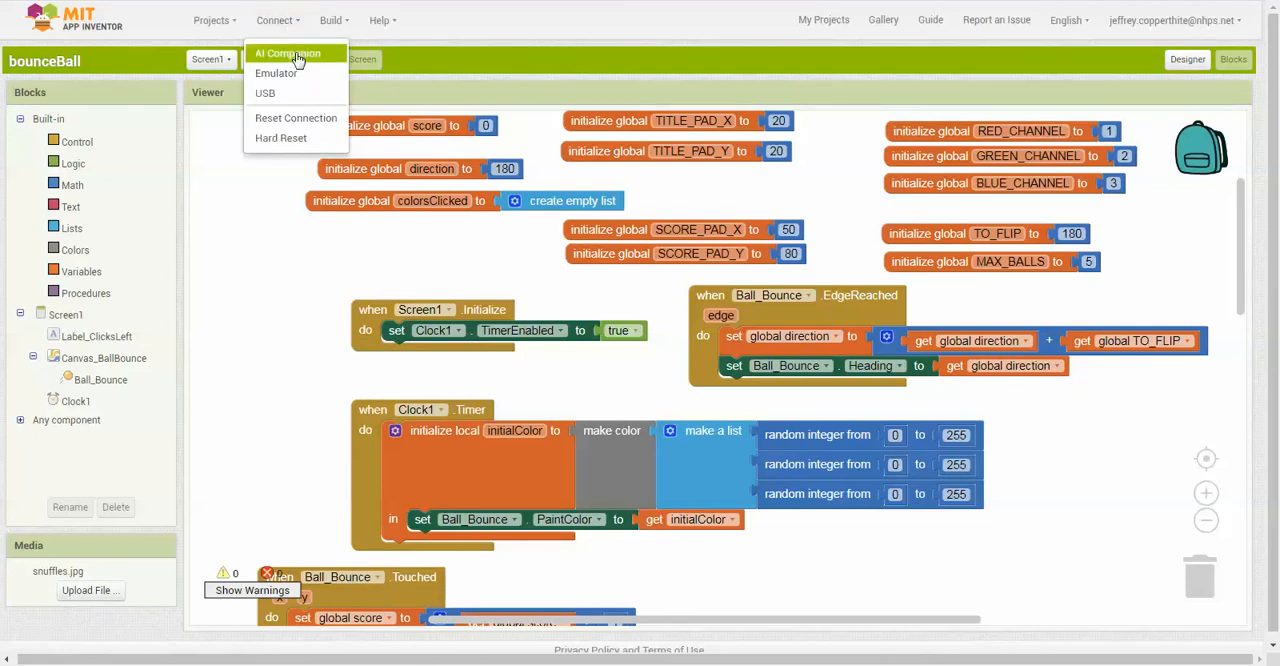
{"action": "left_click", "coordinate": [288, 53]}
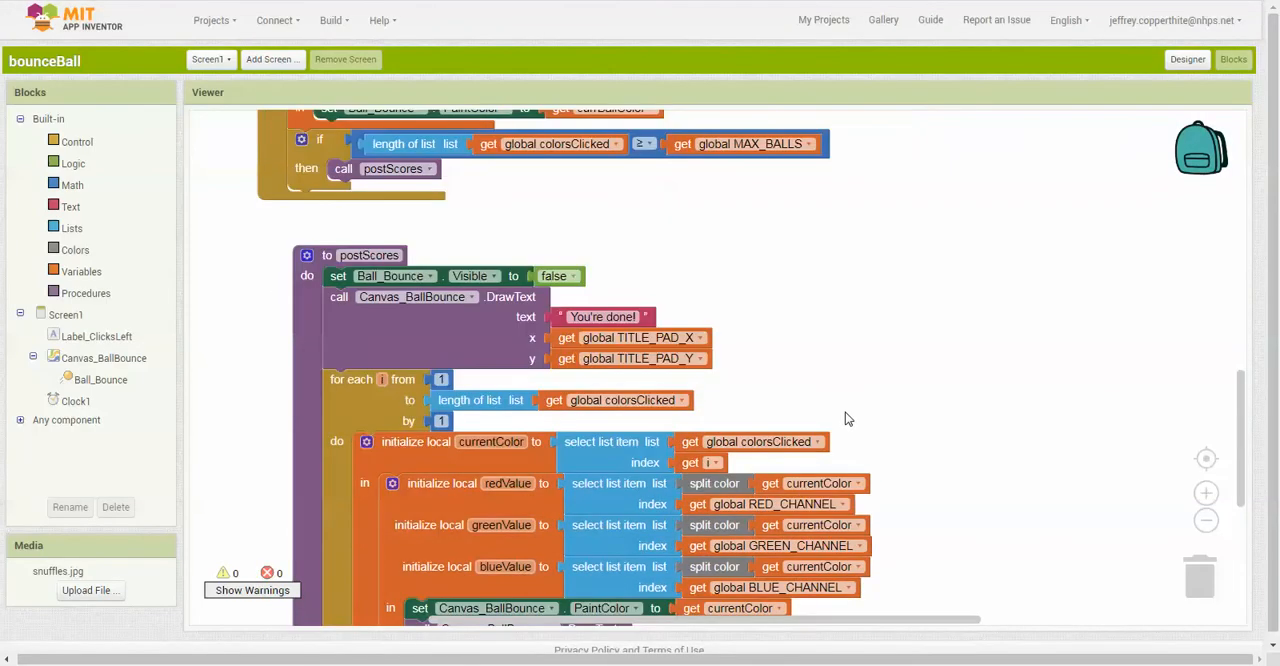
{"action": "mouse_move", "coordinate": [888, 400]}
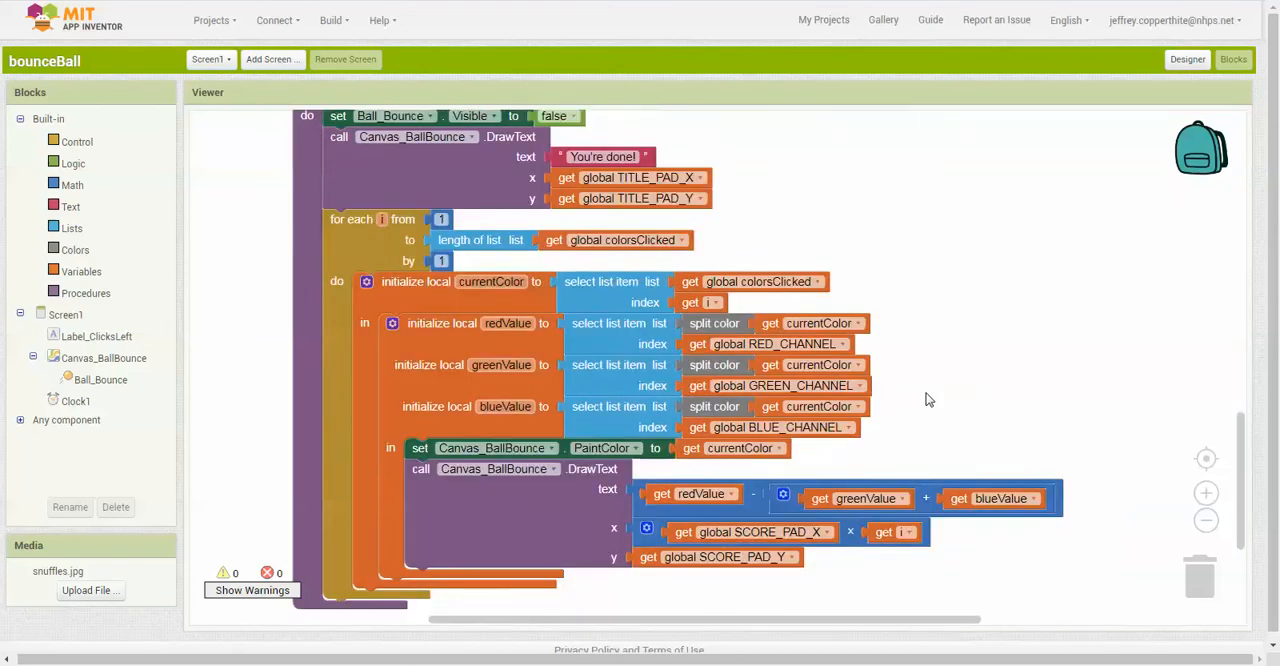
{"action": "scroll", "scroll_direction": "down", "scroll_amount": 3}
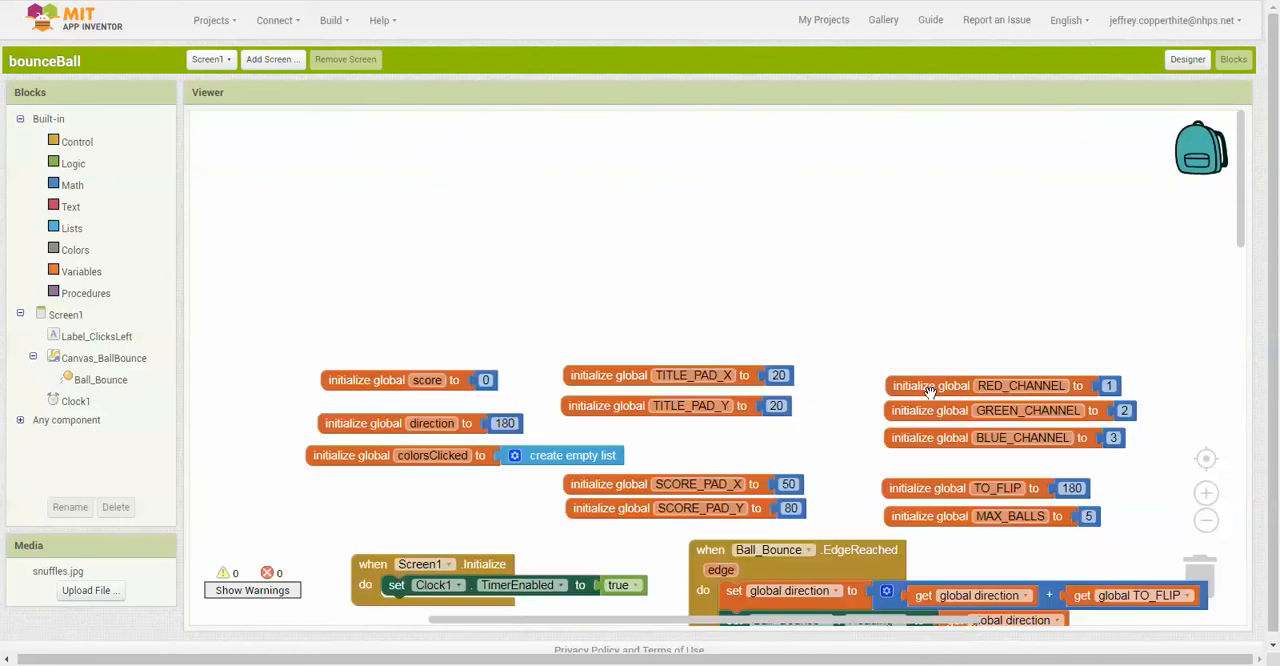
{"action": "mouse_move", "coordinate": [672, 328]}
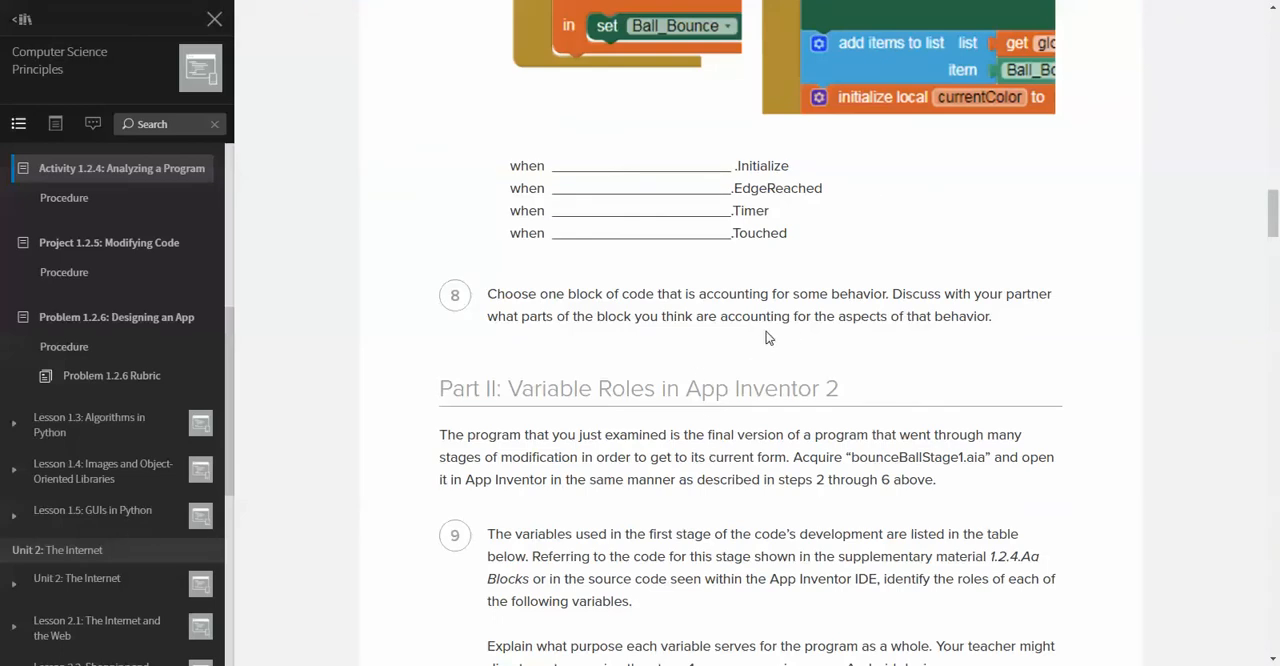
- Scroll to Part II and step 9's Variable Name / Role / Purpose table
{"action": "scroll", "scroll_direction": "down", "scroll_amount": 3}
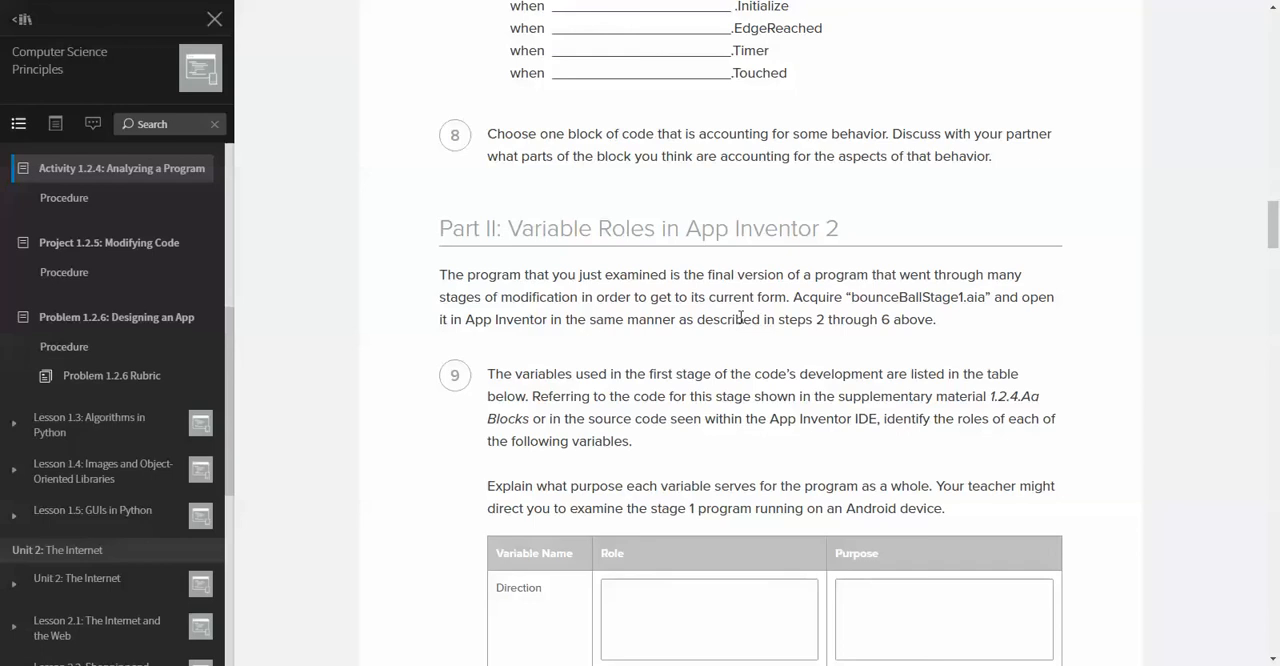
{"action": "mouse_move", "coordinate": [672, 220]}
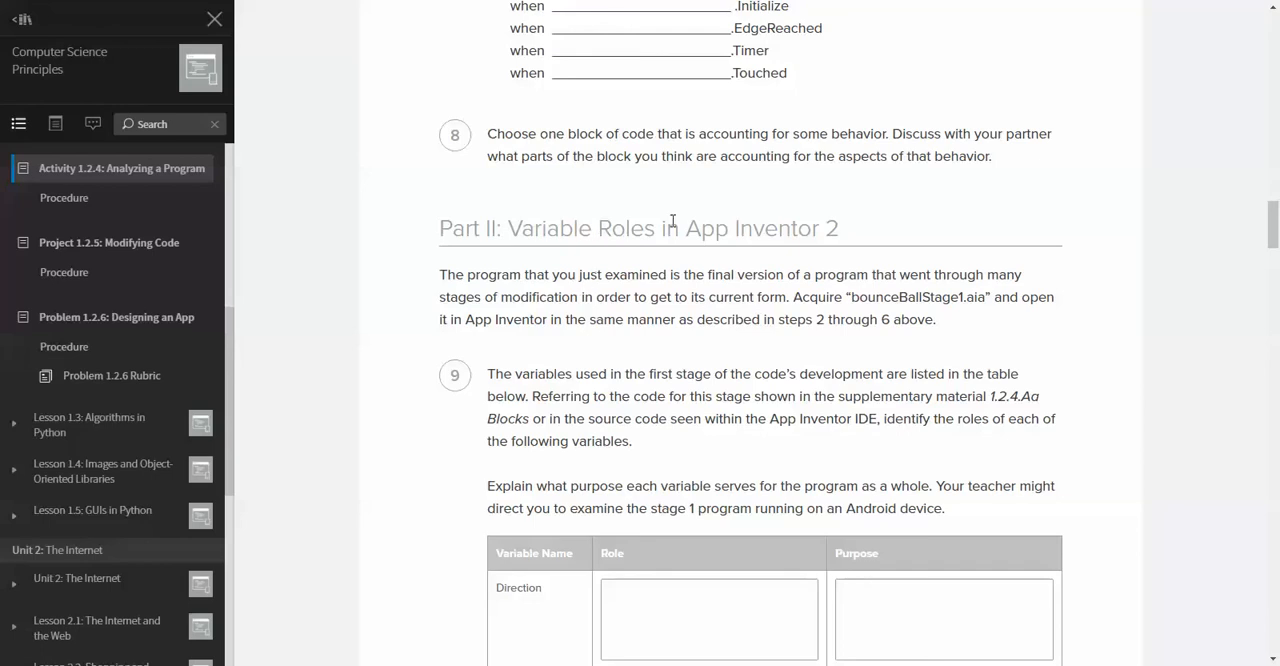
{"action": "mouse_move", "coordinate": [1007, 298]}
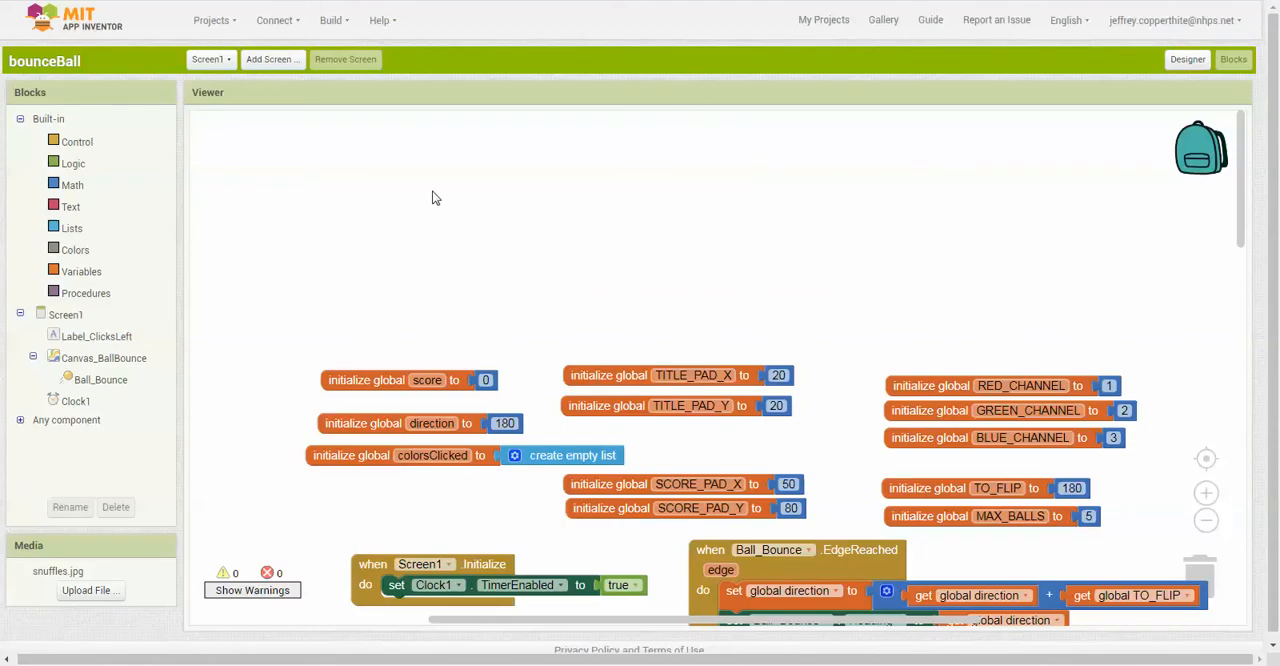
- Import bounceBallStage1.aia via Projects > Import project (.aia) from my computer
{"action": "left_click", "coordinate": [211, 20]}
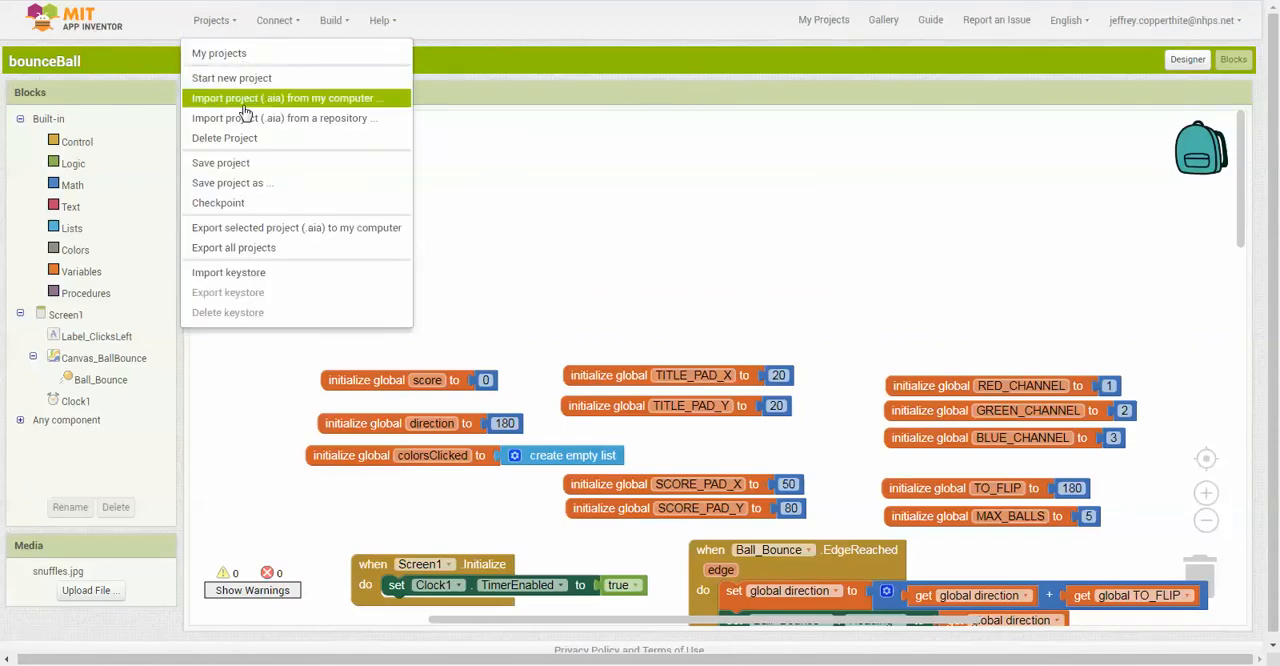
{"action": "left_click", "coordinate": [286, 98]}
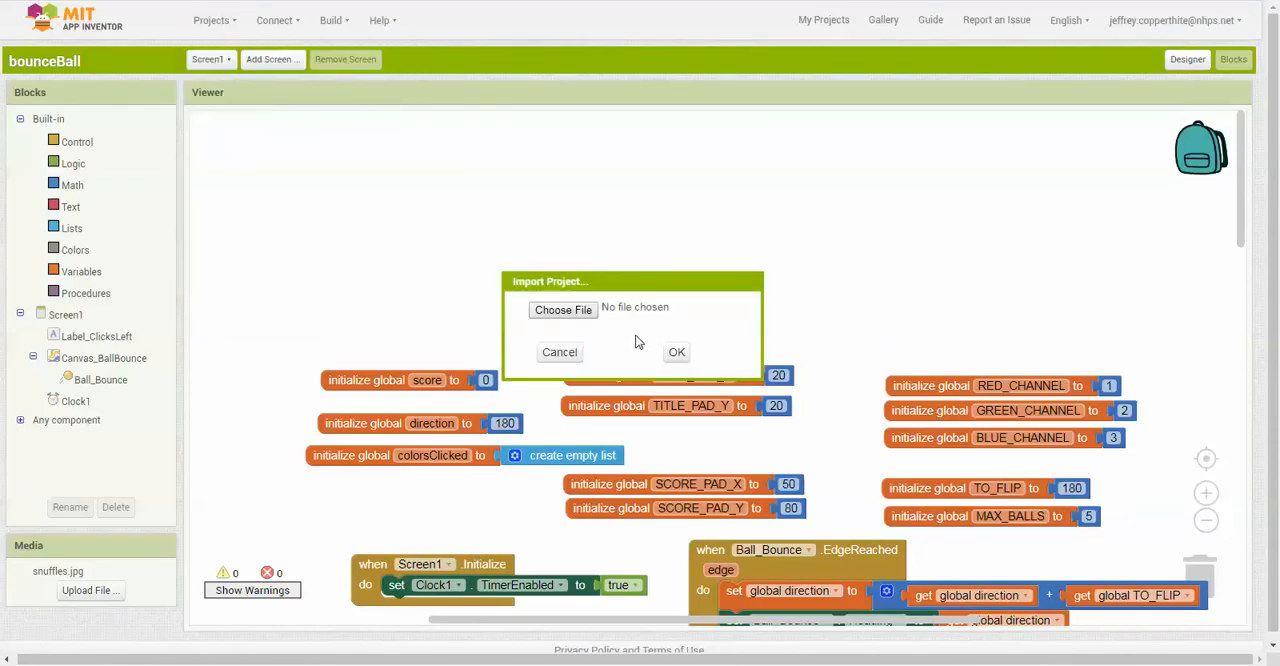
{"action": "left_click", "coordinate": [562, 309]}
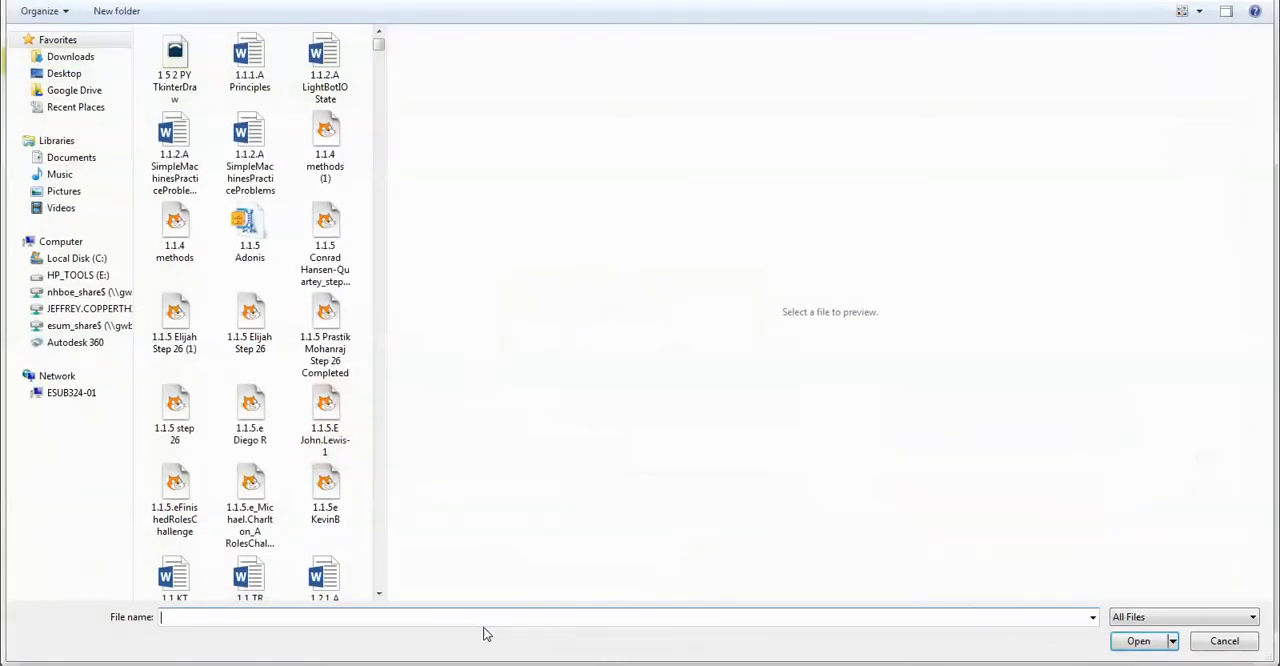
{"action": "type", "text": "bounce"}
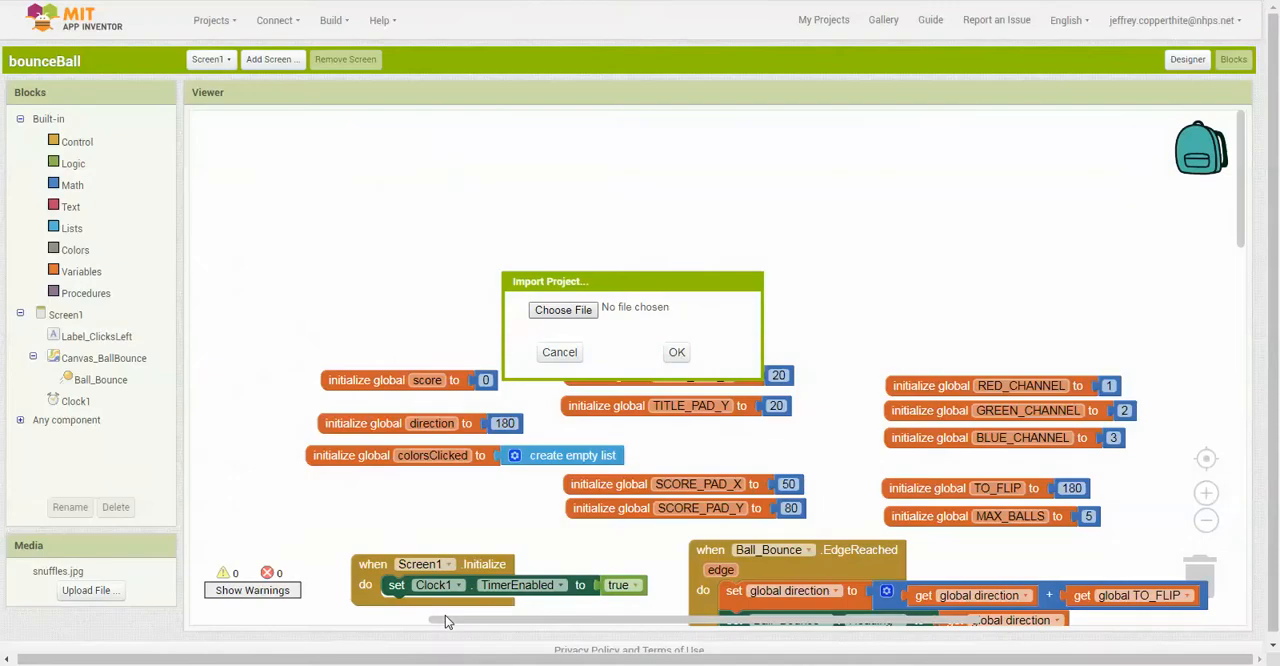
{"action": "left_click", "coordinate": [676, 352]}
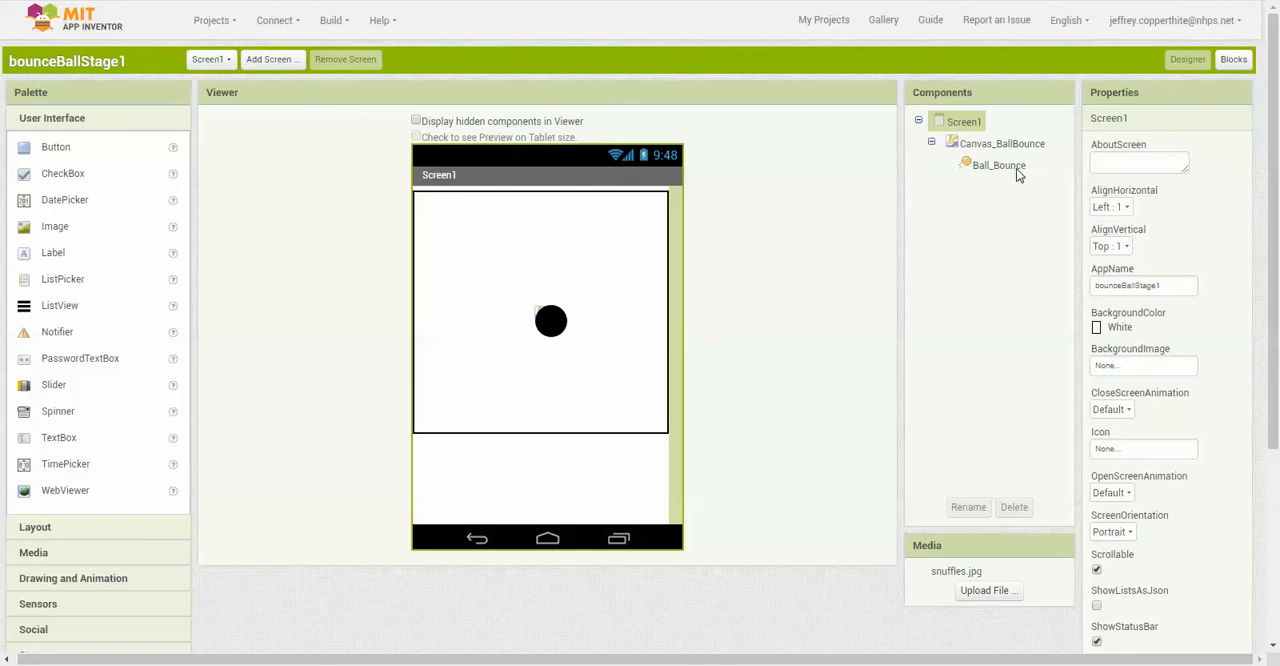
- Inspect Ball_Bounce's properties (heading 0, speed 50), then return to the activity page
{"action": "left_click", "coordinate": [997, 165]}
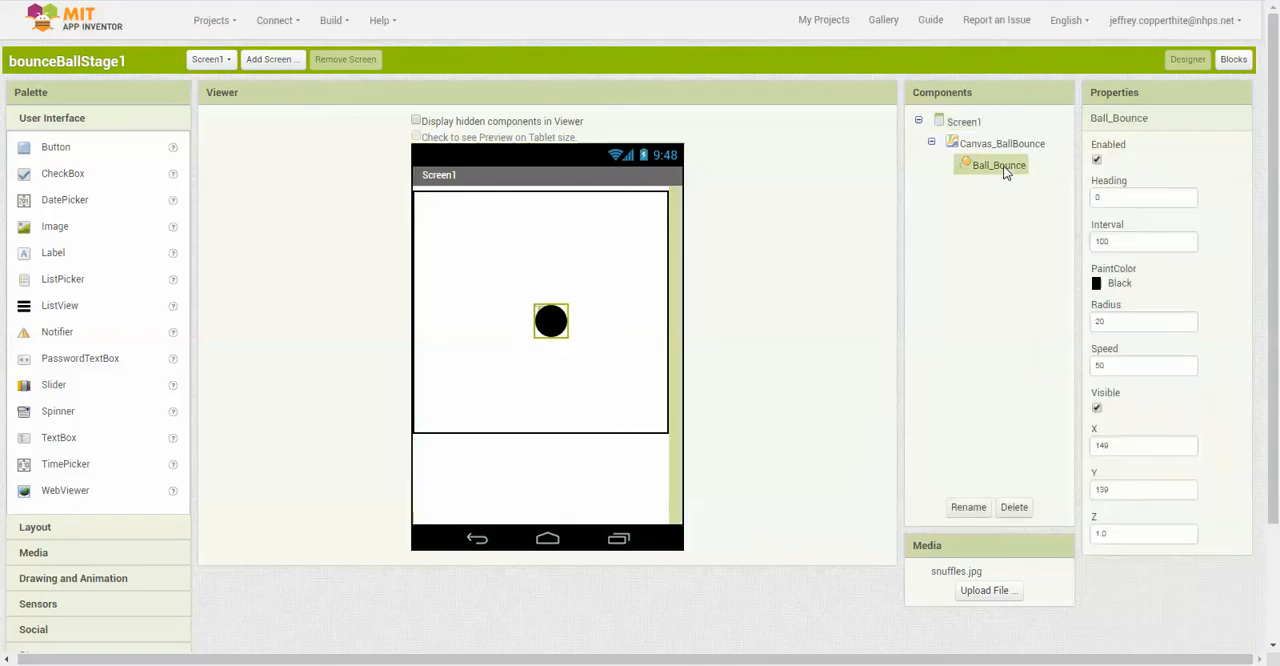
{"action": "mouse_move", "coordinate": [518, 351]}
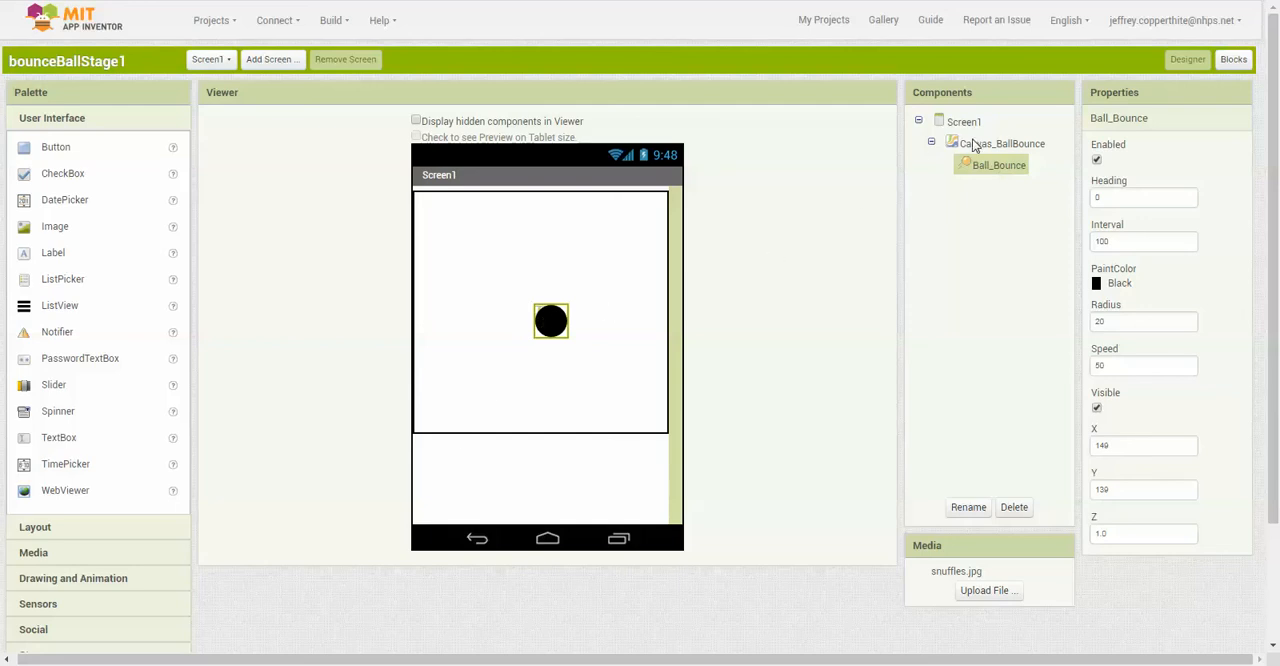
{"action": "mouse_move", "coordinate": [143, 521]}
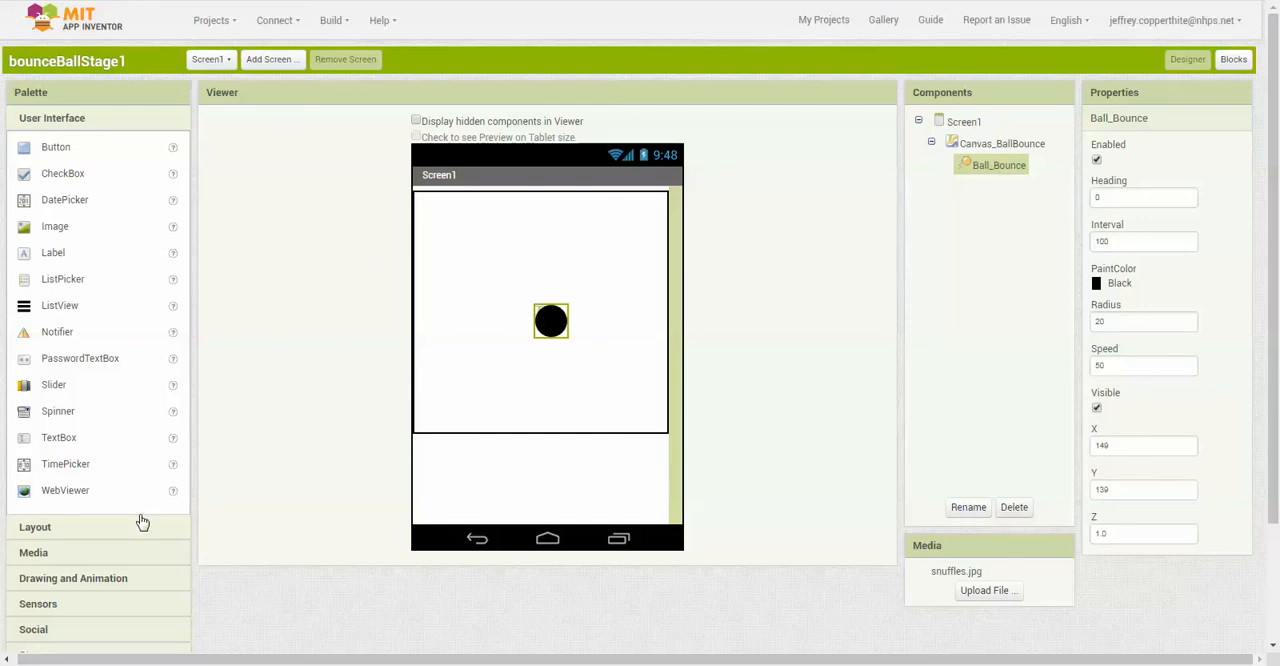
{"action": "mouse_move", "coordinate": [1195, 20]}
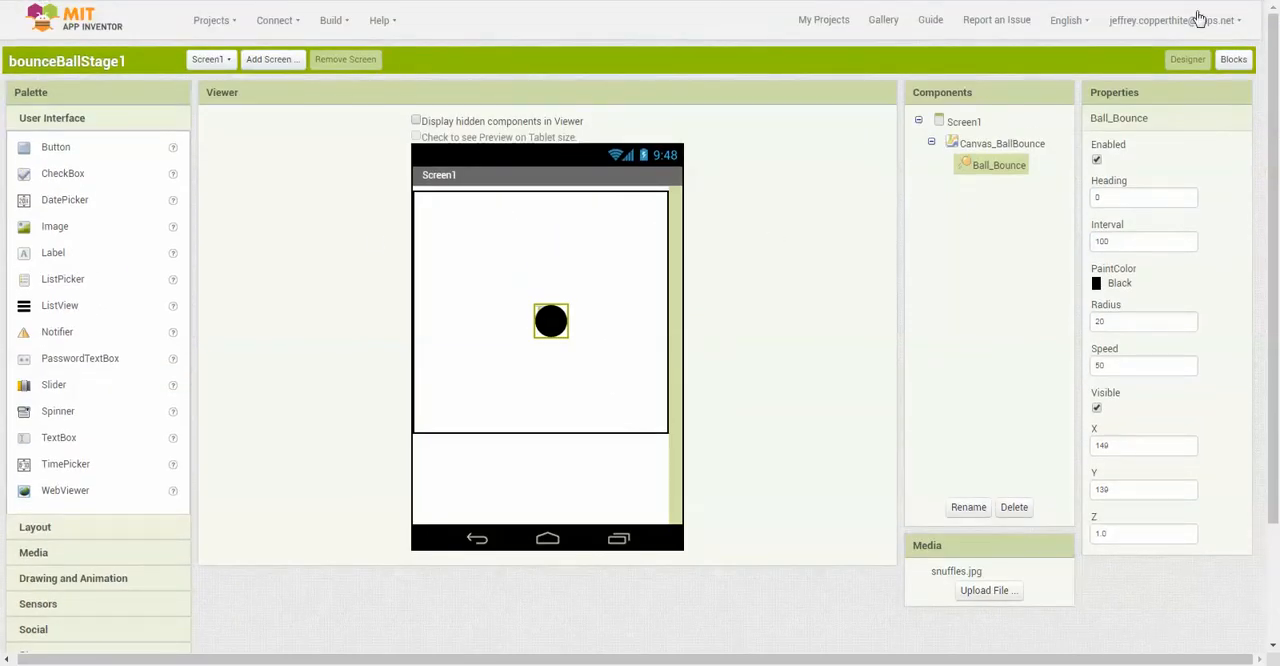
{"action": "left_click", "coordinate": [1233, 59]}
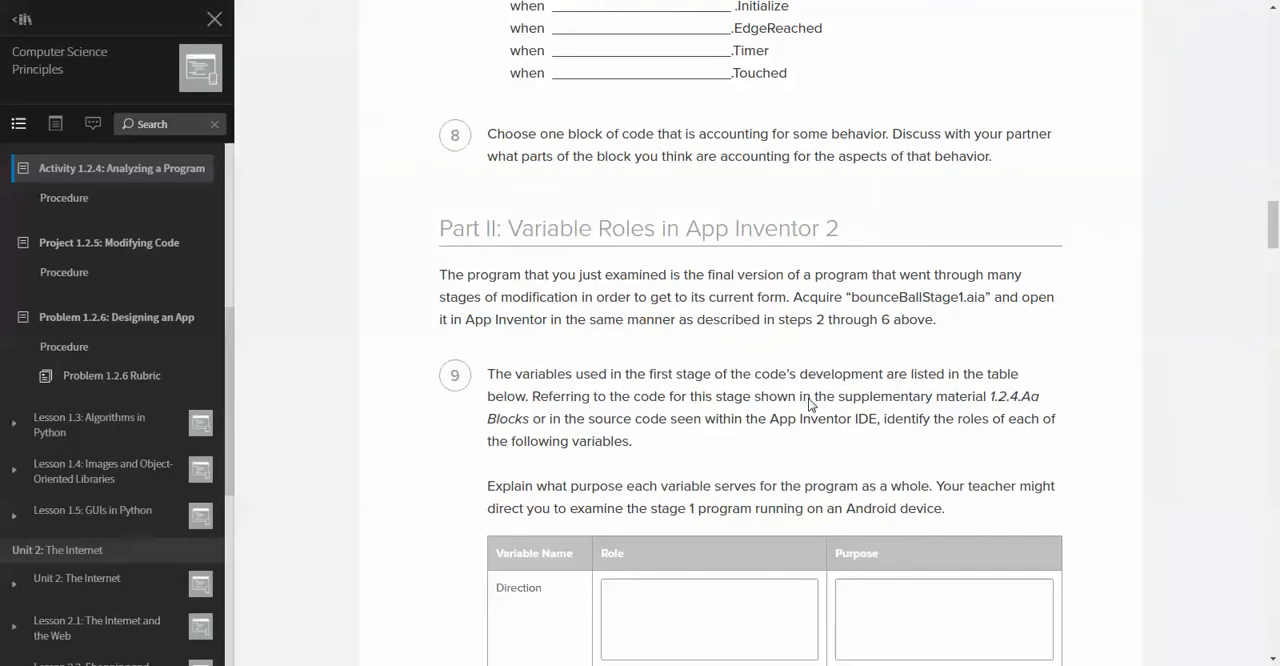
- Scroll to step 9's table on the role and purpose of Direction and TO_FLIP
{"action": "scroll", "scroll_direction": "down", "scroll_amount": 3}
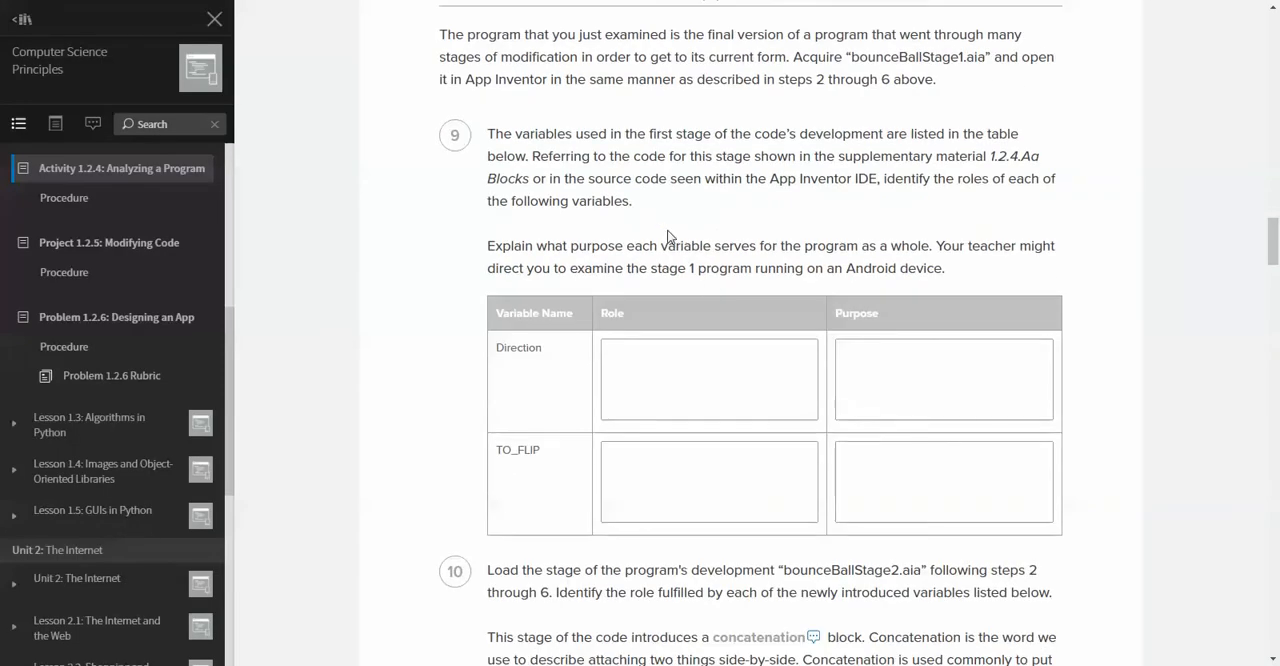
{"action": "mouse_move", "coordinate": [822, 173]}
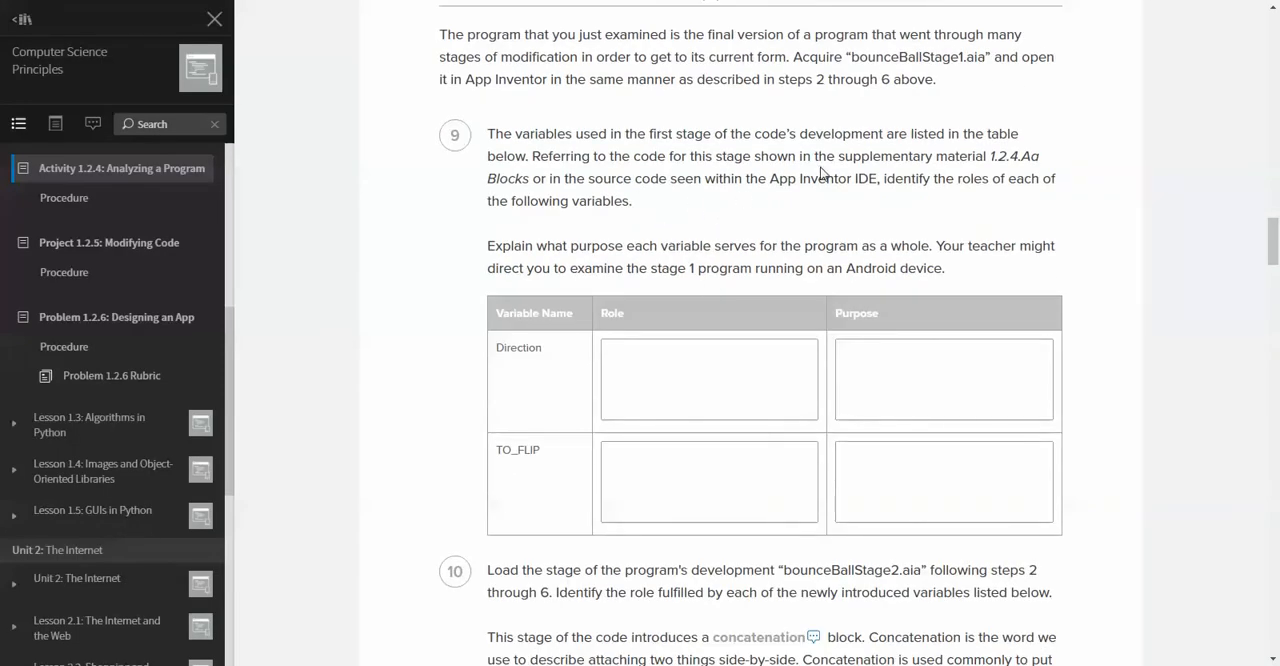
{"action": "mouse_move", "coordinate": [784, 229]}
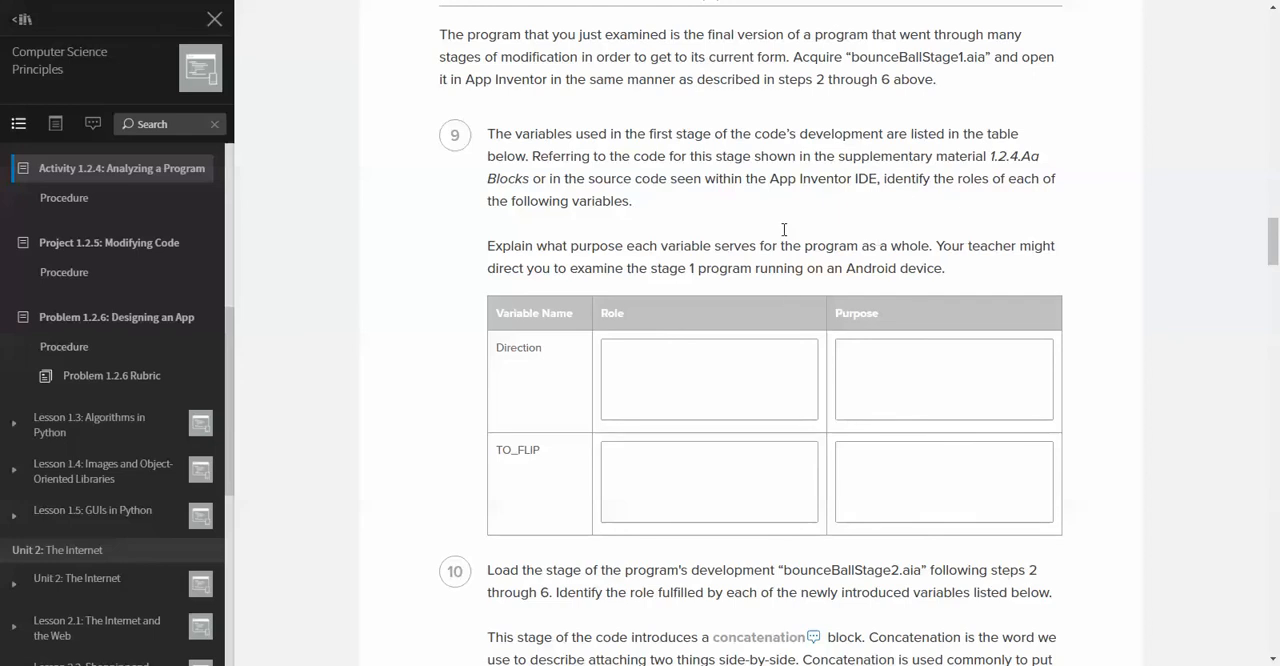
{"action": "scroll", "scroll_direction": "down", "scroll_amount": 3}
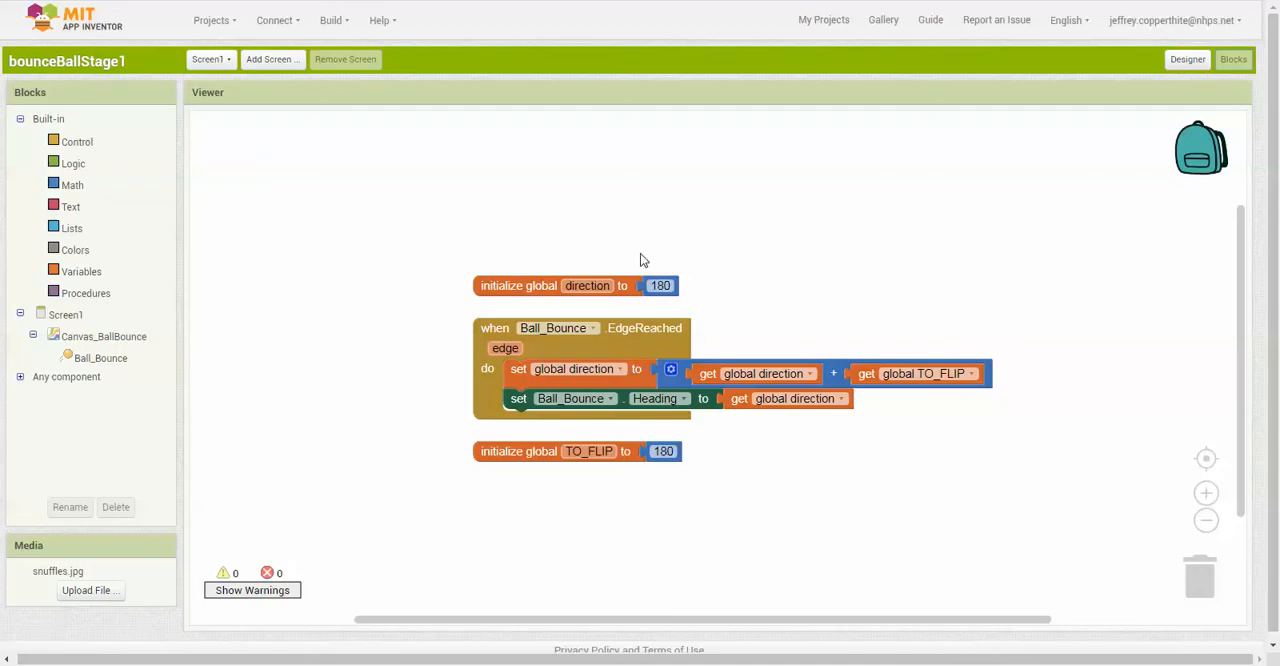
{"action": "mouse_move", "coordinate": [787, 208]}
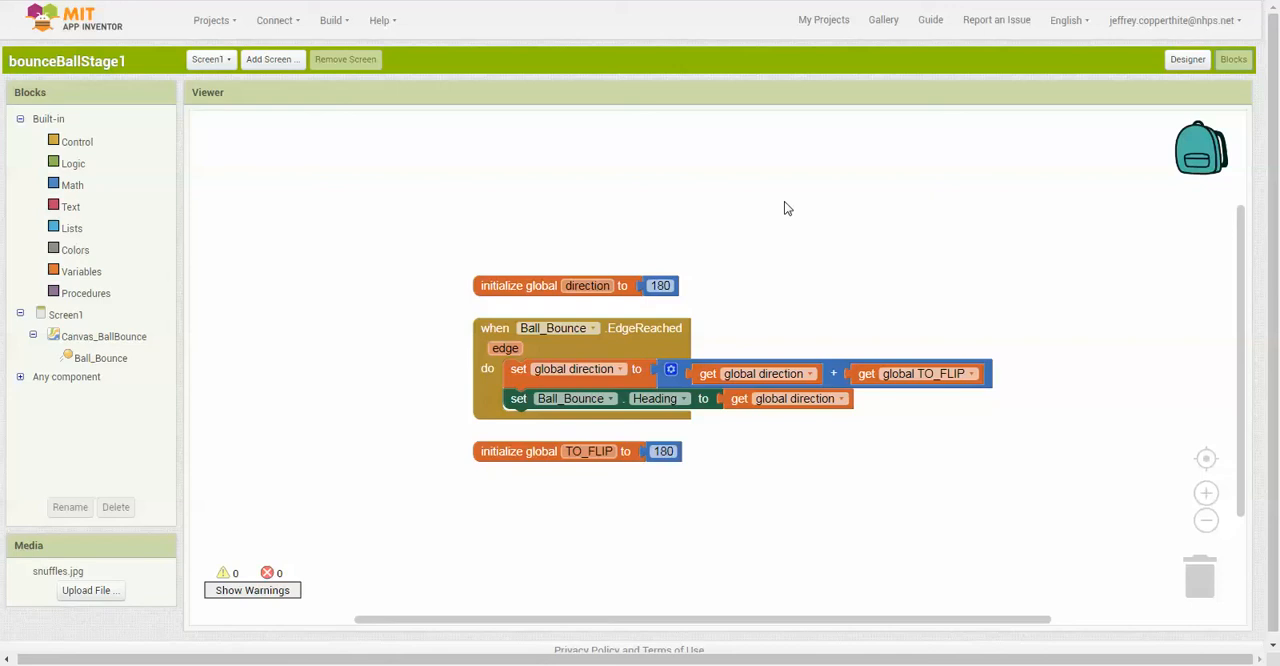
{"action": "mouse_move", "coordinate": [449, 503]}
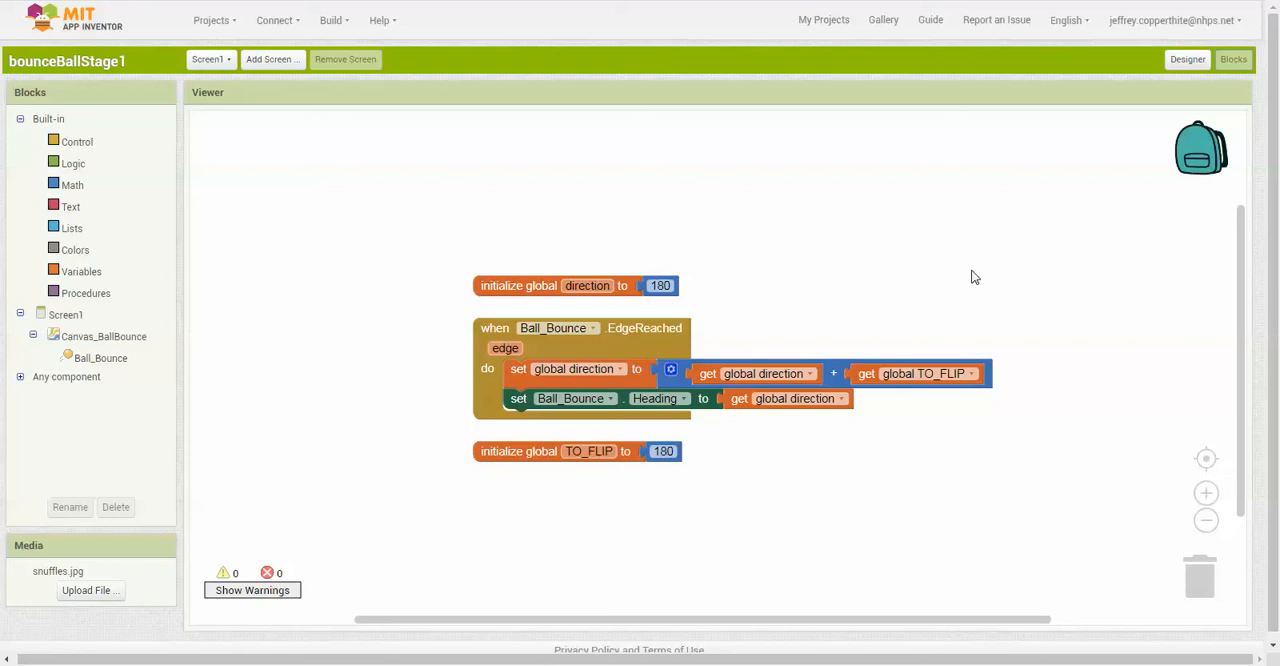
{"action": "mouse_move", "coordinate": [750, 436]}
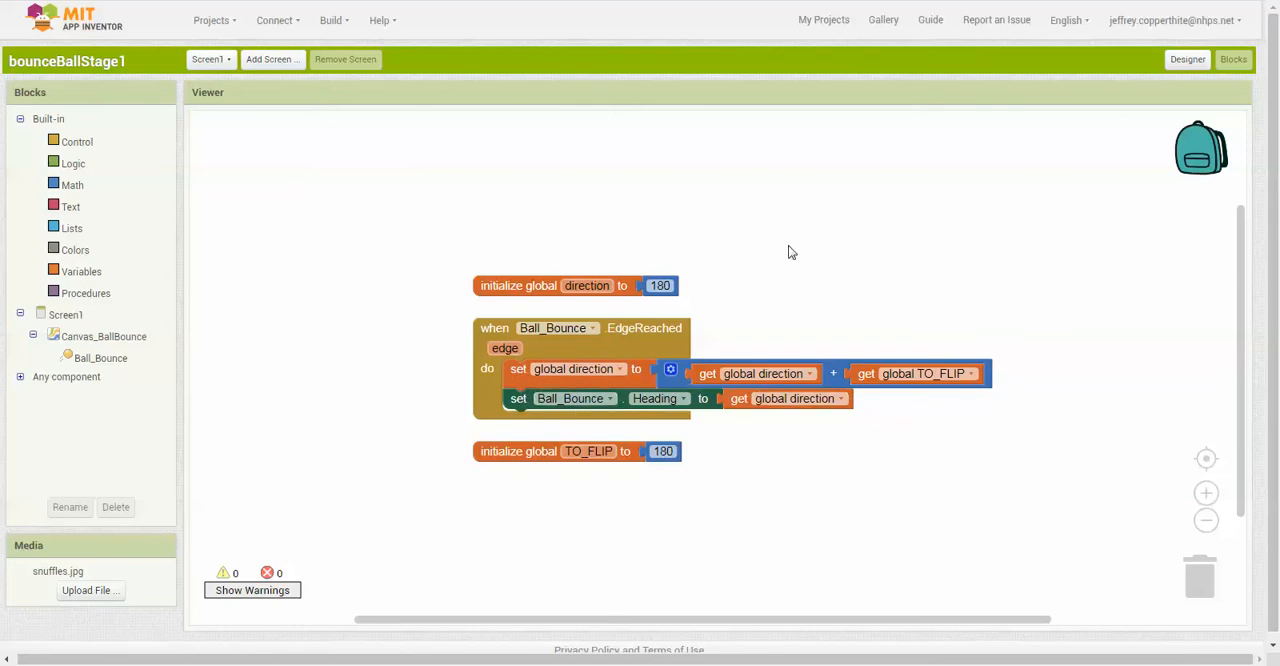
{"action": "mouse_move", "coordinate": [643, 328]}
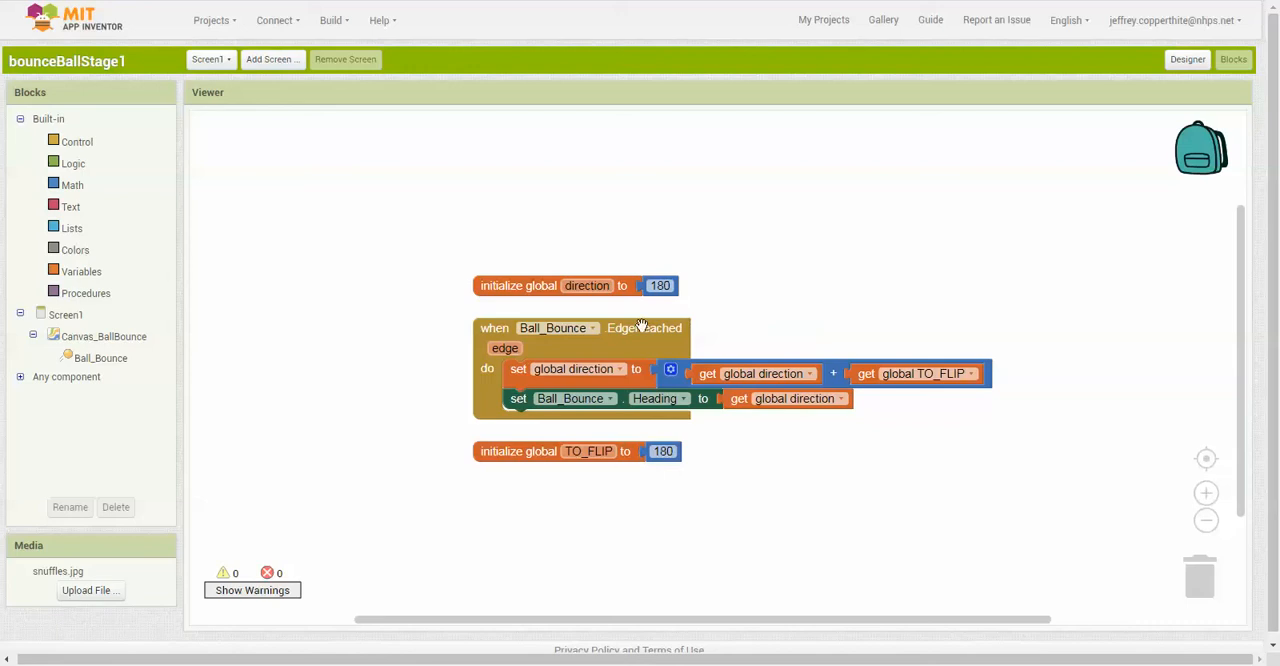
{"action": "mouse_move", "coordinate": [805, 268]}
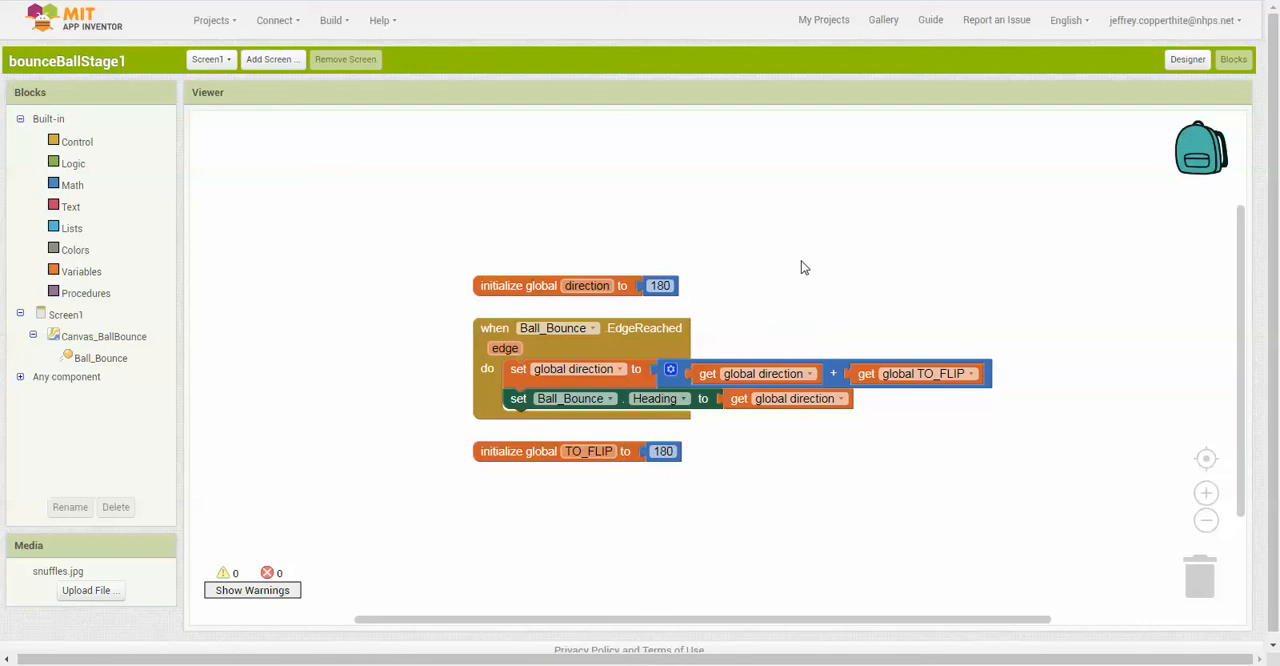
- Point out the direction and TO_FLIP initialize blocks, both set to 180
{"action": "left_click", "coordinate": [660, 286]}
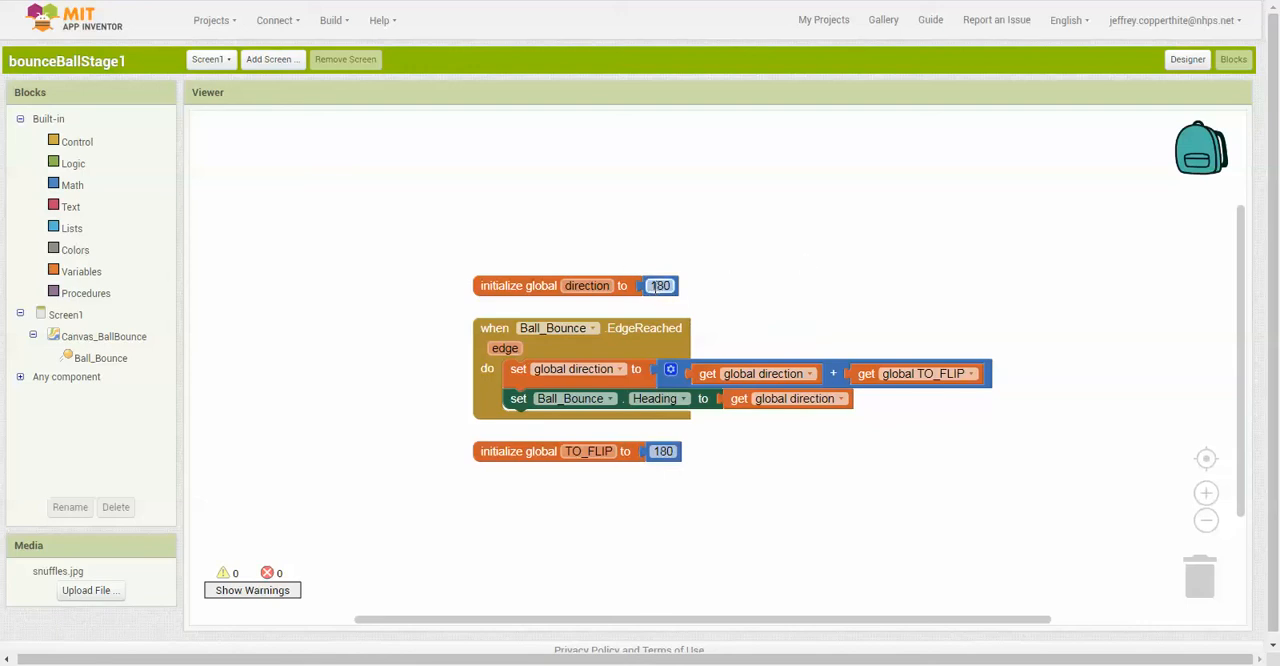
{"action": "left_click", "coordinate": [855, 296]}
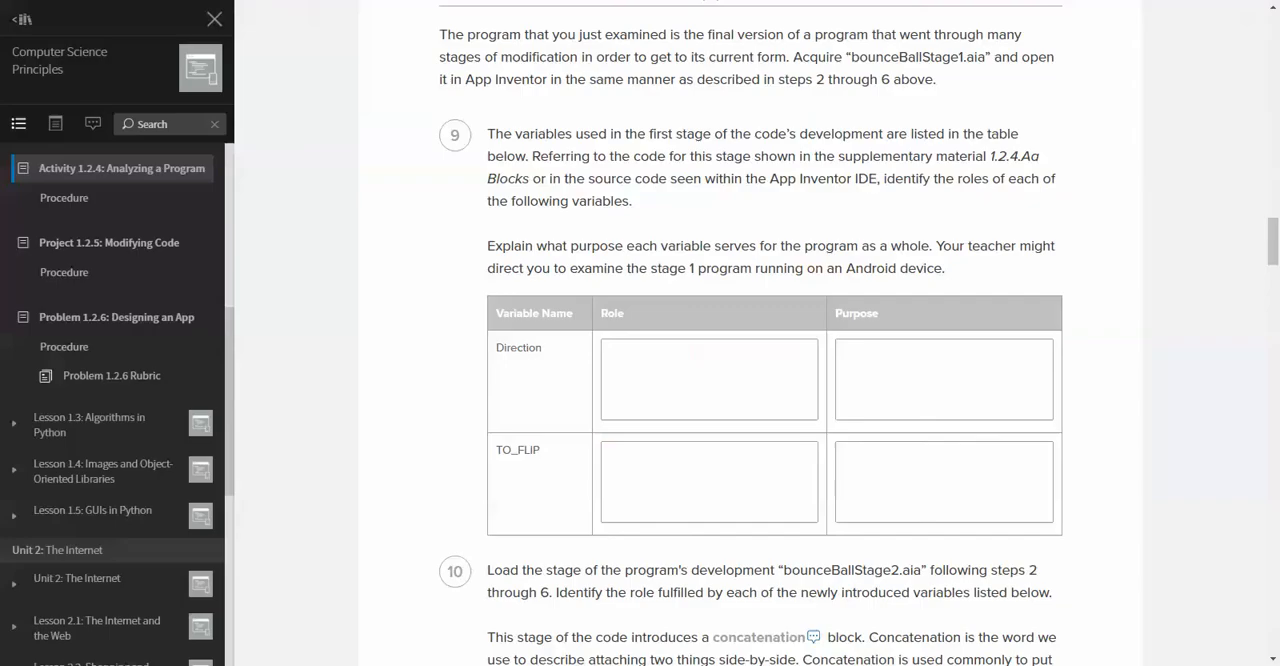
- Scroll through steps 10–14 to Part III: Extension and step 15's variable table
{"action": "scroll", "scroll_direction": "down", "scroll_amount": 3}
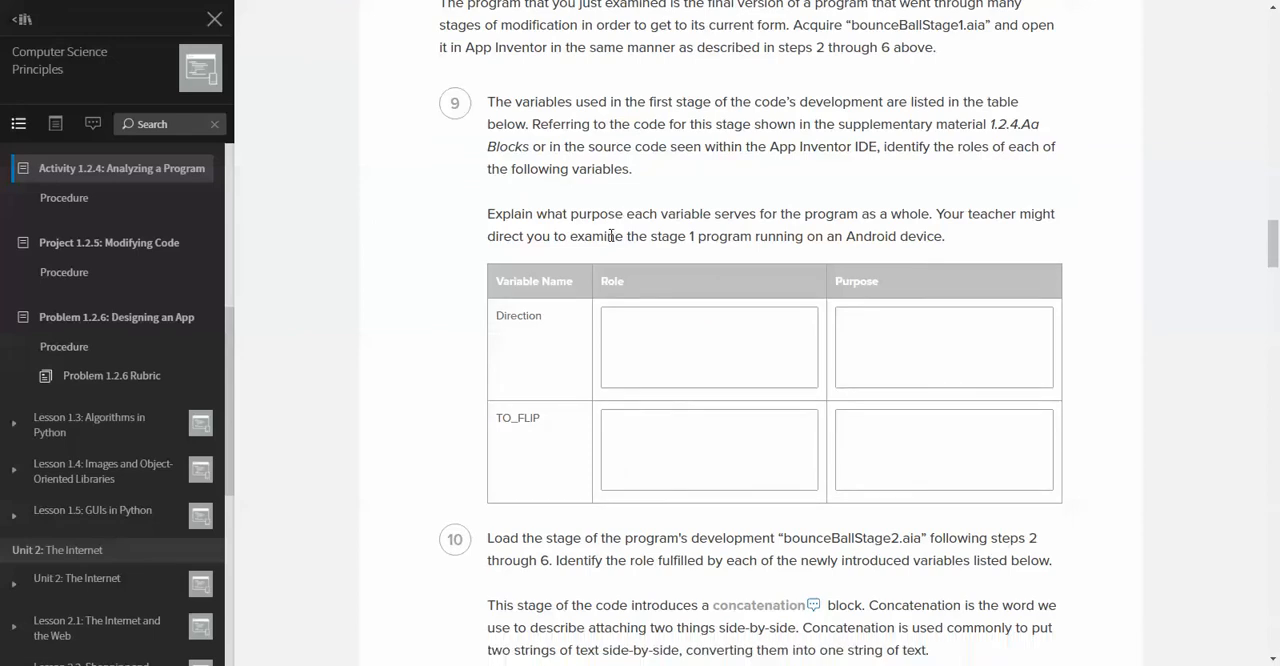
{"action": "scroll", "scroll_direction": "down", "scroll_amount": 3}
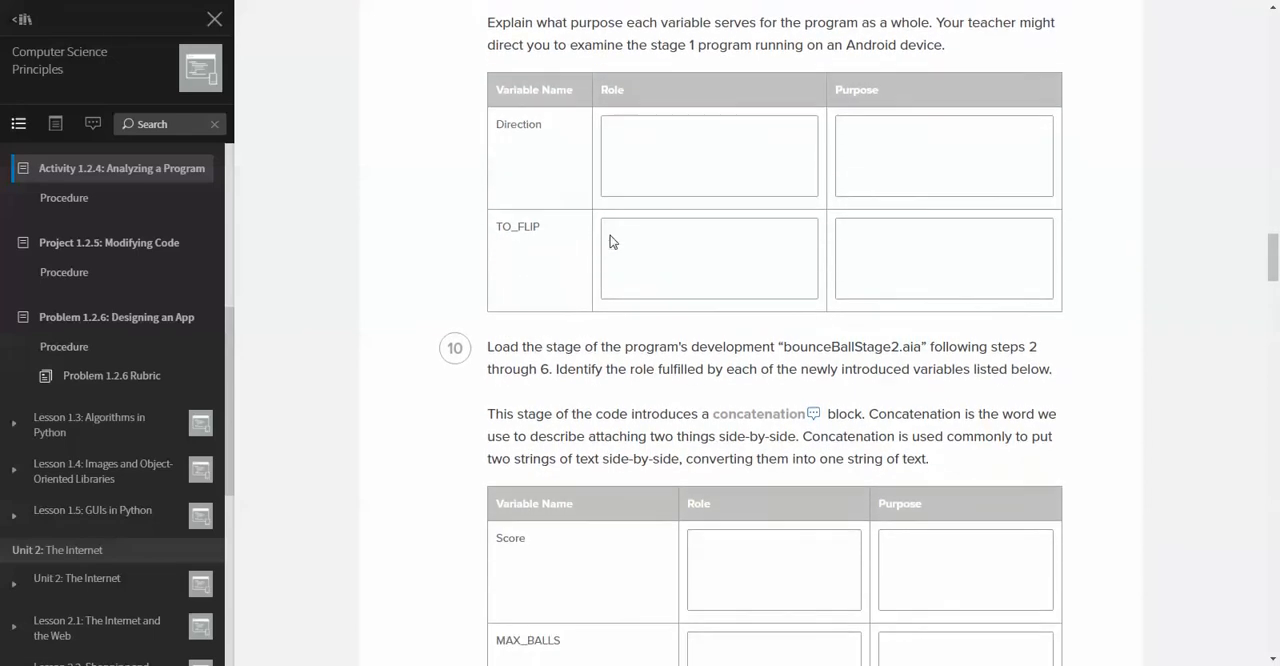
{"action": "scroll", "scroll_direction": "down", "scroll_amount": 3}
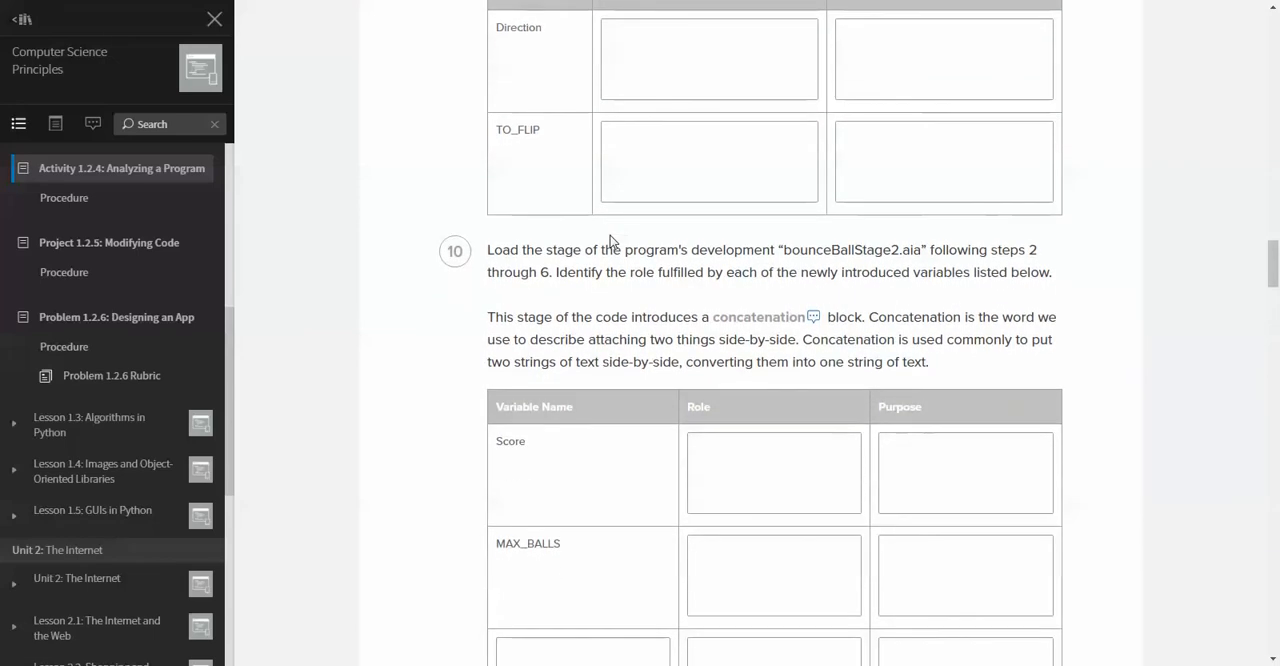
{"action": "scroll", "scroll_direction": "down", "scroll_amount": 3}
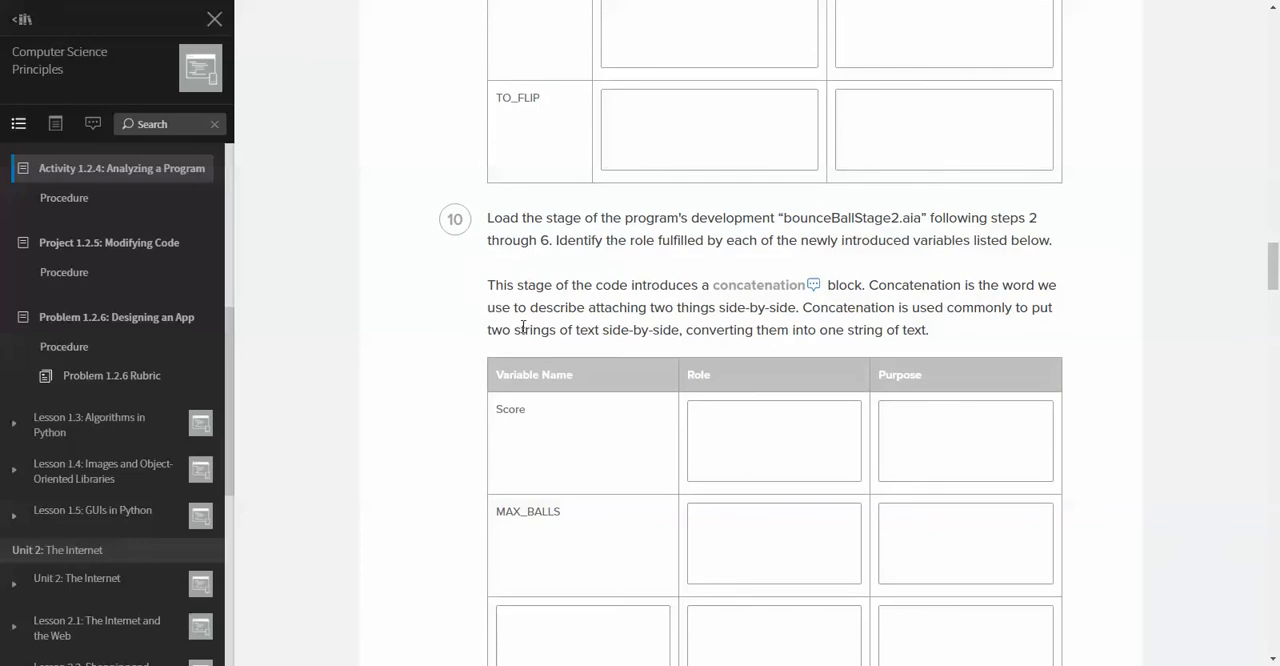
{"action": "mouse_move", "coordinate": [758, 285]}
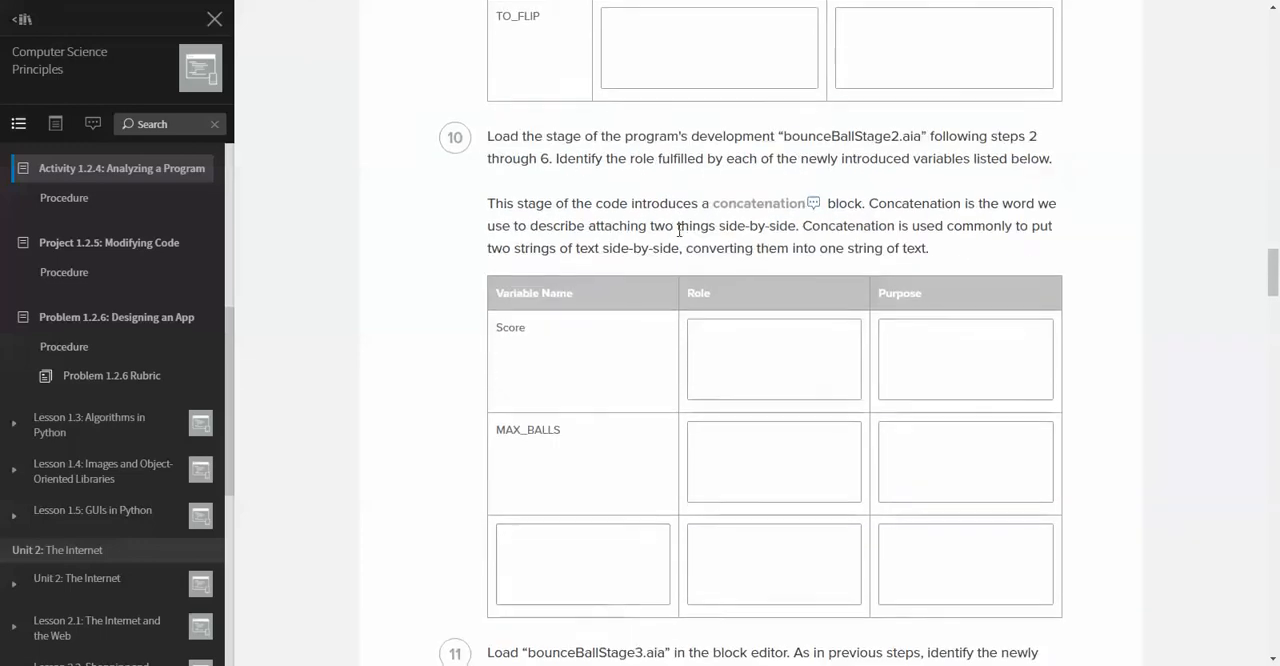
{"action": "scroll", "scroll_direction": "down", "scroll_amount": 3}
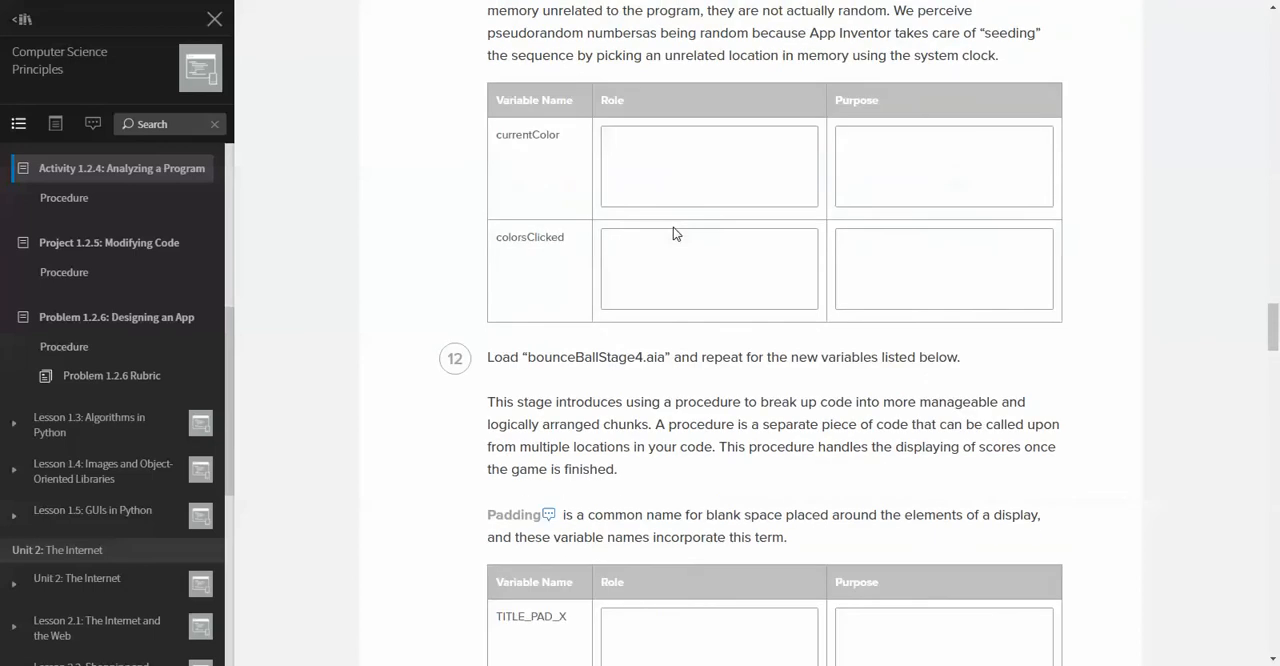
{"action": "scroll", "scroll_direction": "down", "scroll_amount": 3}
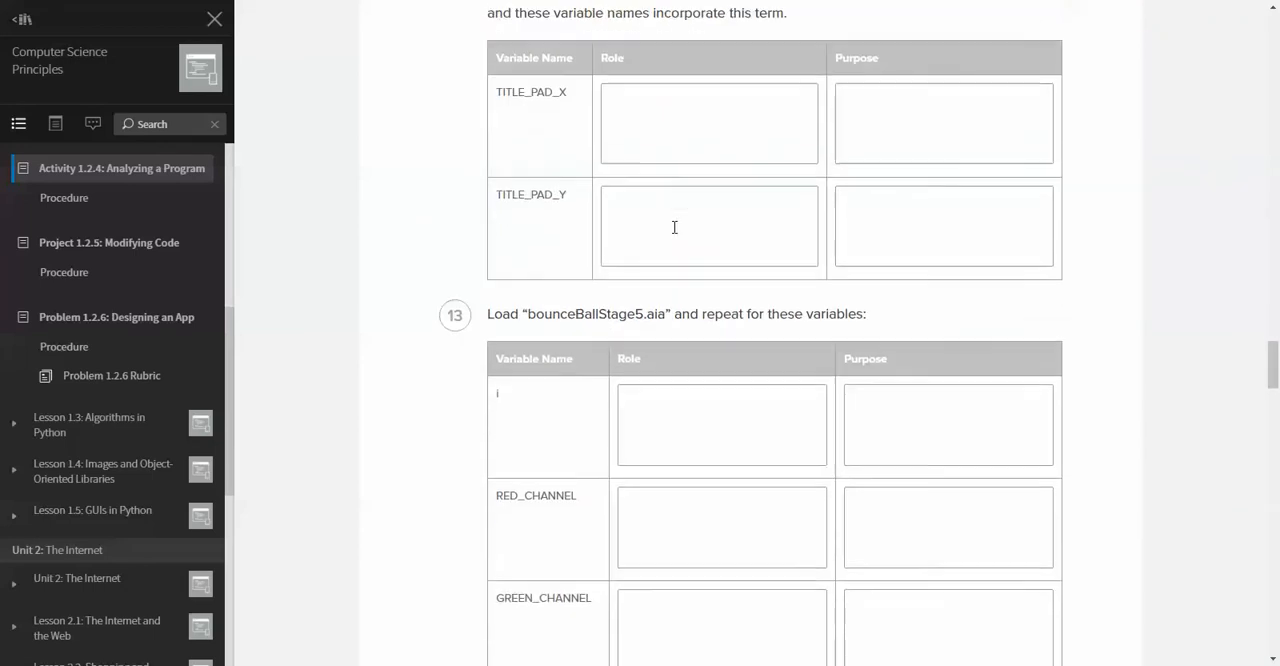
{"action": "scroll", "scroll_direction": "down", "scroll_amount": 3}
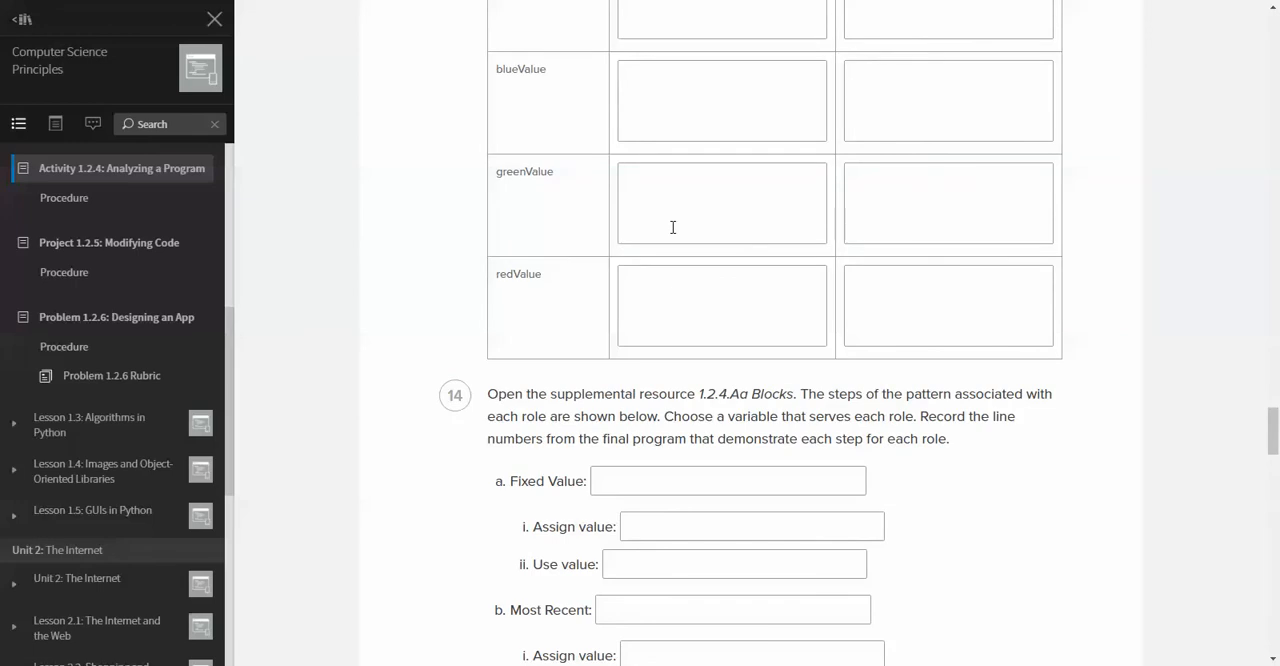
{"action": "scroll", "scroll_direction": "down", "scroll_amount": 3}
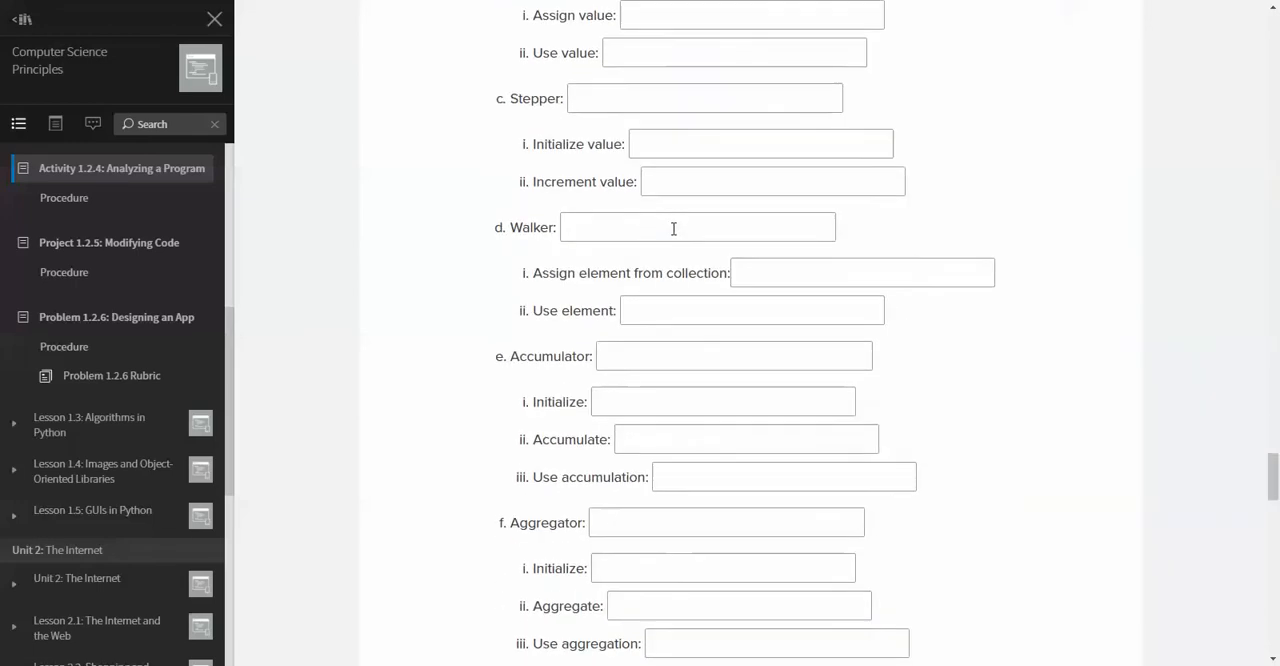
{"action": "scroll", "scroll_direction": "down", "scroll_amount": 3}
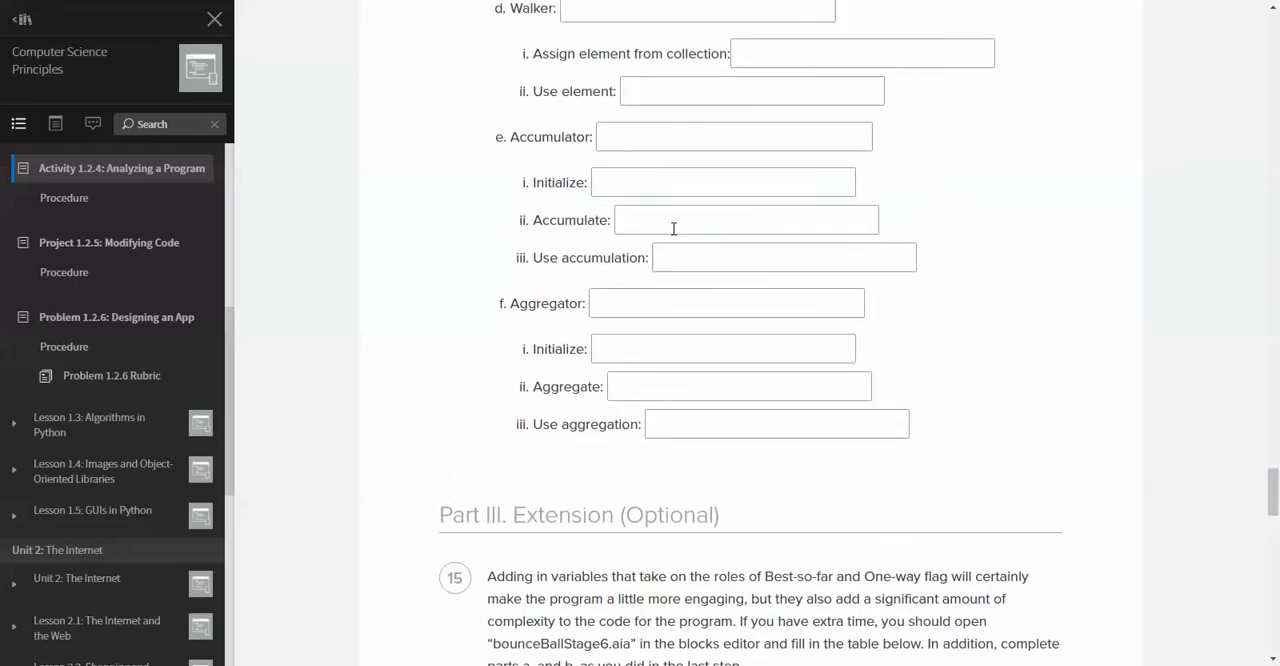
{"action": "scroll", "scroll_direction": "down", "scroll_amount": 3}
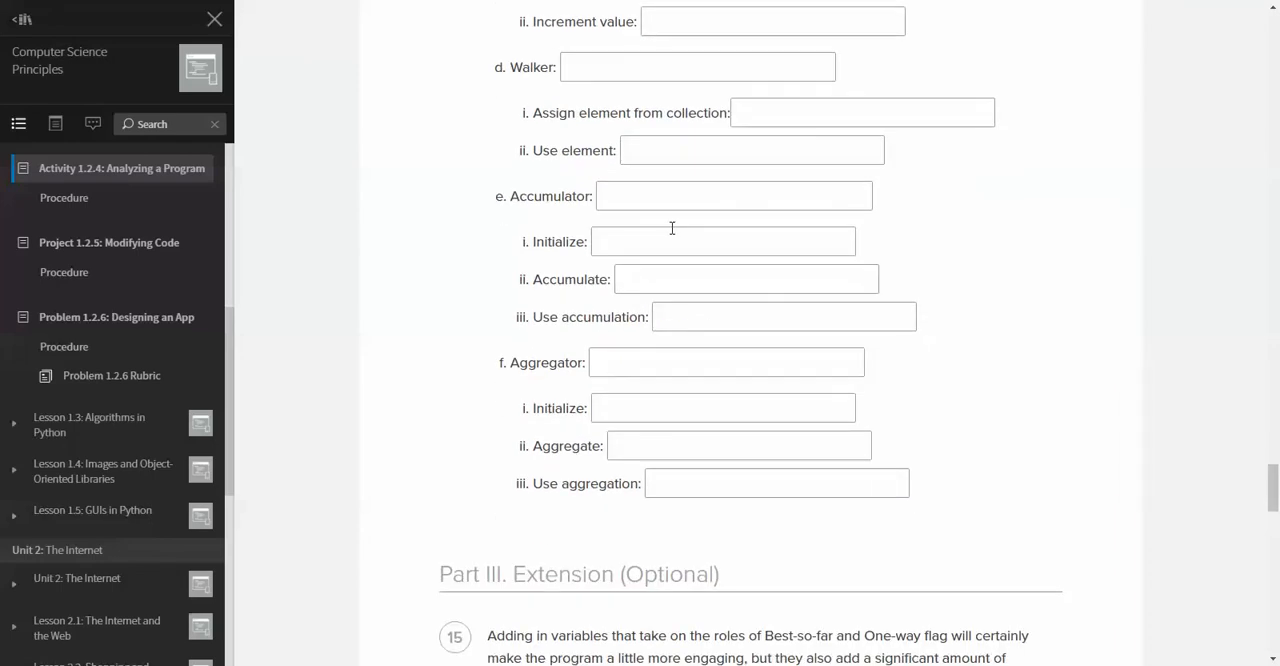
{"action": "scroll", "scroll_direction": "down", "scroll_amount": 3}
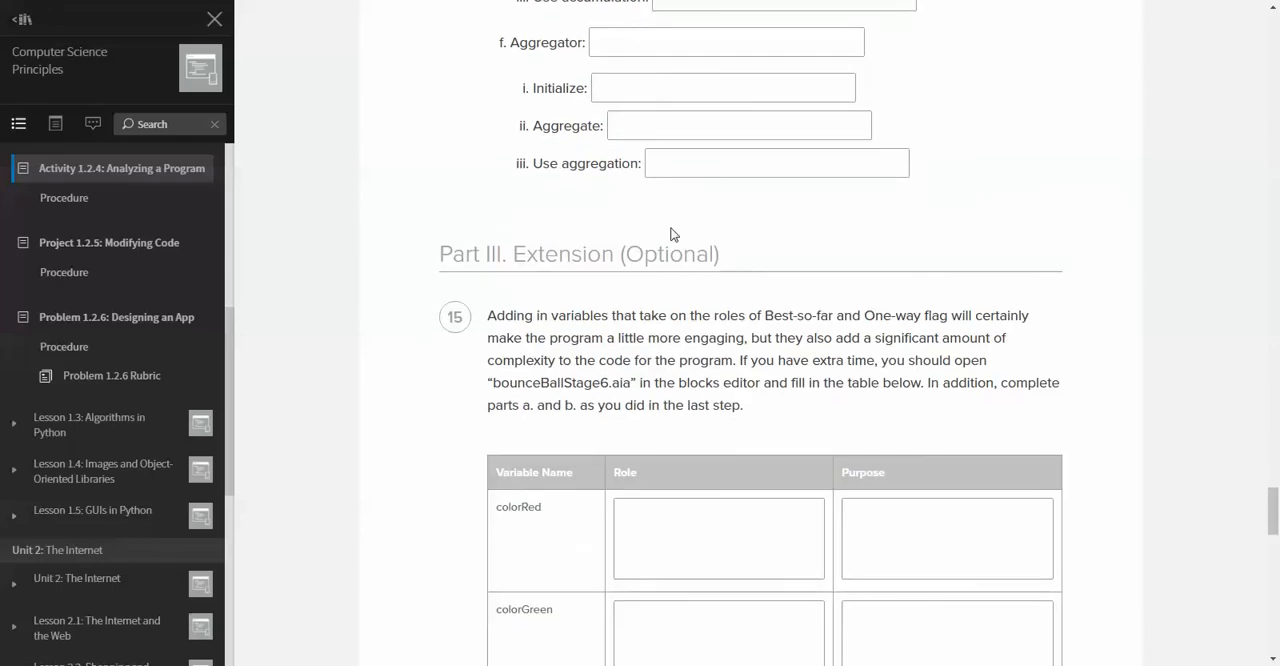